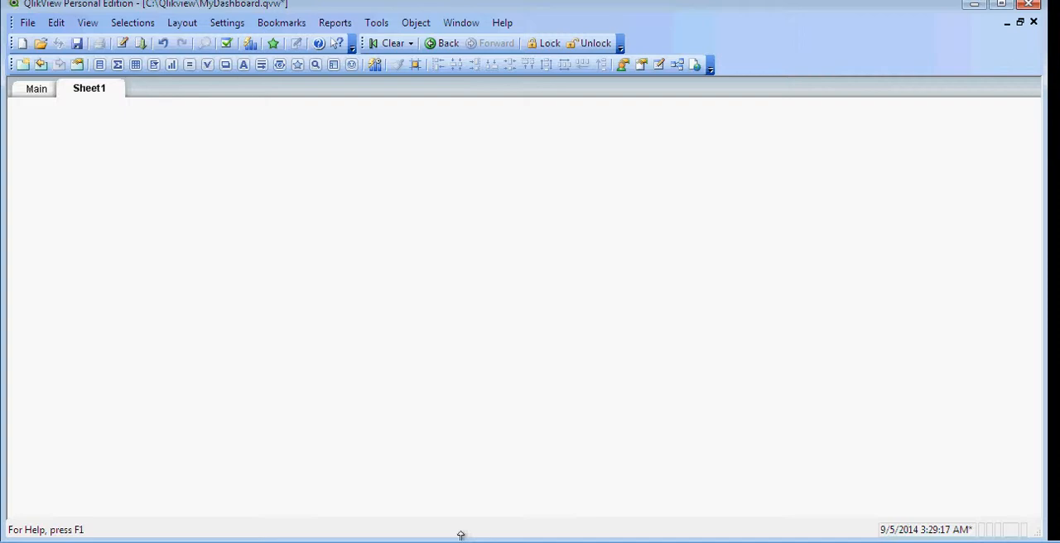
{"action": "mouse_move", "coordinate": [784, 351]}
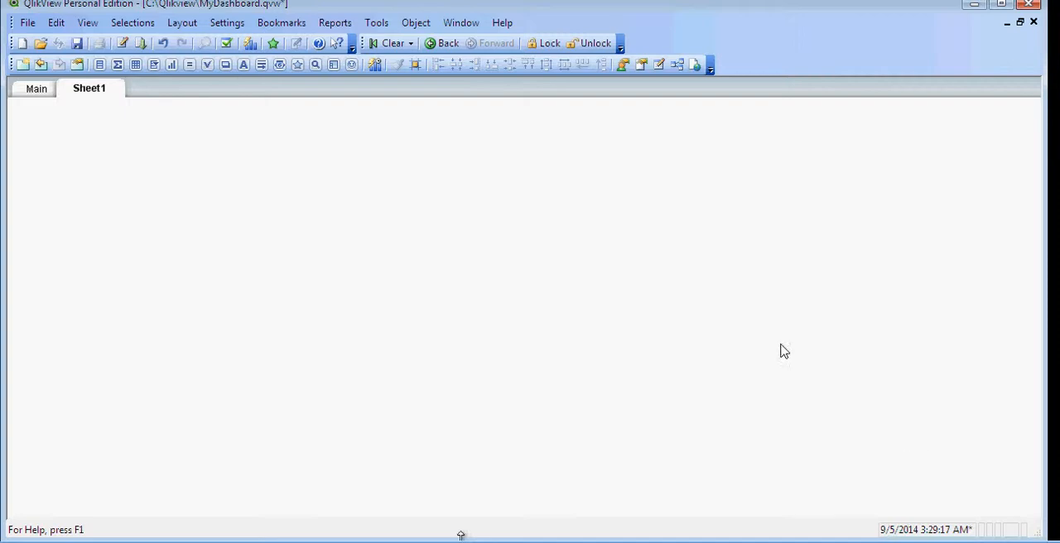
{"action": "mouse_move", "coordinate": [126, 148]}
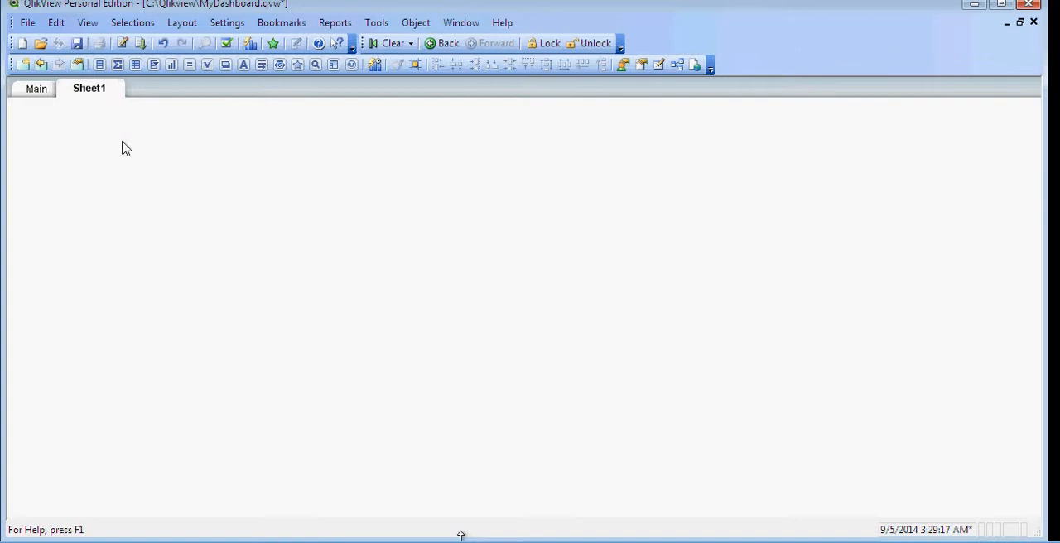
{"action": "mouse_move", "coordinate": [114, 103]}
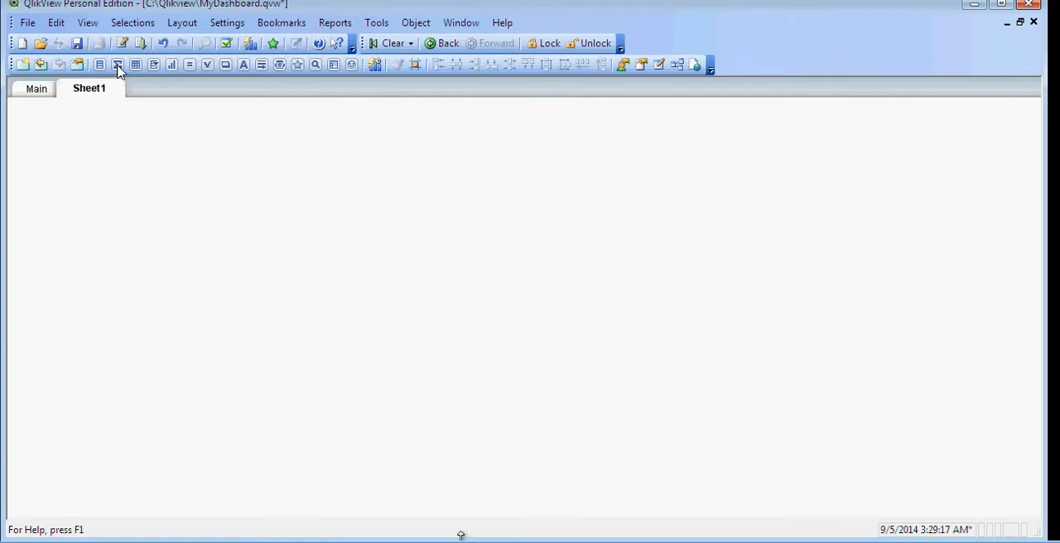
Create a Sales_Amt statistics box with Std dev, titled 'Stats - Sales Amt'
{"action": "left_click", "coordinate": [117, 65]}
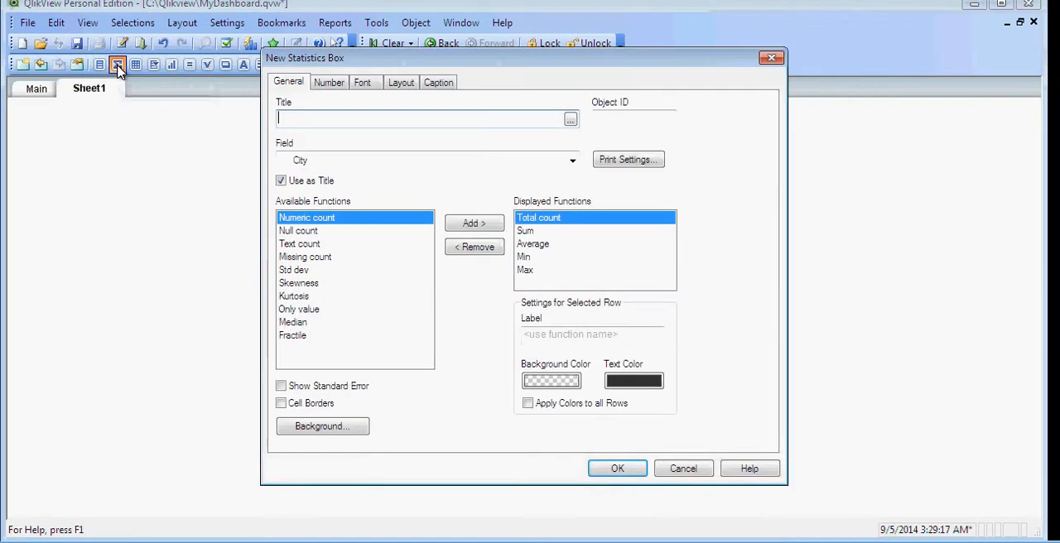
{"action": "left_click", "coordinate": [570, 160]}
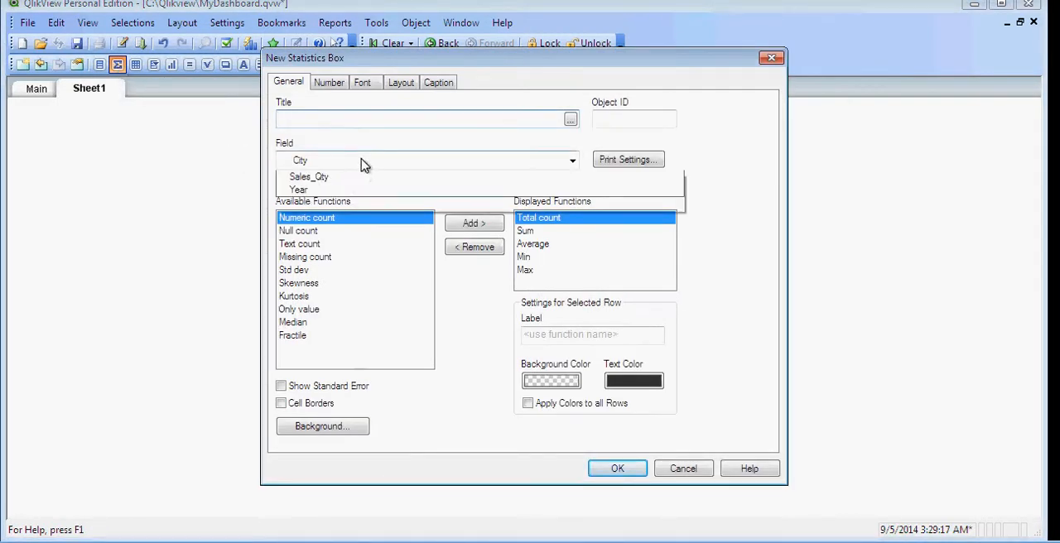
{"action": "left_click", "coordinate": [313, 177]}
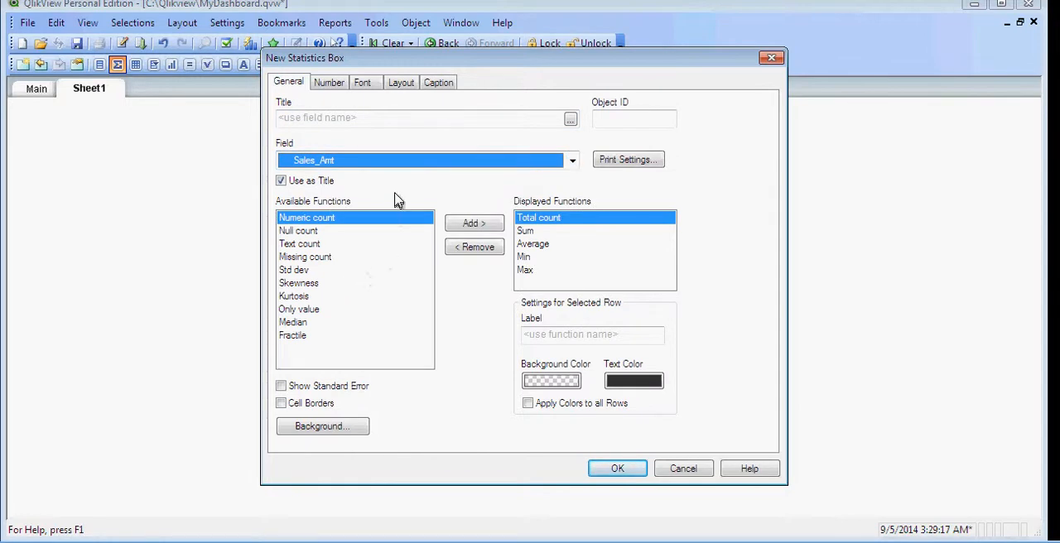
{"action": "mouse_move", "coordinate": [365, 288]}
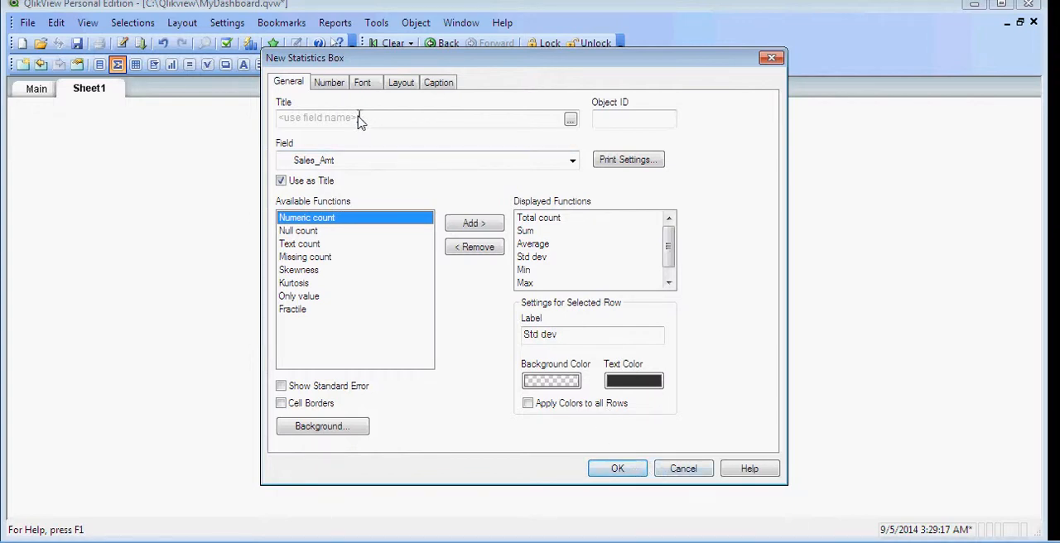
{"action": "type", "text": "Stats -"}
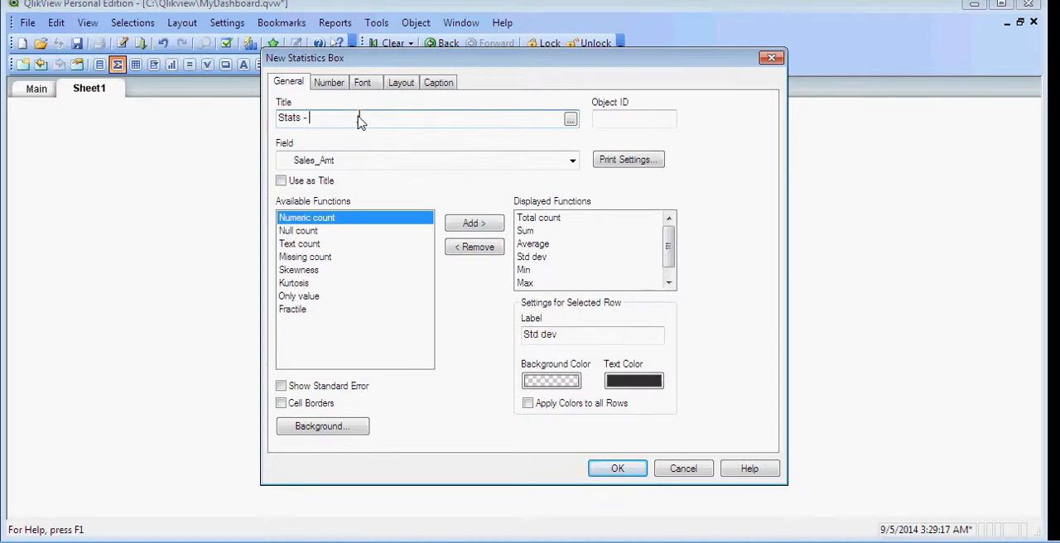
{"action": "type", "text": "Sales Amt"}
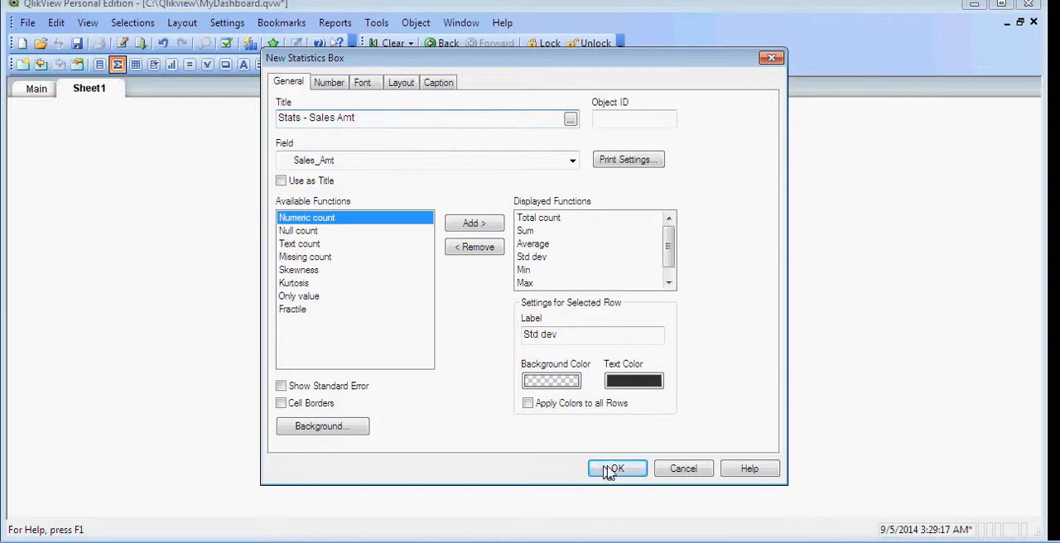
Confirm the new 'Stats - Sales Amt' statistics box onto Sheet1
{"action": "left_click", "coordinate": [617, 467]}
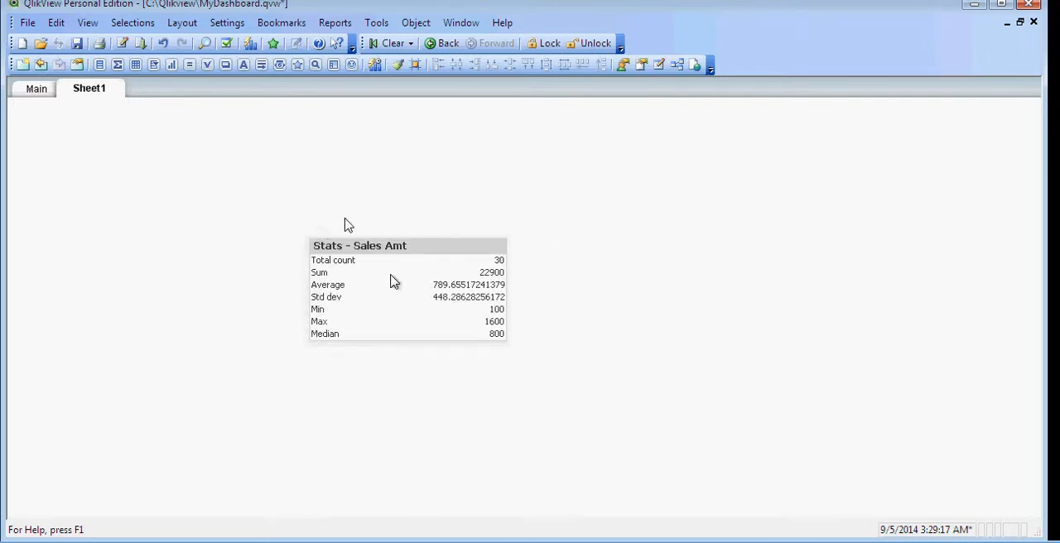
{"action": "mouse_move", "coordinate": [85, 130]}
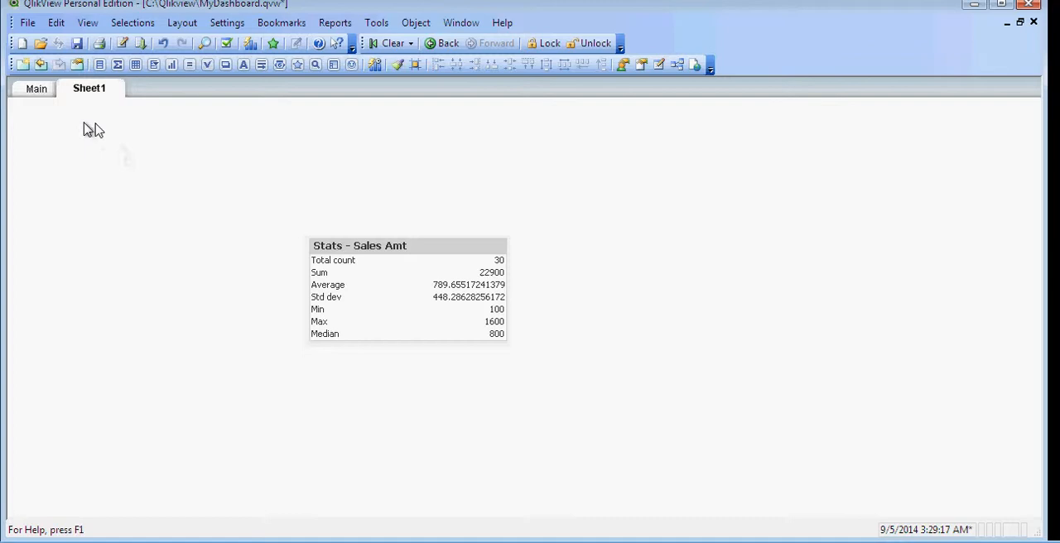
Add three list boxes to Sheet1 for the Country, Product_cat and Year fields
{"action": "right_click", "coordinate": [91, 129]}
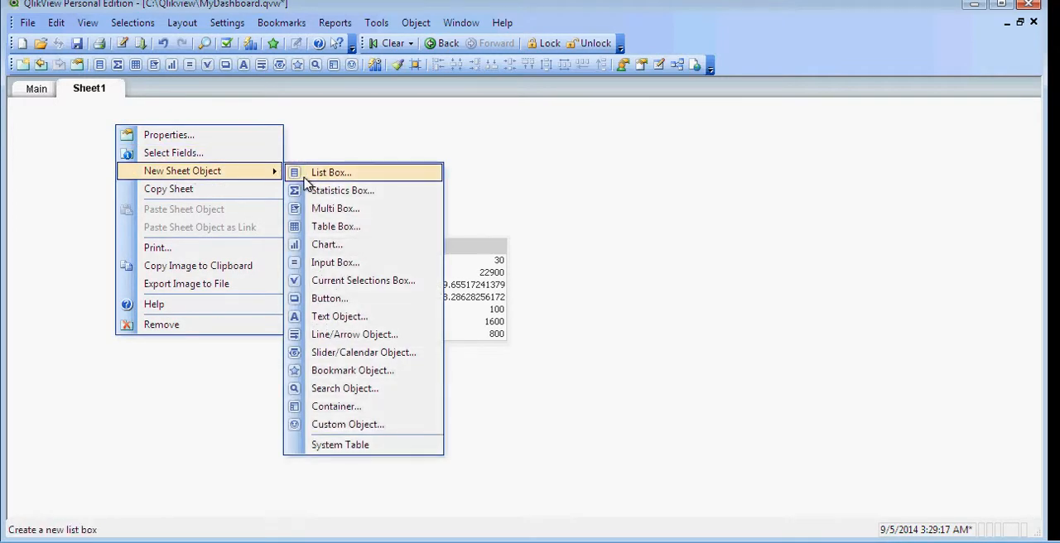
{"action": "left_click", "coordinate": [321, 172]}
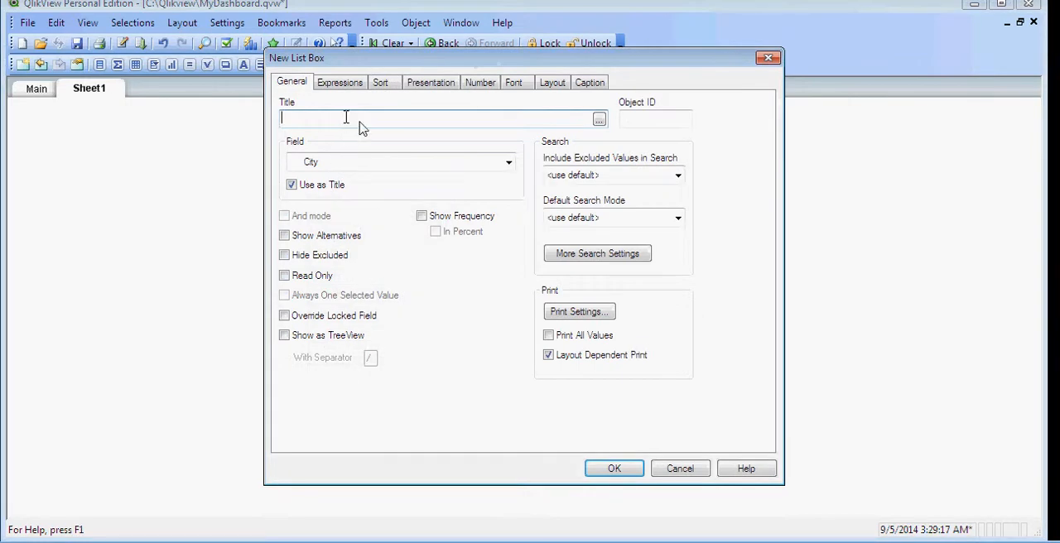
{"action": "left_click", "coordinate": [508, 161]}
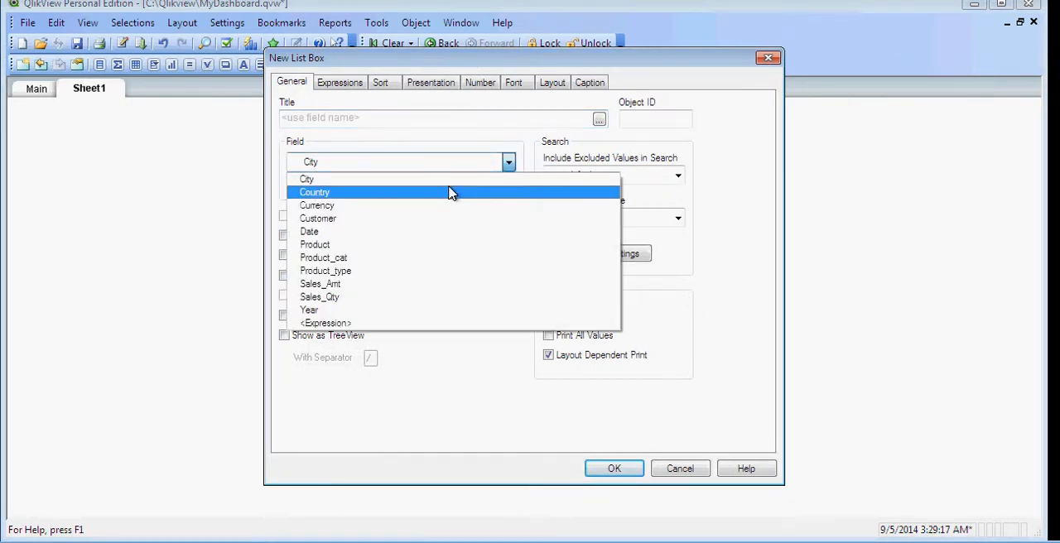
{"action": "left_click", "coordinate": [315, 192]}
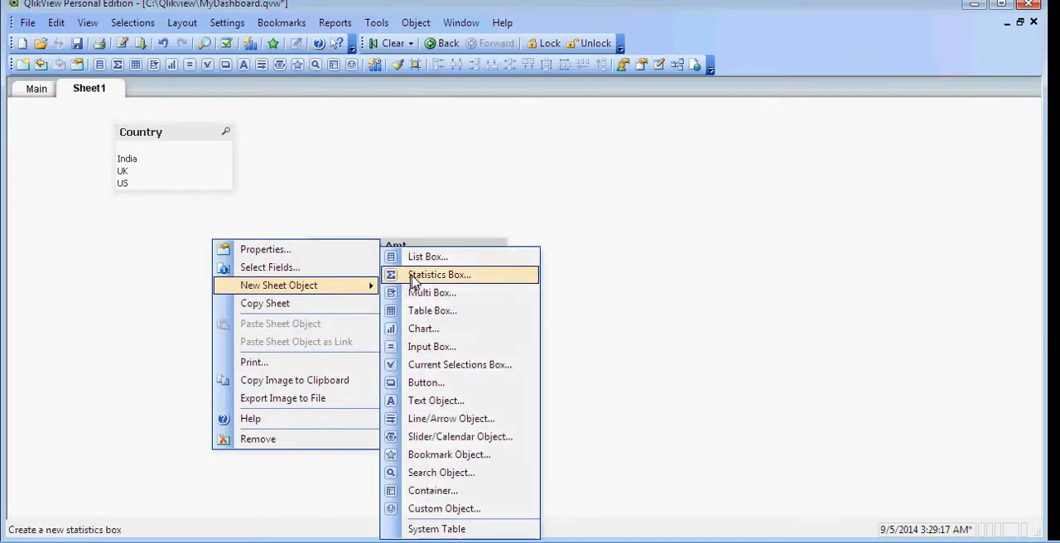
{"action": "left_click", "coordinate": [428, 256]}
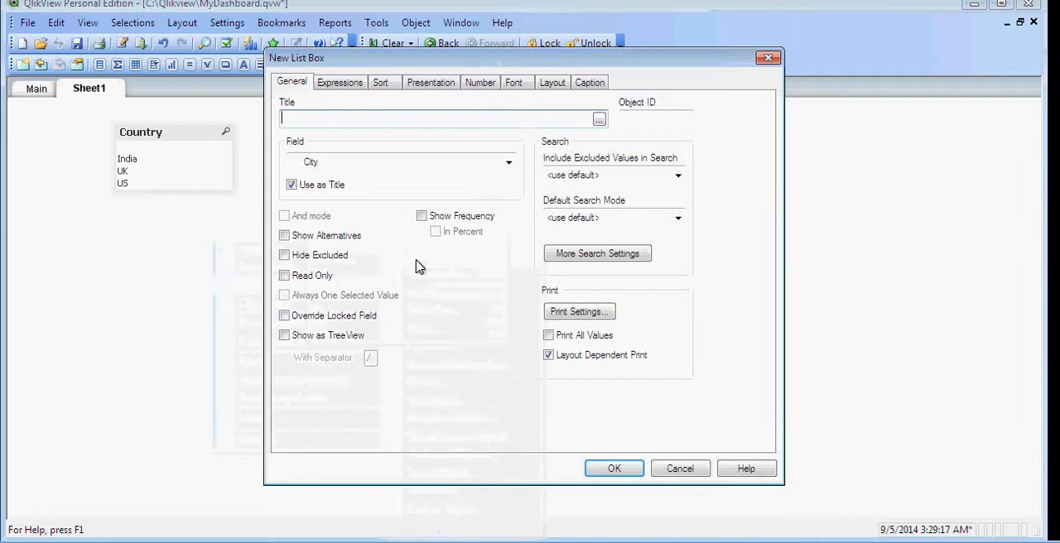
{"action": "left_click", "coordinate": [507, 162]}
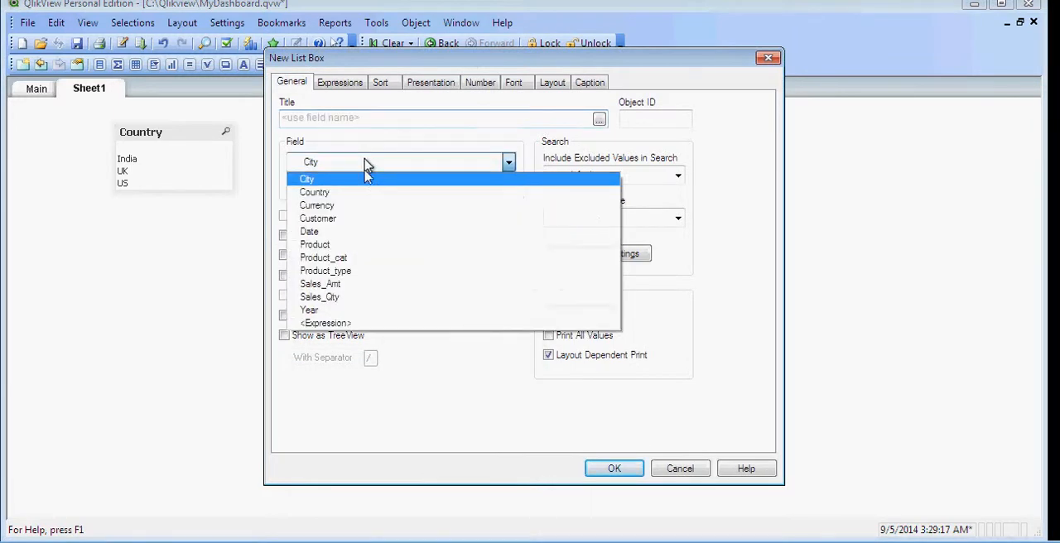
{"action": "mouse_move", "coordinate": [335, 231]}
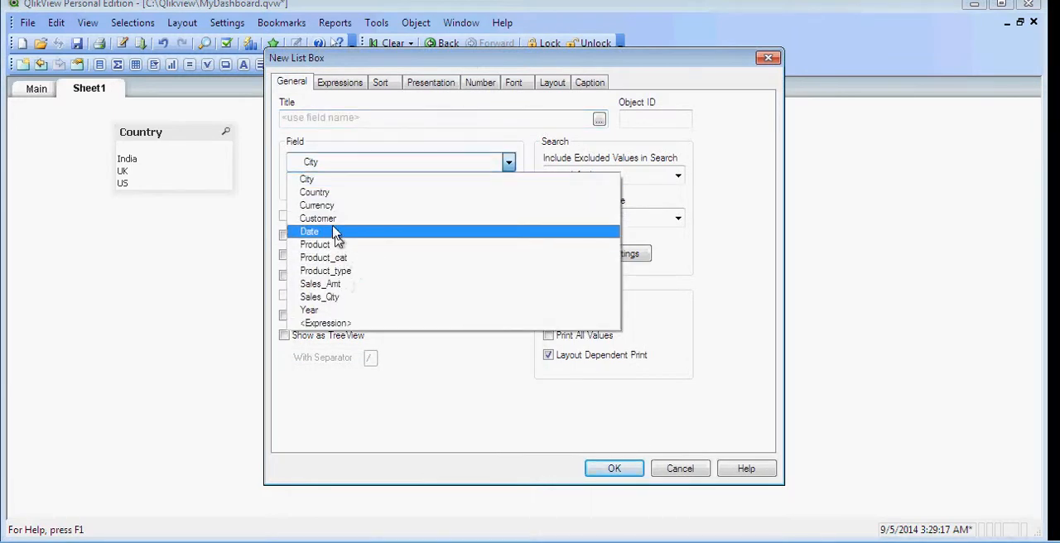
{"action": "left_click", "coordinate": [323, 258]}
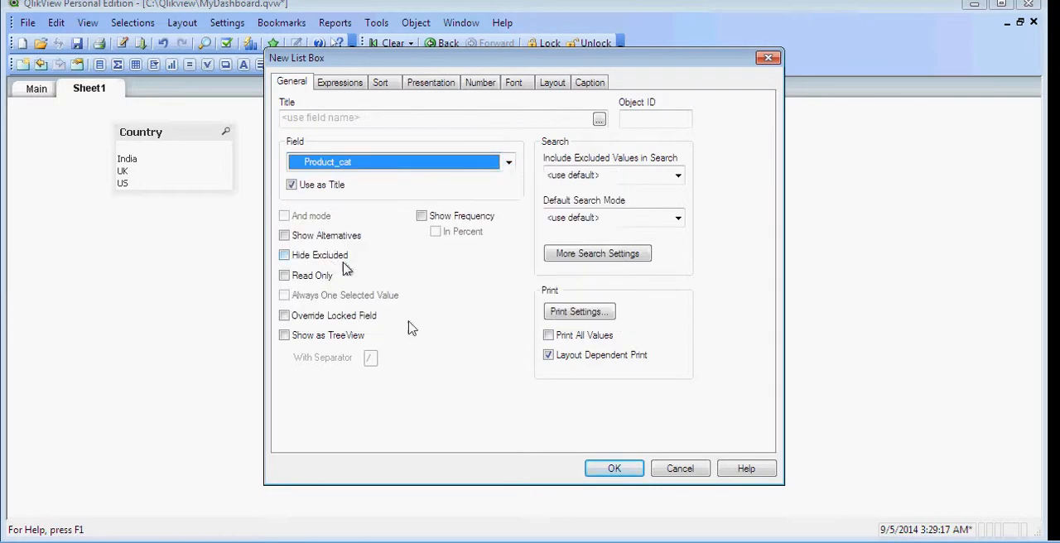
{"action": "left_click", "coordinate": [613, 467]}
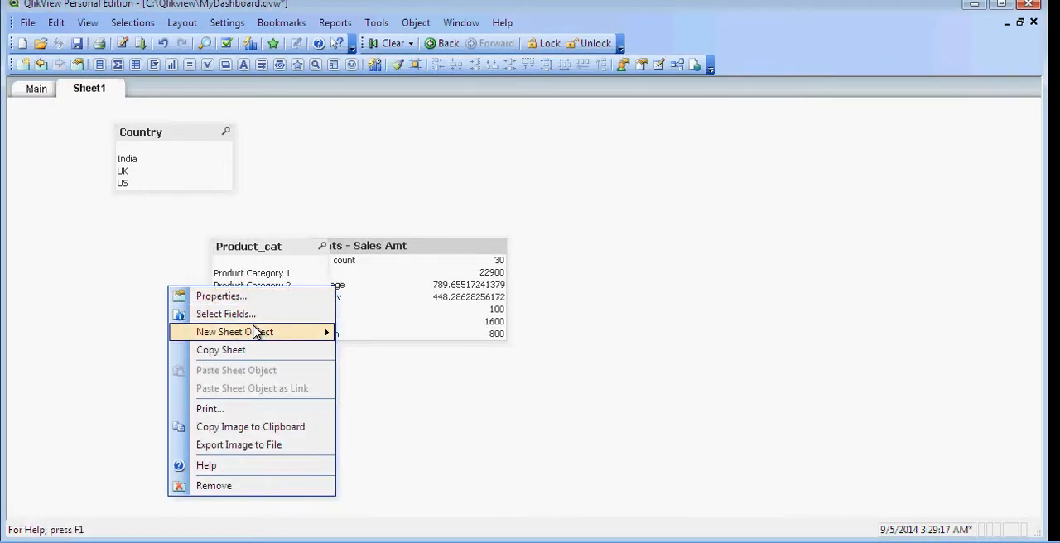
{"action": "mouse_move", "coordinate": [321, 332]}
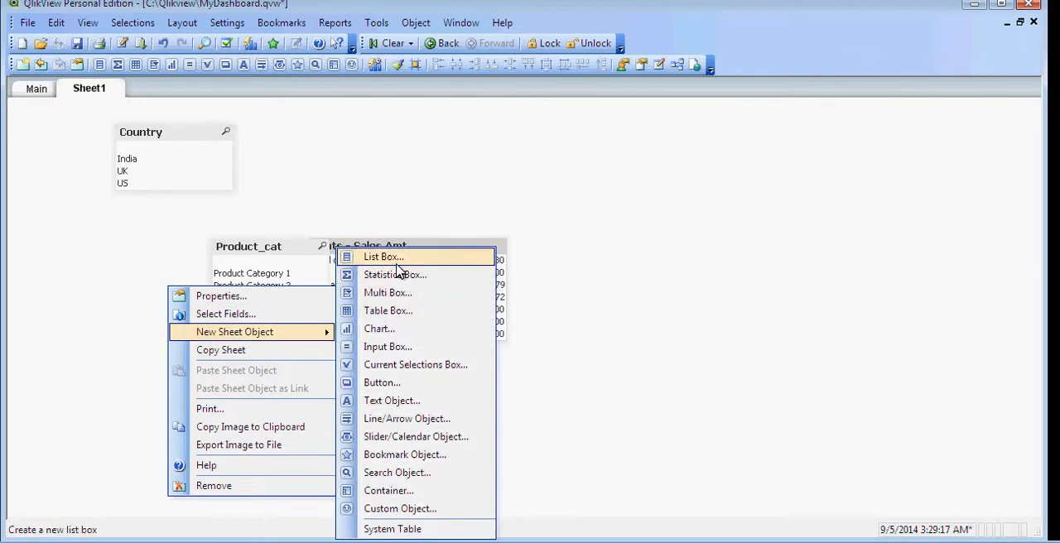
{"action": "left_click", "coordinate": [380, 257]}
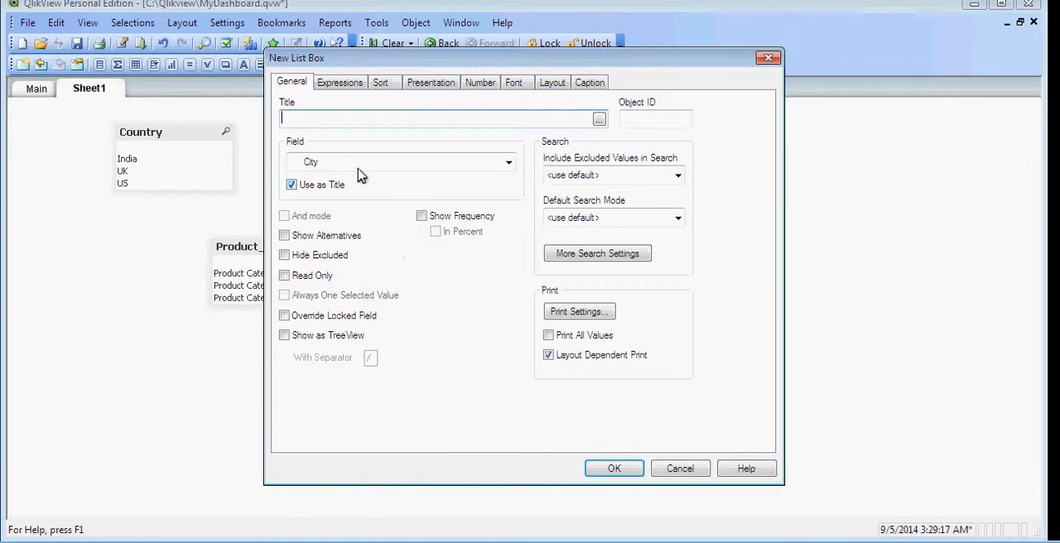
{"action": "left_click", "coordinate": [508, 161]}
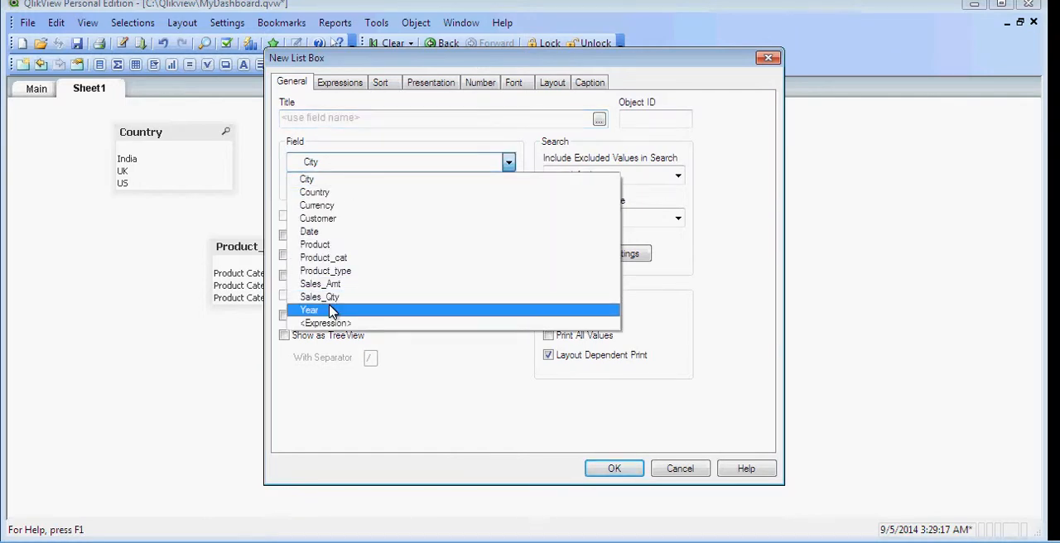
{"action": "left_click", "coordinate": [614, 467]}
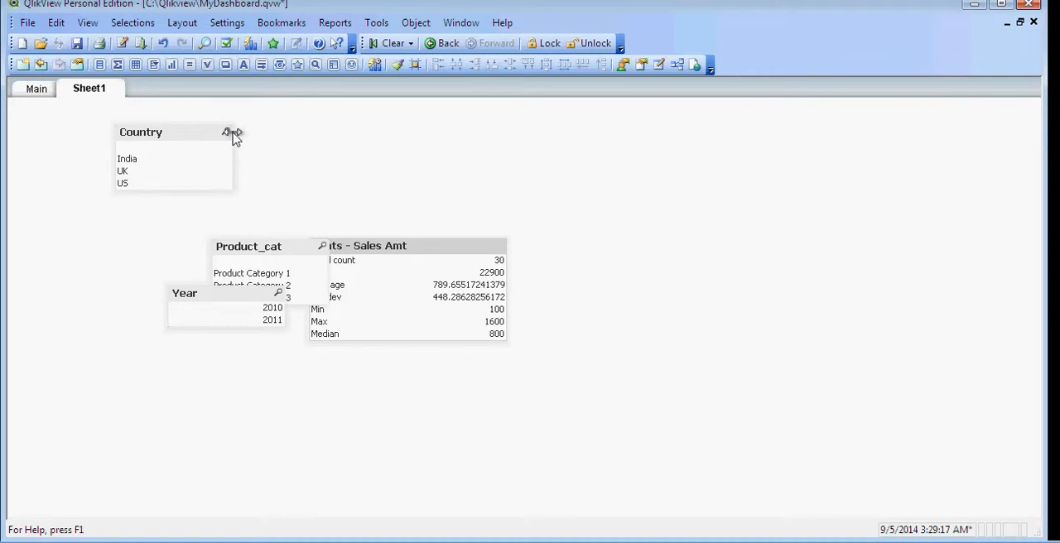
Automatically rearrange all Sheet1 objects so the list boxes and stats box don't overlap
{"action": "left_click", "coordinate": [181, 23]}
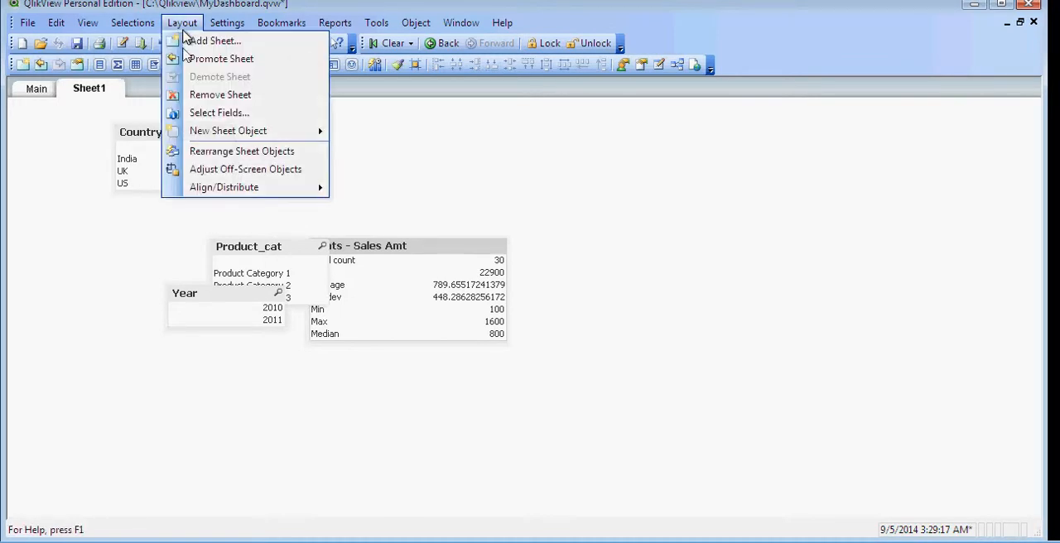
{"action": "mouse_move", "coordinate": [242, 150]}
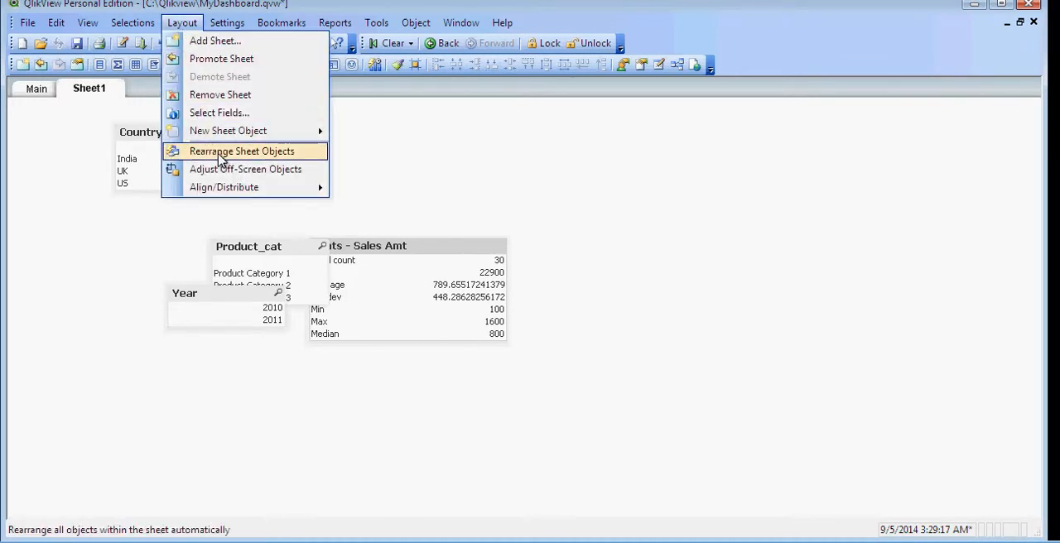
{"action": "left_click", "coordinate": [242, 151]}
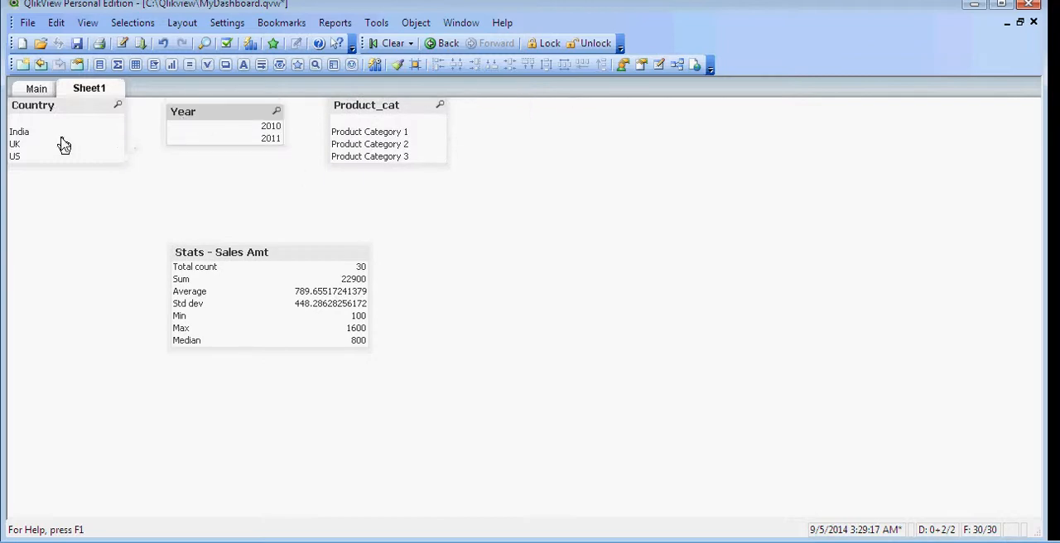
Select UK in the Country list box to filter the stats box to 10 records
{"action": "left_click", "coordinate": [15, 155]}
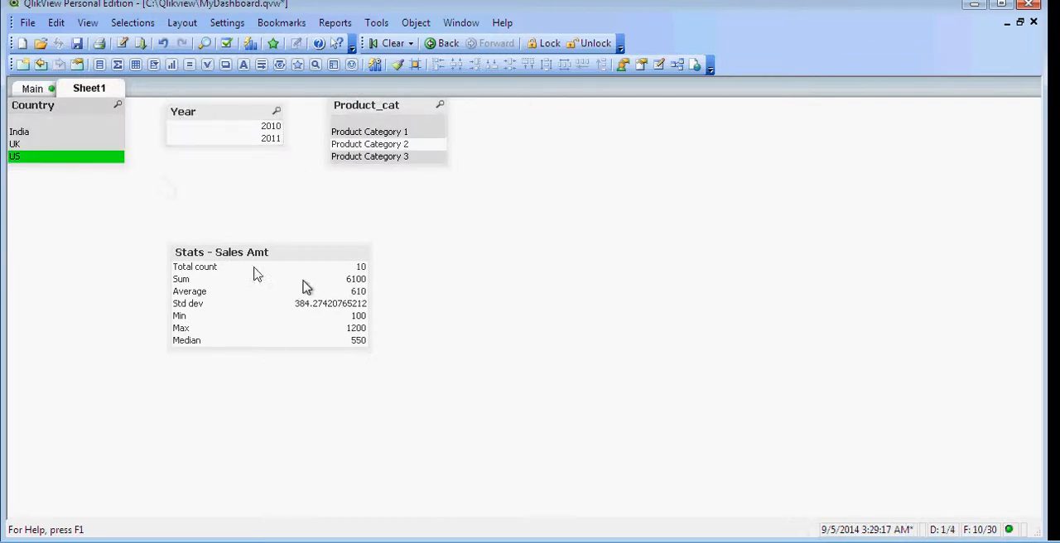
{"action": "mouse_move", "coordinate": [348, 268]}
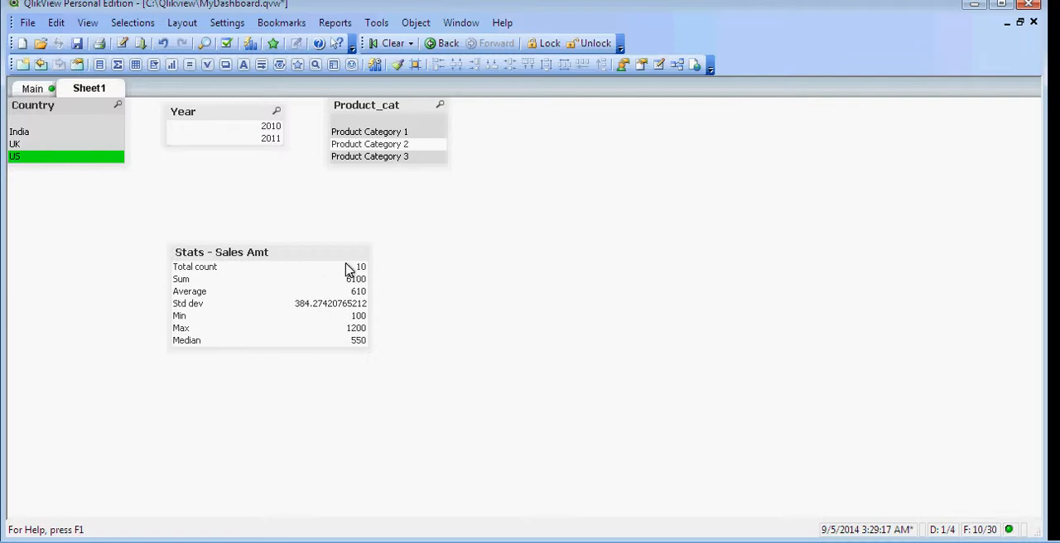
{"action": "mouse_move", "coordinate": [333, 299]}
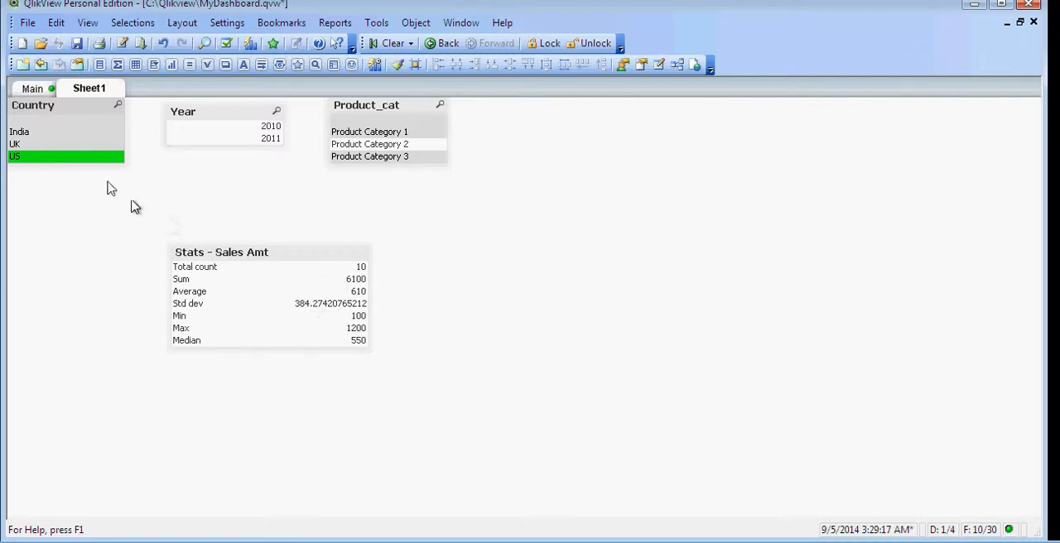
{"action": "left_click", "coordinate": [25, 144]}
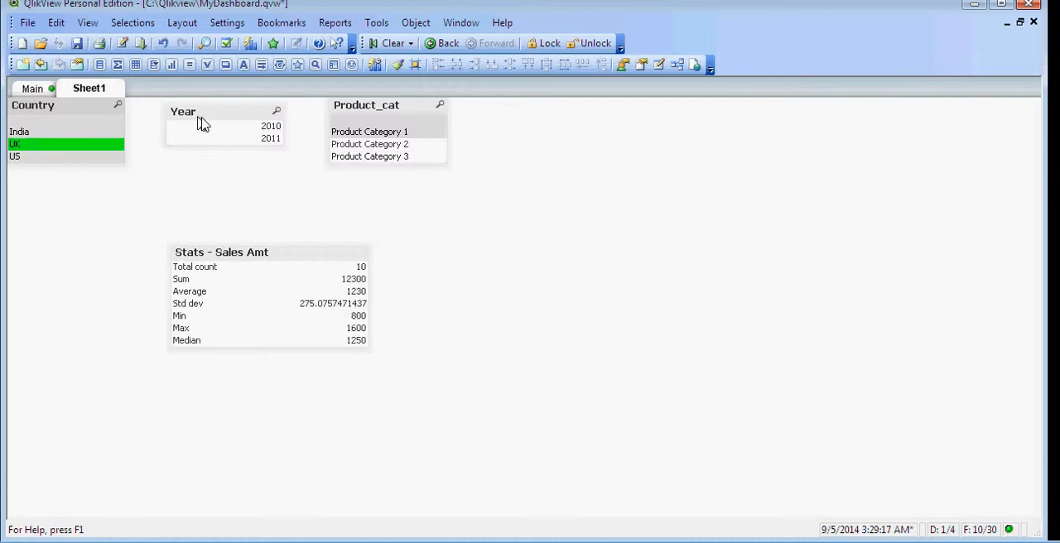
{"action": "mouse_move", "coordinate": [372, 160]}
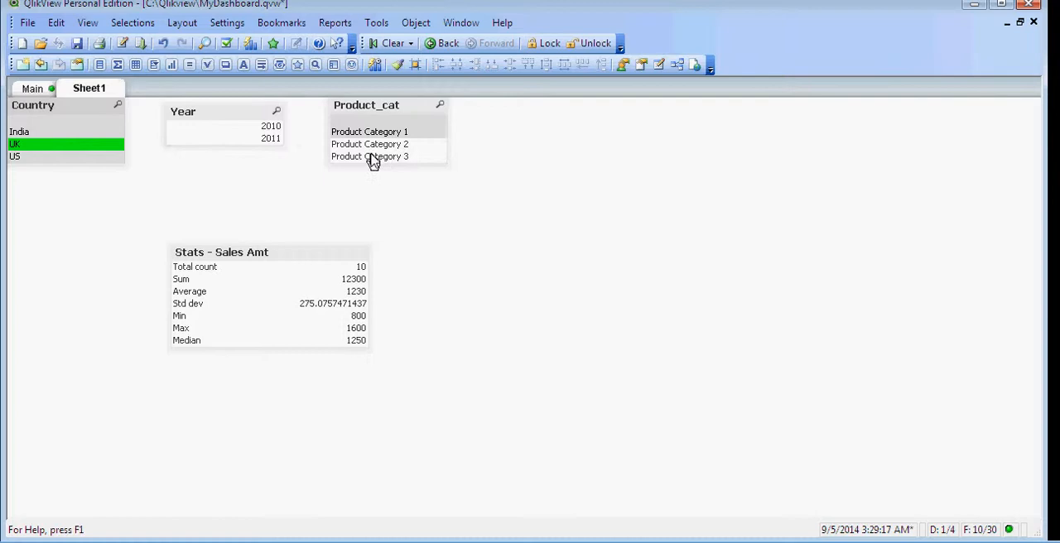
{"action": "mouse_move", "coordinate": [369, 155]}
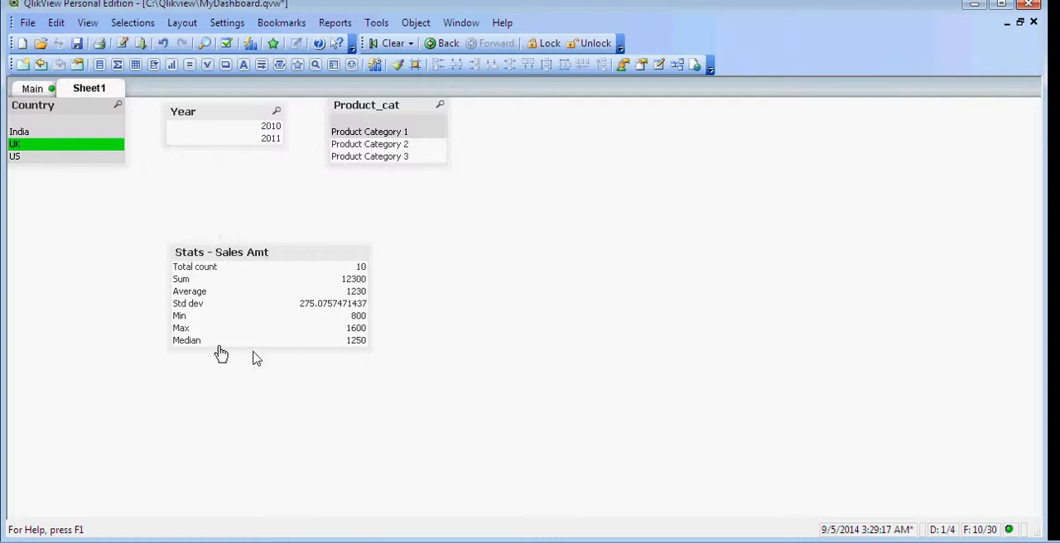
{"action": "mouse_move", "coordinate": [256, 308]}
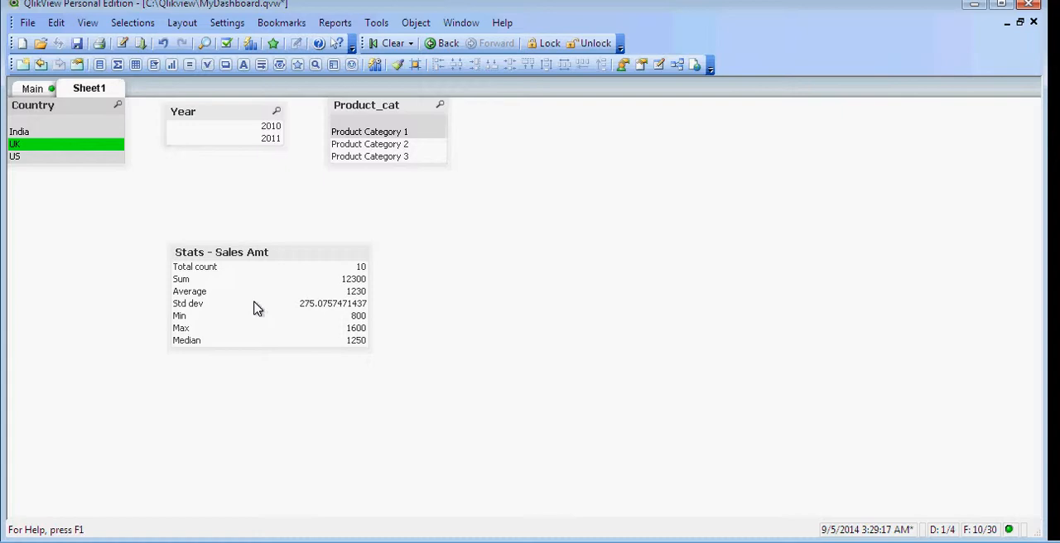
{"action": "mouse_move", "coordinate": [356, 99]}
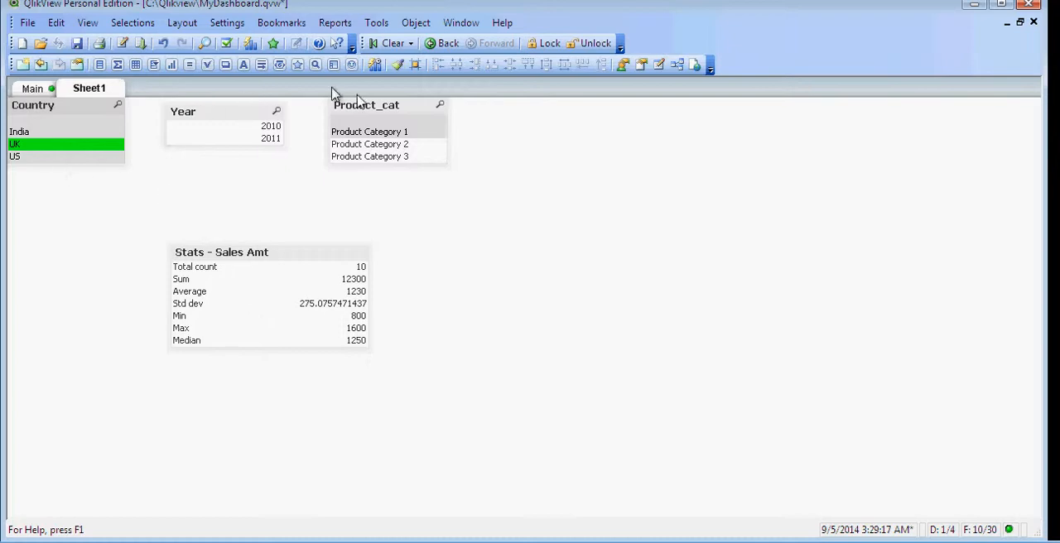
{"action": "mouse_move", "coordinate": [286, 294]}
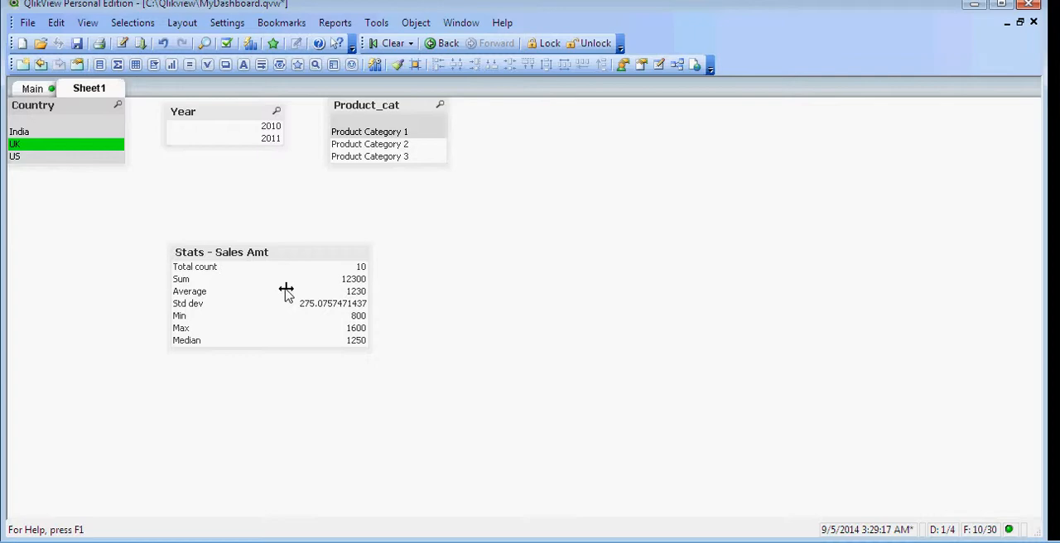
{"action": "mouse_move", "coordinate": [86, 118]}
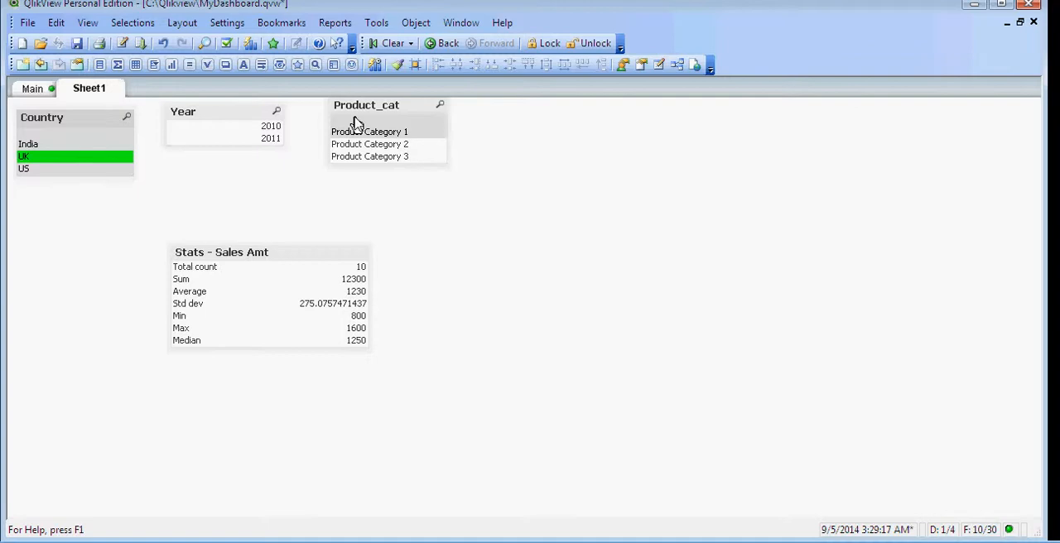
{"action": "mouse_move", "coordinate": [667, 116]}
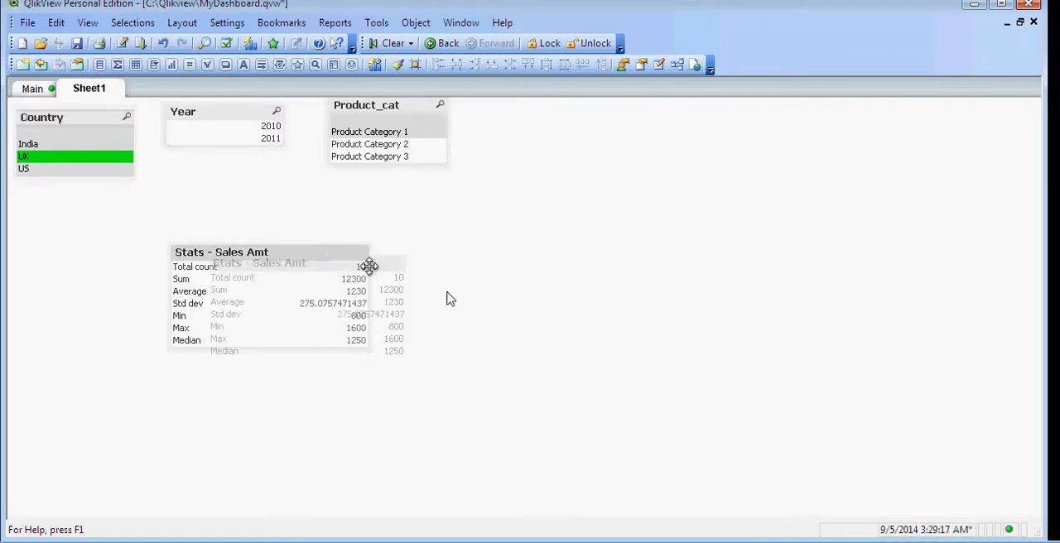
Move the stats box right and add a multi box including Product_cat, Year, City and Currency
{"action": "left_click_drag", "start_coordinate": [269, 251], "coordinate": [662, 299]}
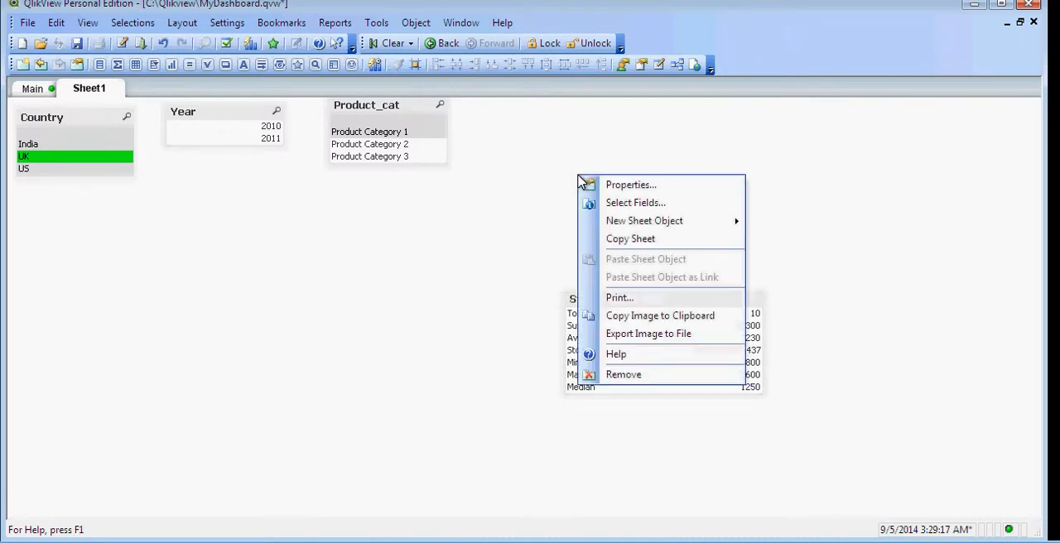
{"action": "mouse_move", "coordinate": [676, 224]}
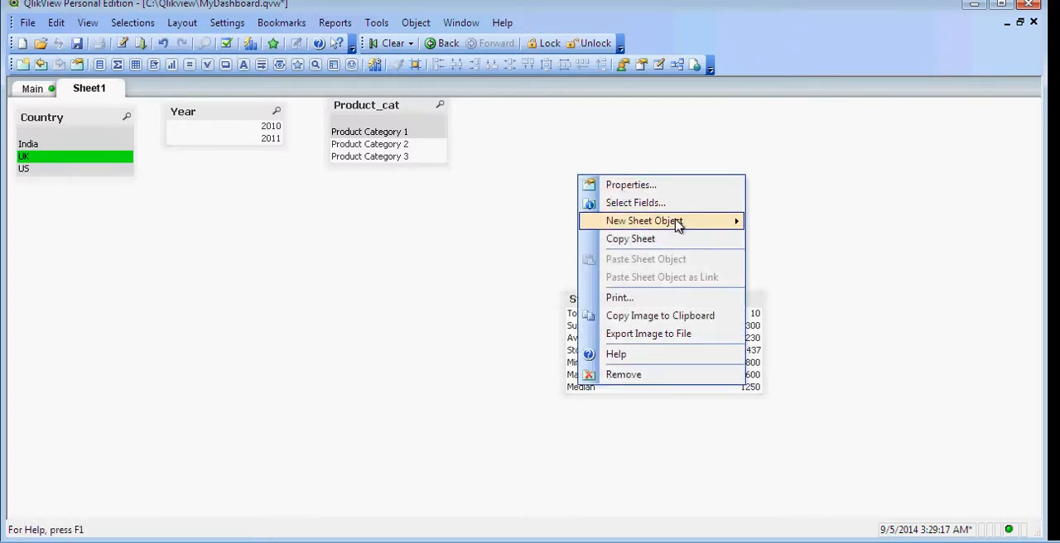
{"action": "mouse_move", "coordinate": [675, 221]}
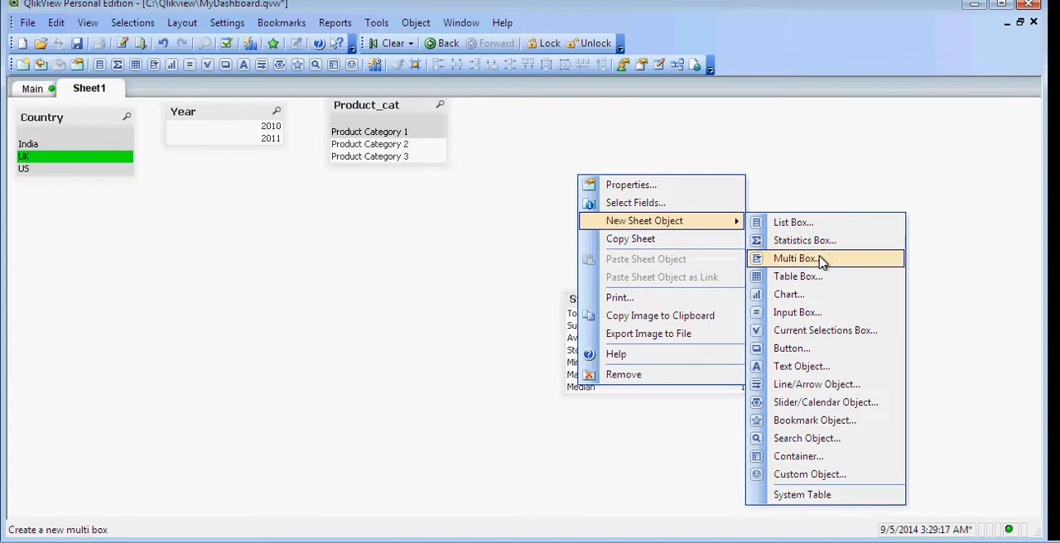
{"action": "left_click", "coordinate": [796, 257]}
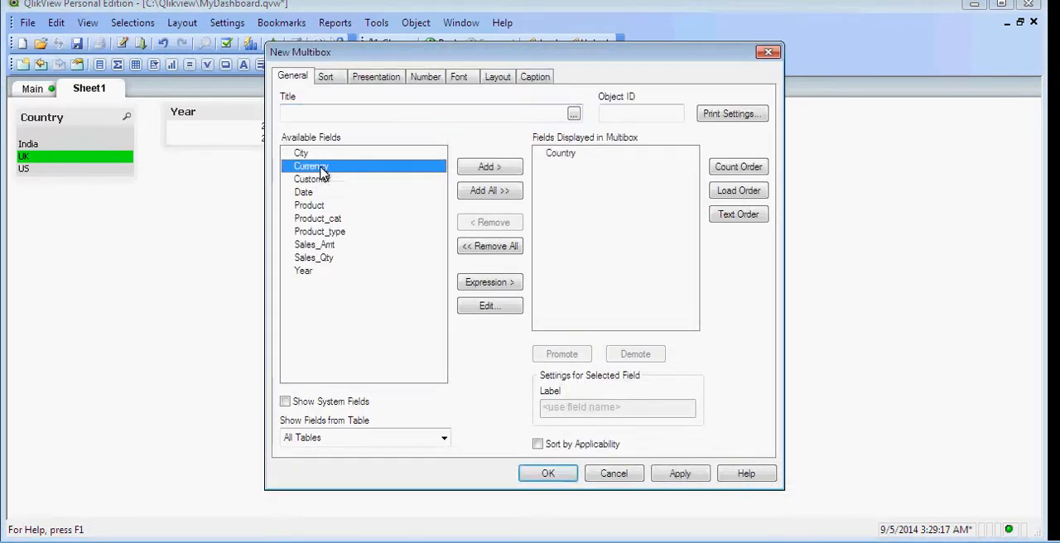
{"action": "mouse_move", "coordinate": [329, 201]}
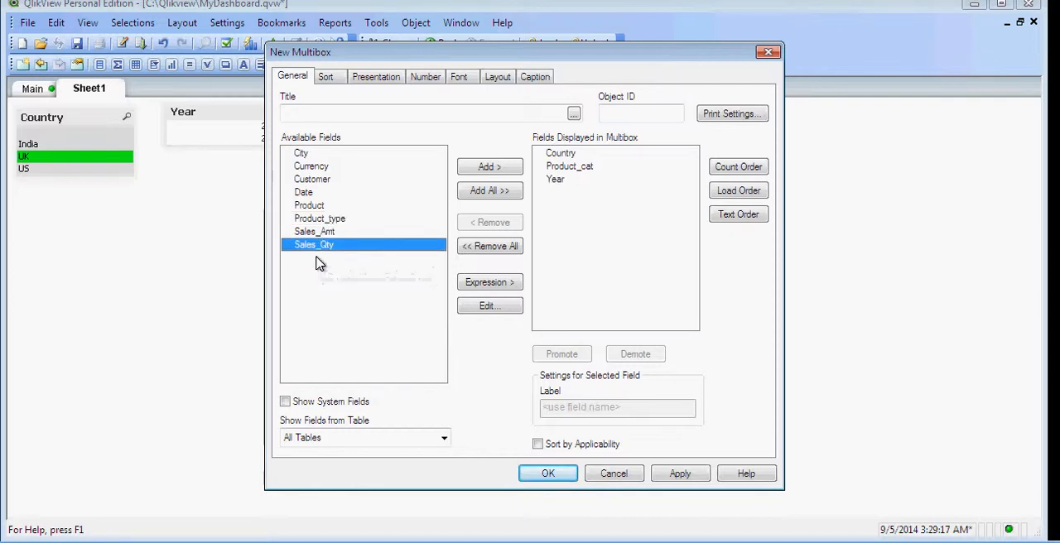
{"action": "mouse_move", "coordinate": [555, 180]}
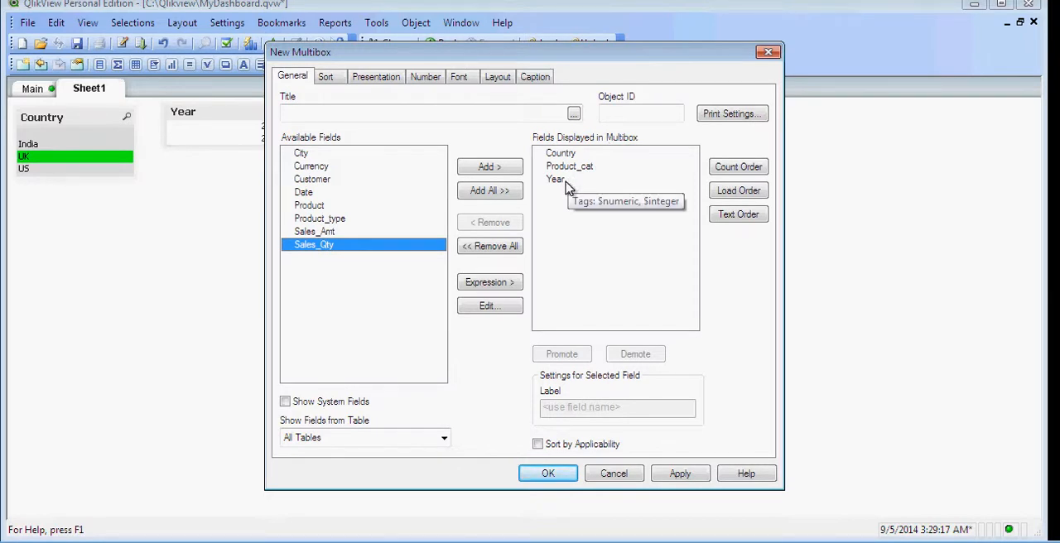
{"action": "mouse_move", "coordinate": [368, 235]}
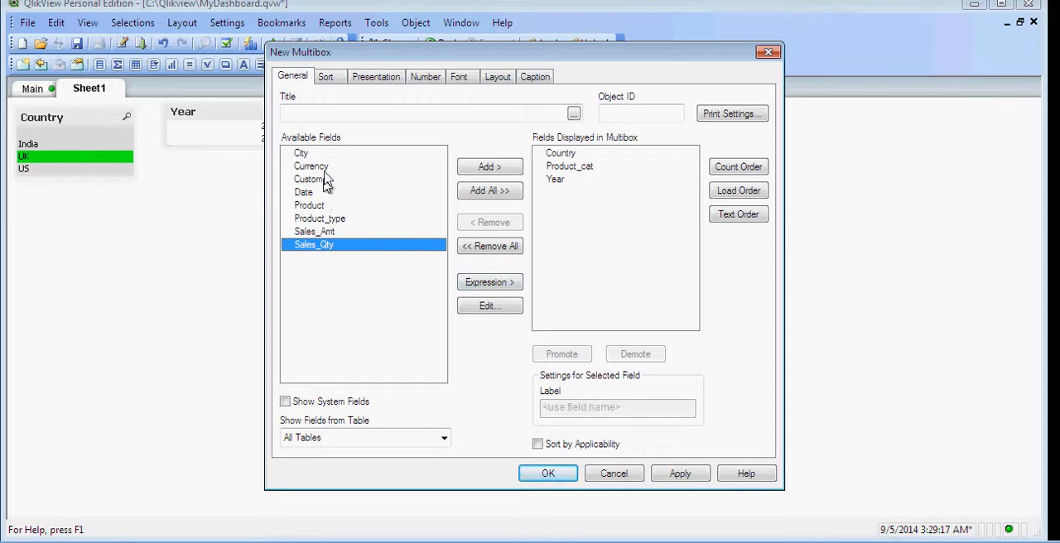
{"action": "left_click", "coordinate": [490, 167]}
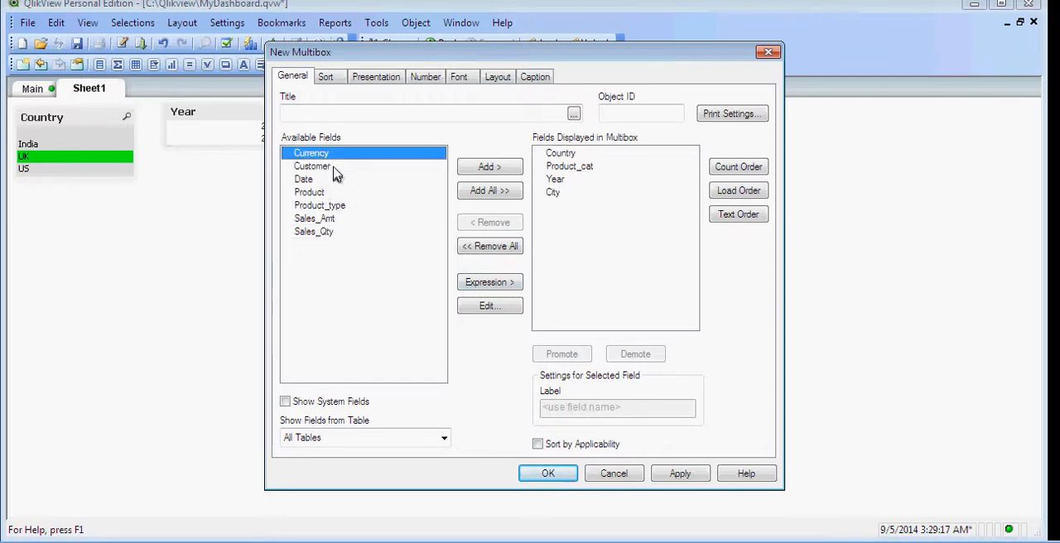
{"action": "left_click", "coordinate": [490, 167]}
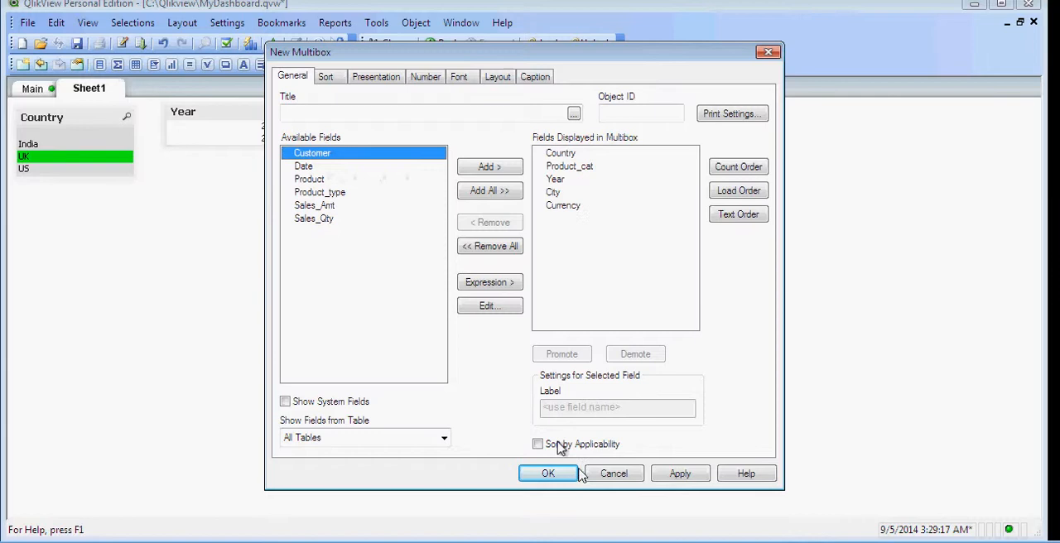
{"action": "left_click", "coordinate": [547, 474]}
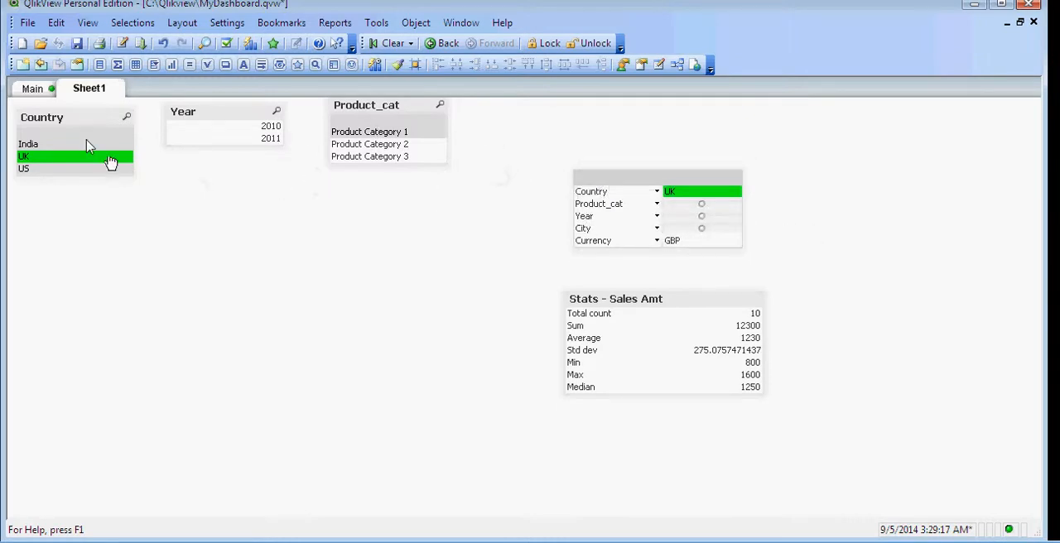
{"action": "mouse_move", "coordinate": [692, 228]}
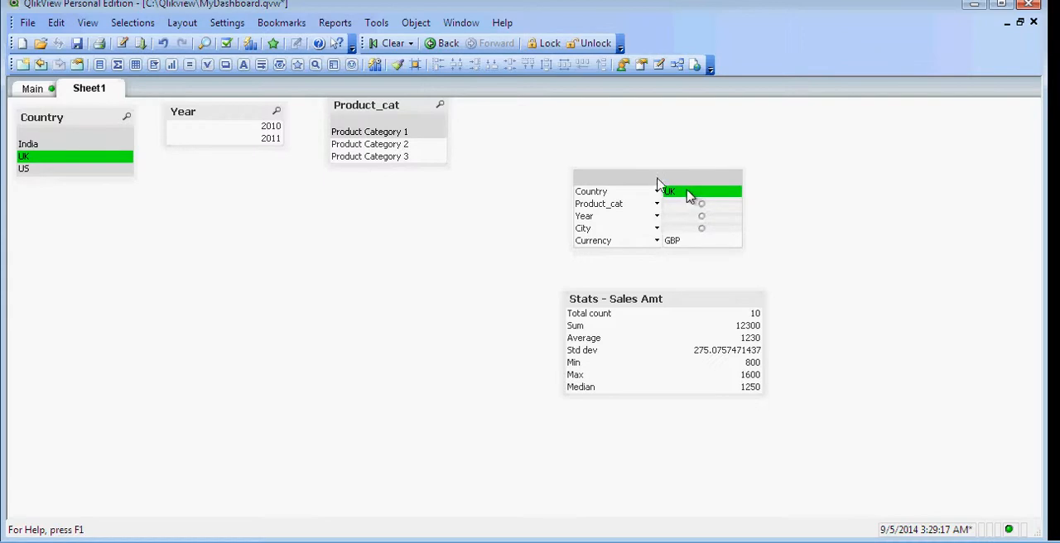
Clear selections, select India and INR, and move the stats box lower left
{"action": "left_click", "coordinate": [391, 43]}
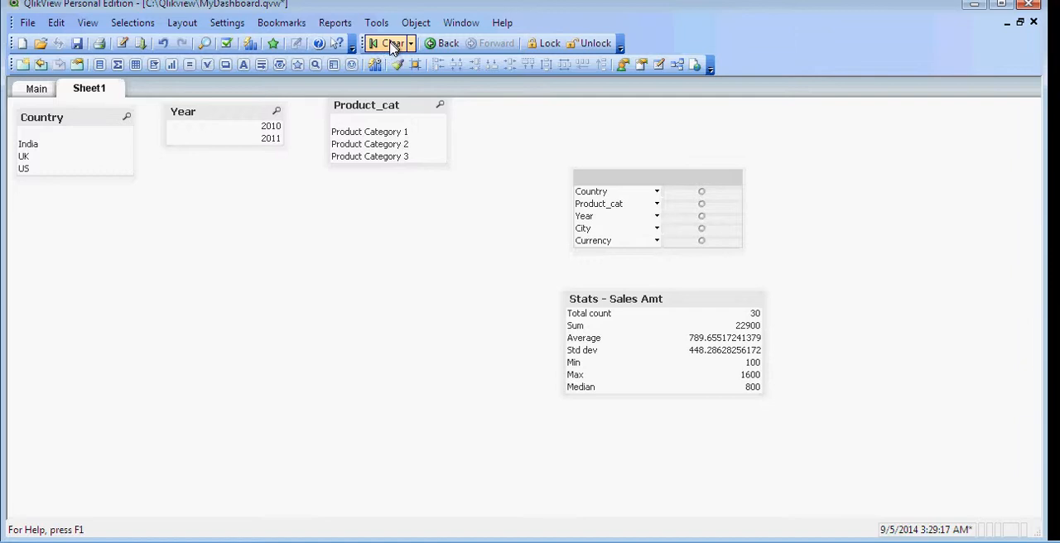
{"action": "left_click", "coordinate": [655, 191]}
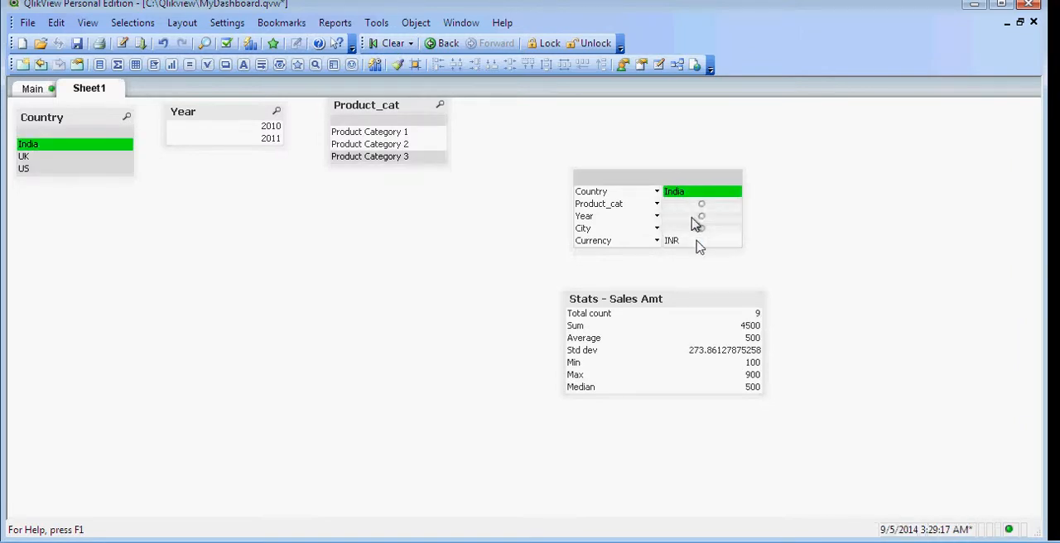
{"action": "mouse_move", "coordinate": [619, 248]}
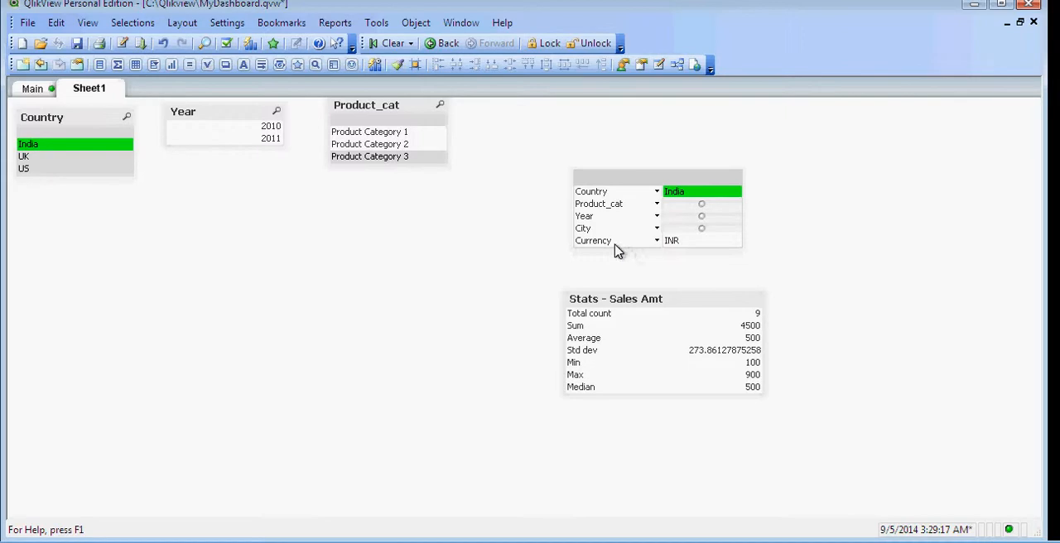
{"action": "mouse_move", "coordinate": [700, 246]}
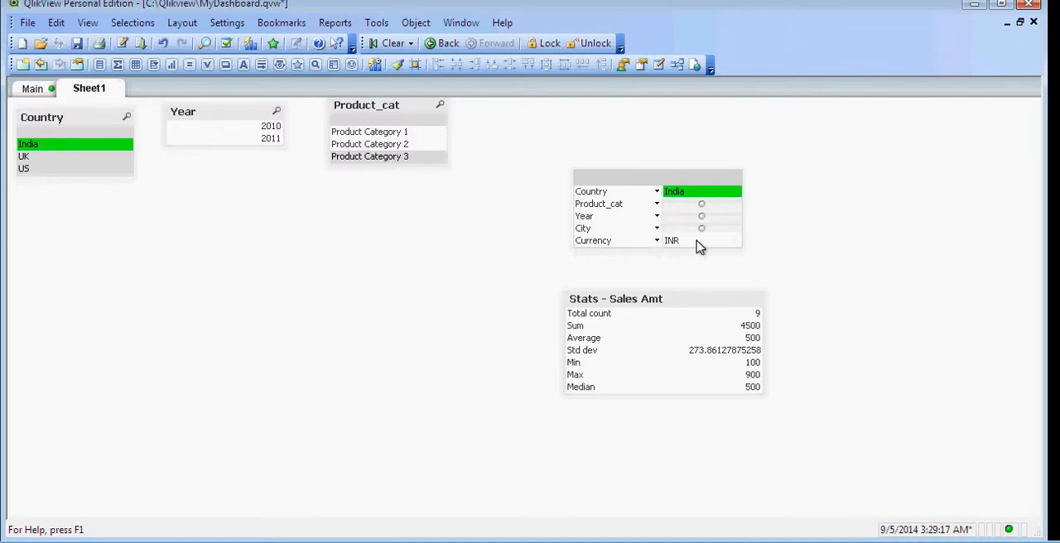
{"action": "mouse_move", "coordinate": [692, 246]}
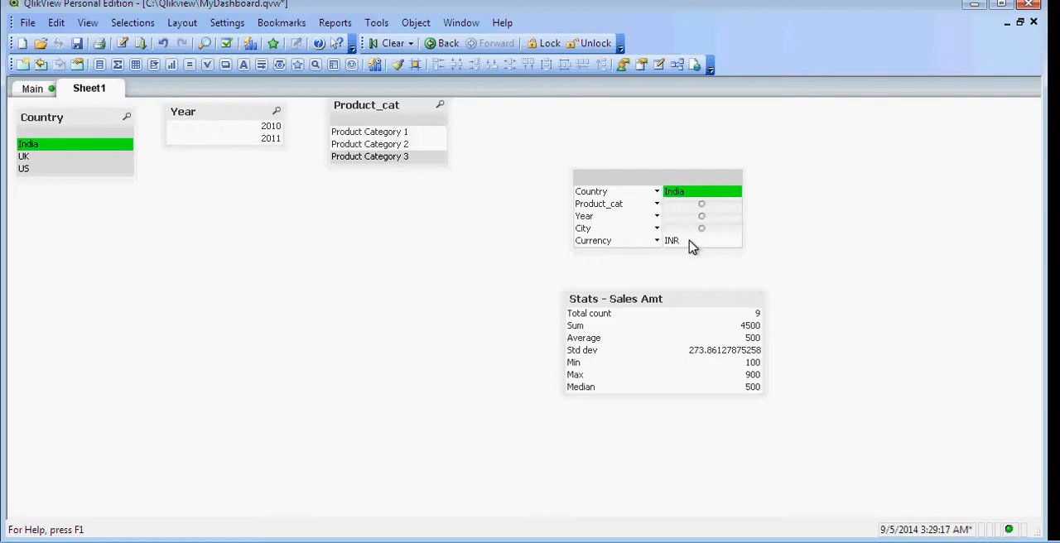
{"action": "left_click", "coordinate": [690, 240]}
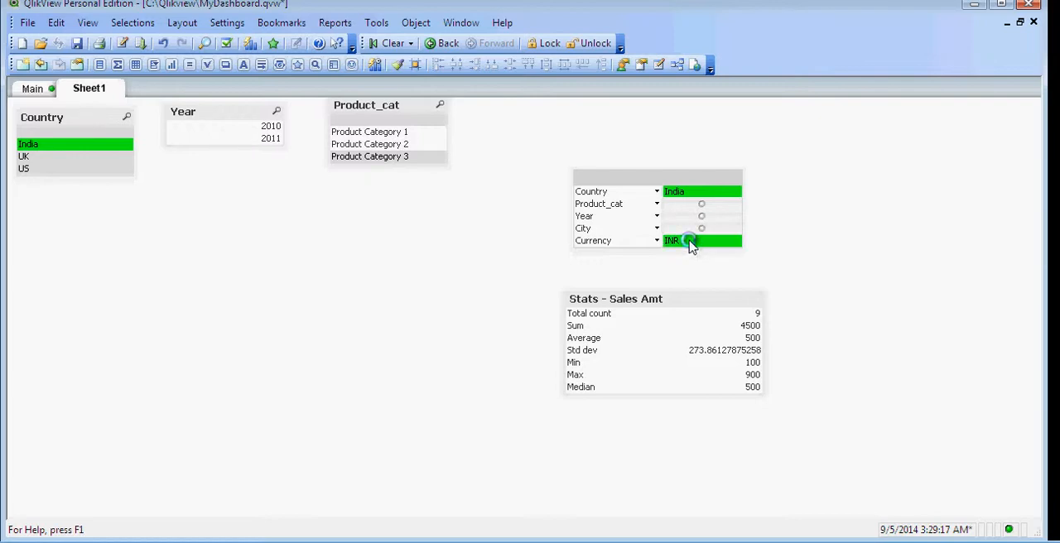
{"action": "left_click", "coordinate": [689, 240]}
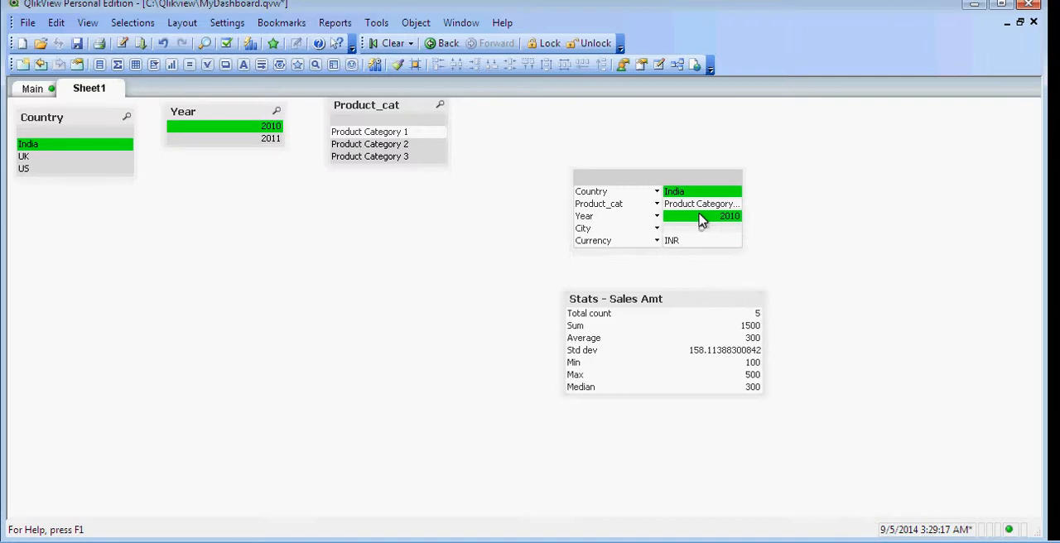
{"action": "mouse_move", "coordinate": [717, 223]}
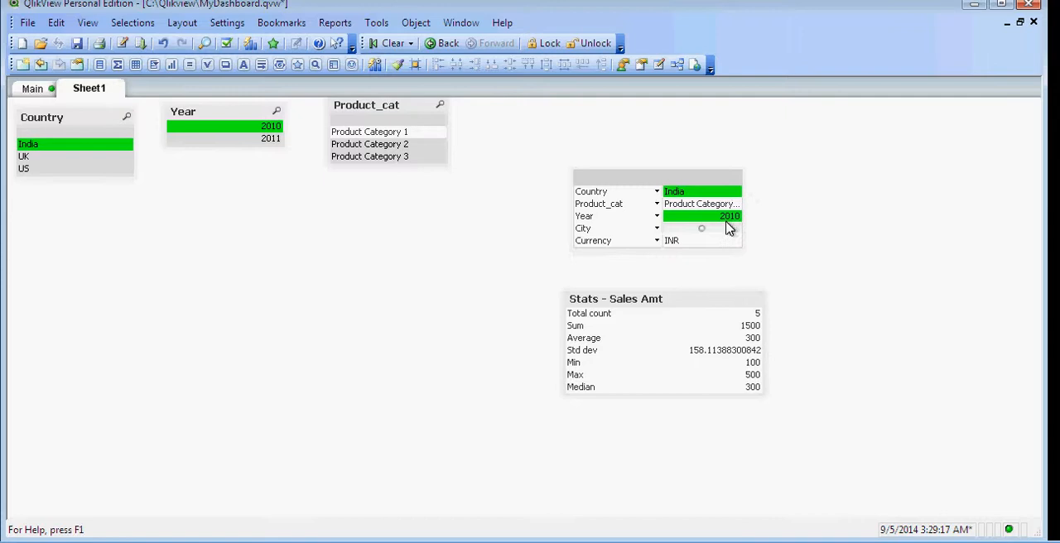
{"action": "mouse_move", "coordinate": [619, 310]}
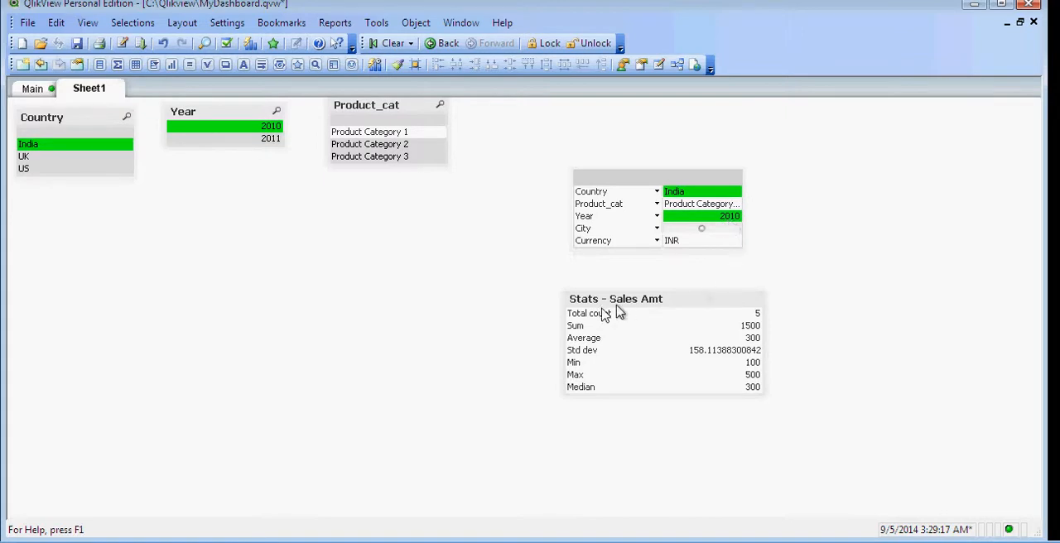
{"action": "mouse_move", "coordinate": [705, 394]}
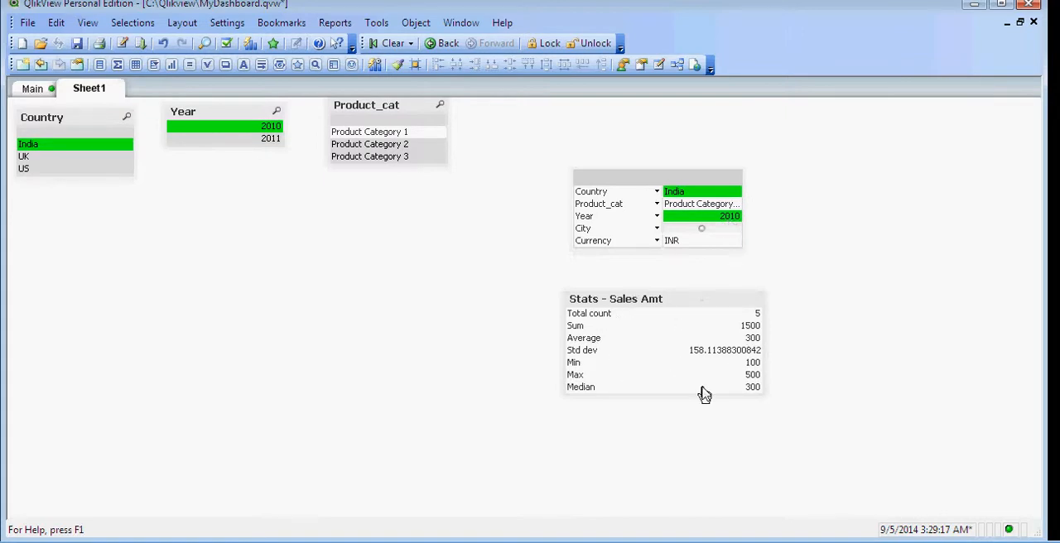
{"action": "mouse_move", "coordinate": [619, 201]}
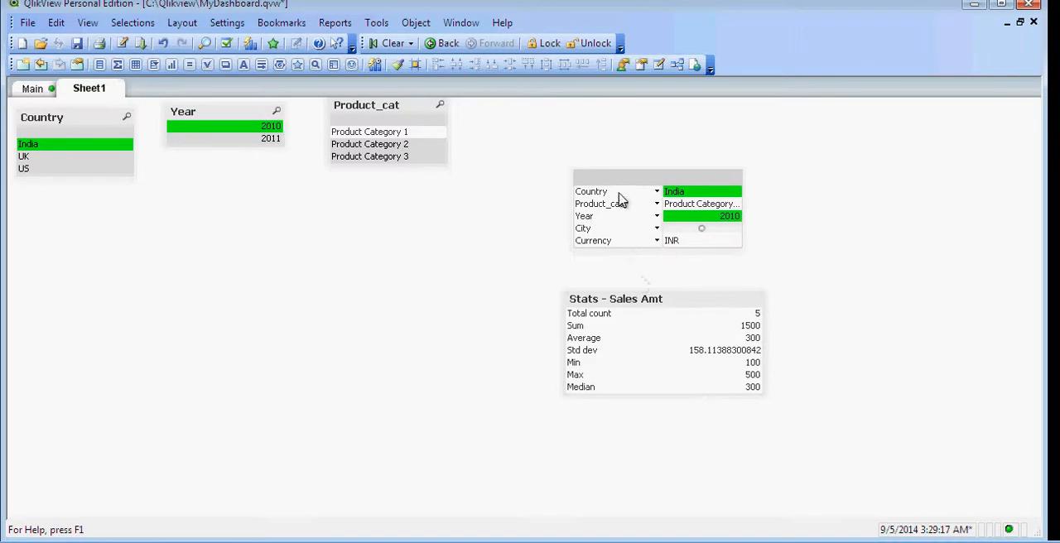
{"action": "mouse_move", "coordinate": [620, 184]}
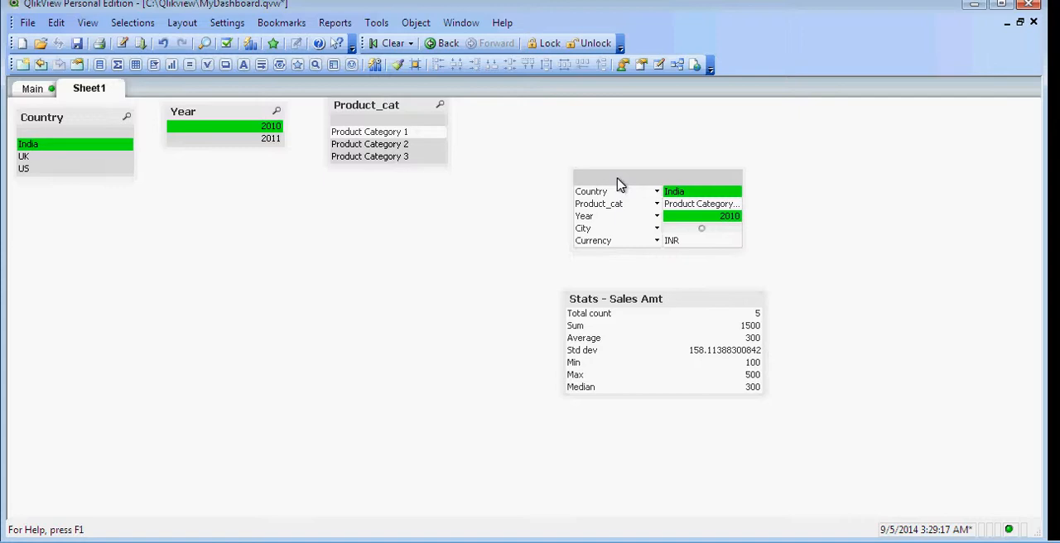
{"action": "mouse_move", "coordinate": [612, 307]}
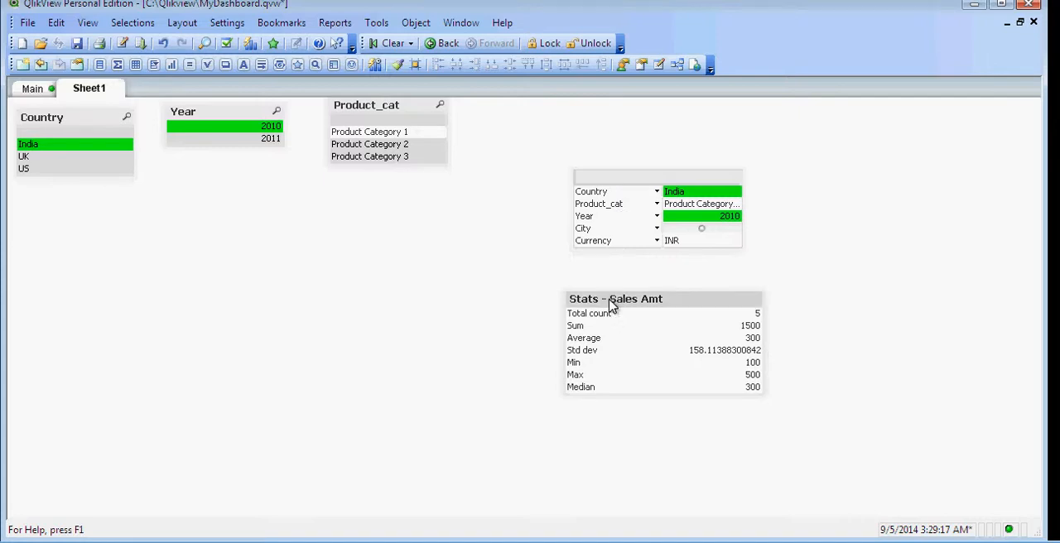
{"action": "left_click_drag", "start_coordinate": [616, 299], "coordinate": [210, 292]}
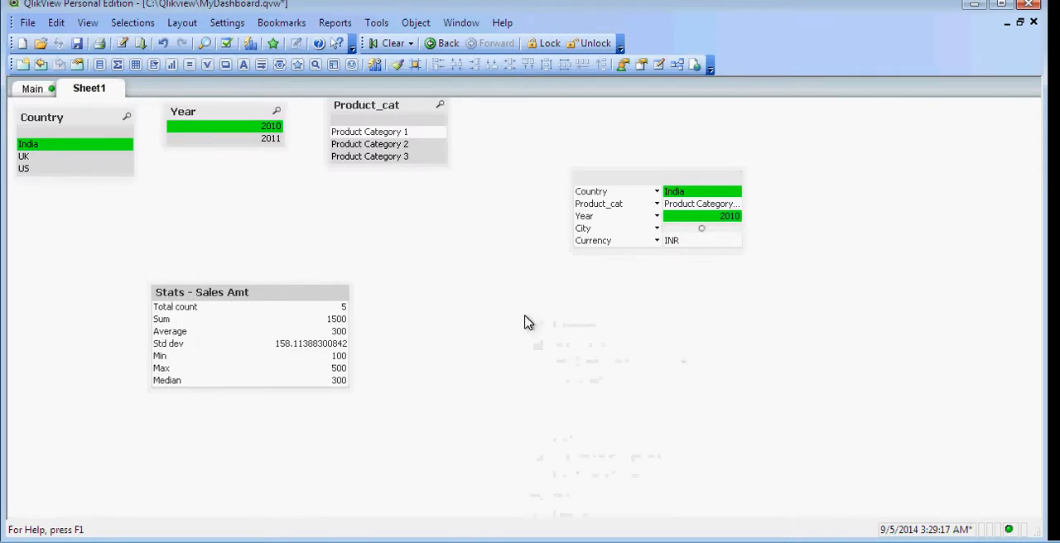
Start a new Straight Table chart and advance to the Dimensions step
{"action": "right_click", "coordinate": [529, 322]}
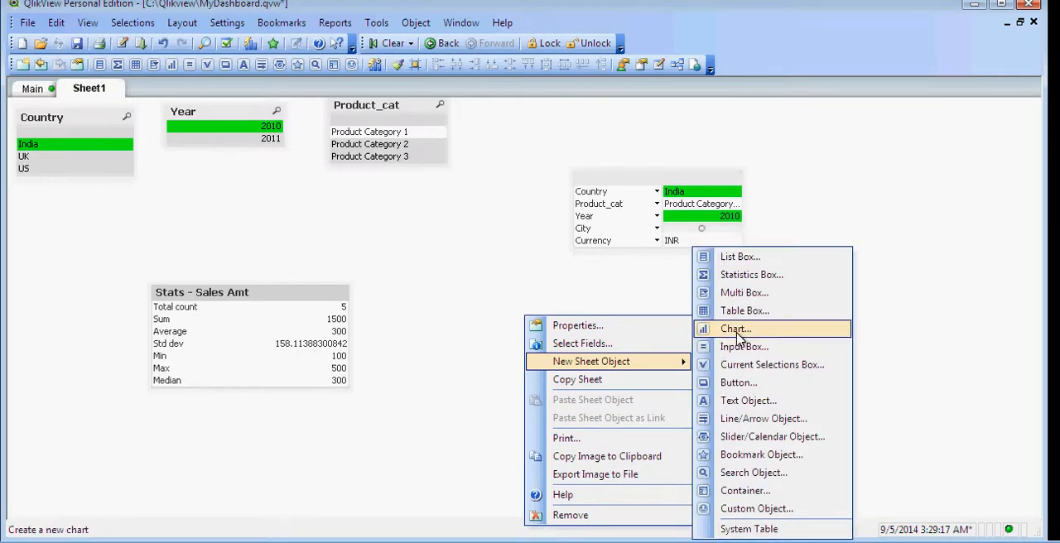
{"action": "left_click", "coordinate": [733, 329]}
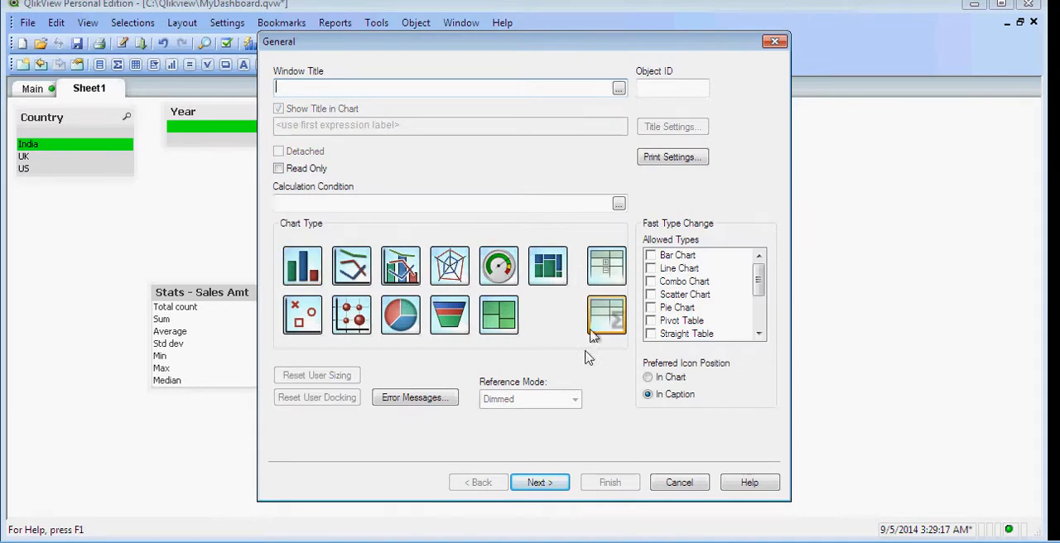
{"action": "left_click", "coordinate": [541, 482]}
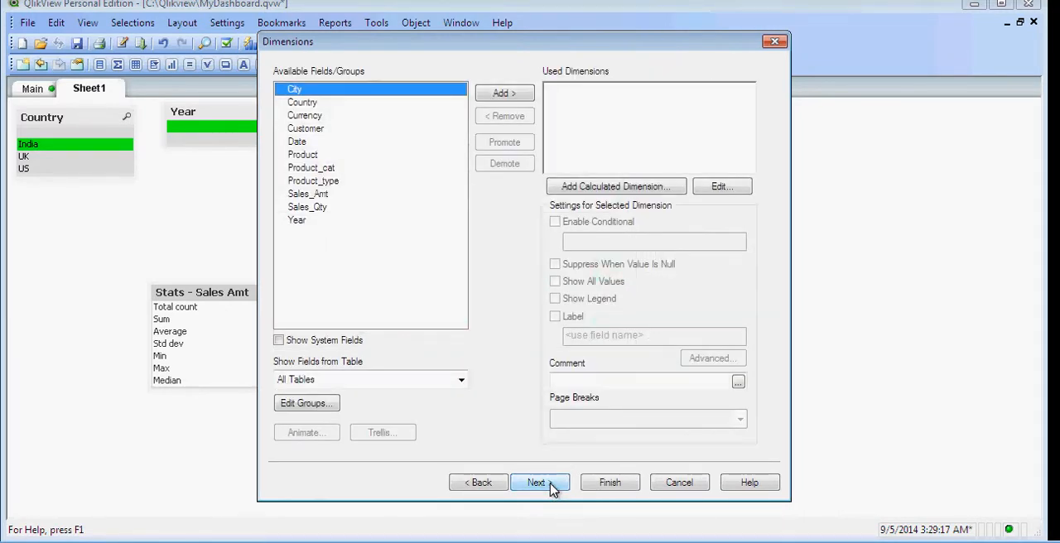
Add a Sum(Sales_Amt) expression to the straight table, labelled 'Sum'
{"action": "left_click", "coordinate": [540, 482]}
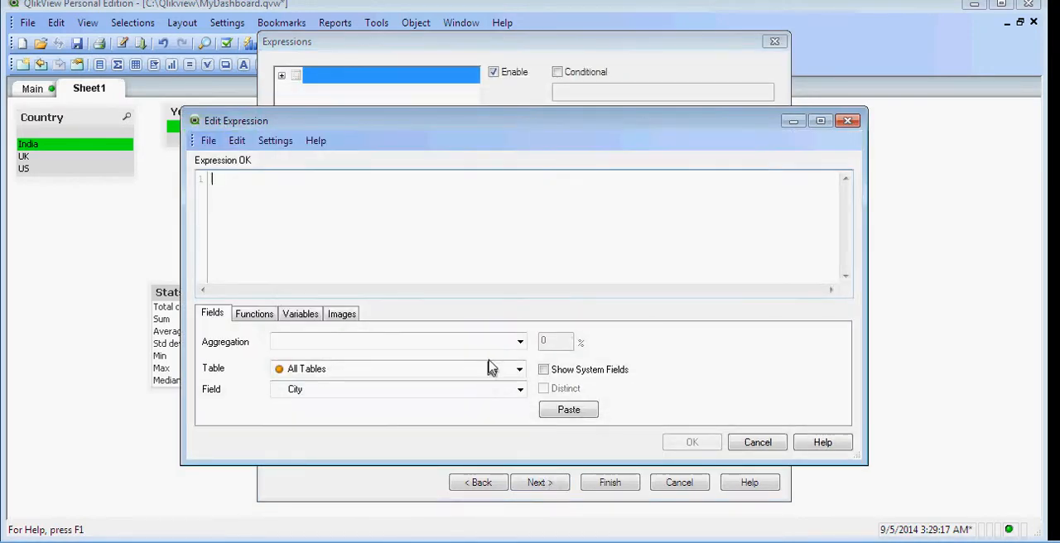
{"action": "left_click", "coordinate": [519, 341]}
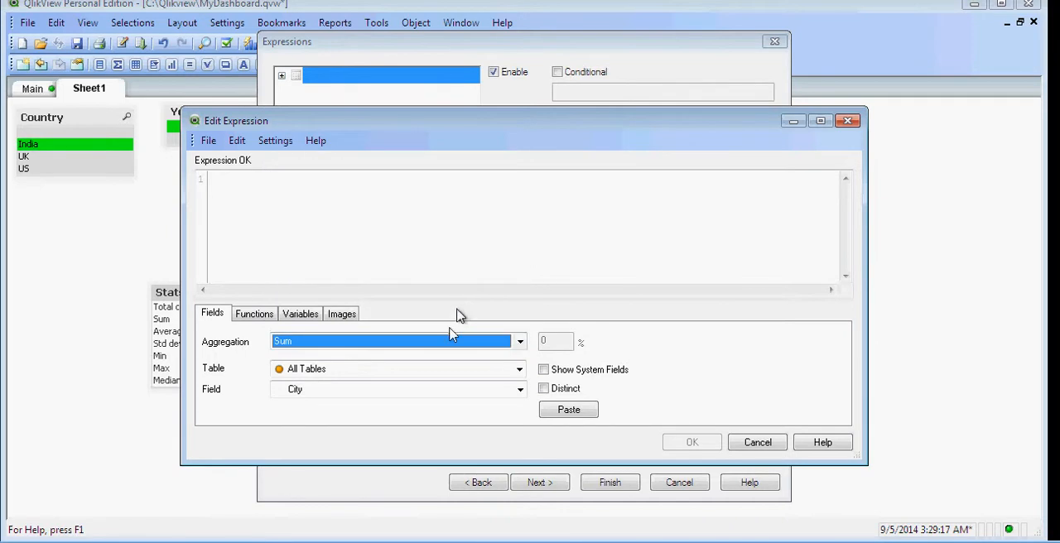
{"action": "left_click", "coordinate": [517, 389]}
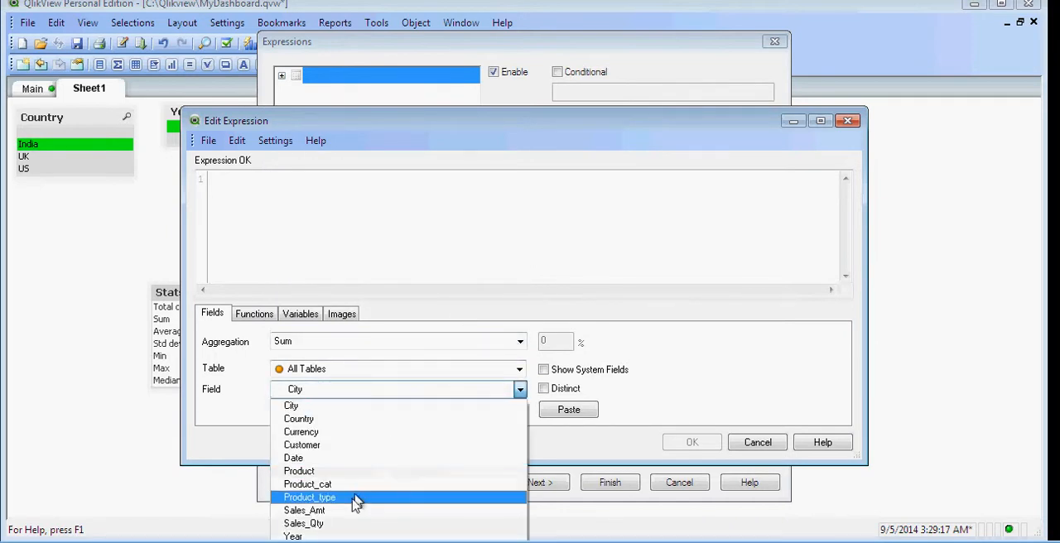
{"action": "left_click", "coordinate": [303, 510]}
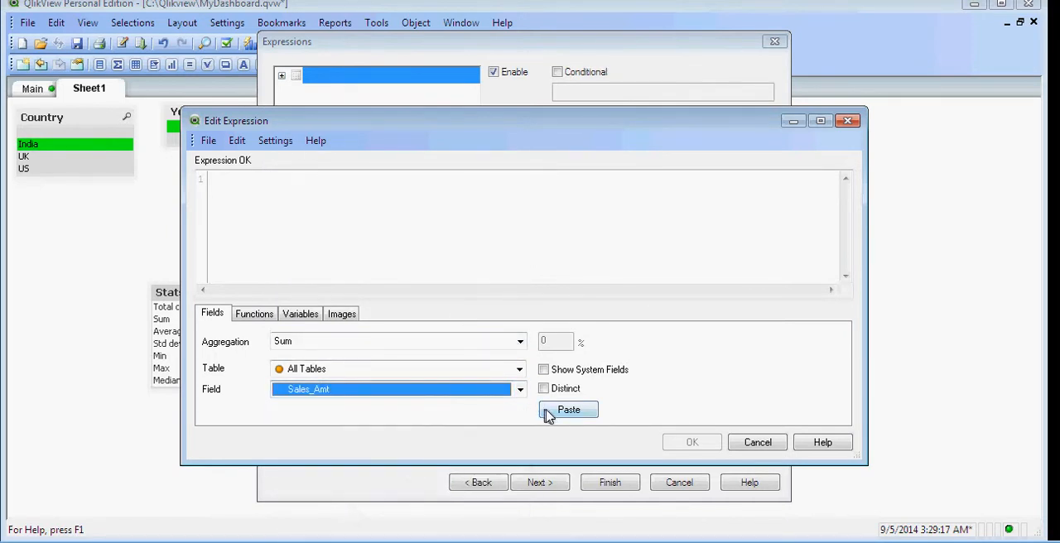
{"action": "left_click", "coordinate": [568, 409]}
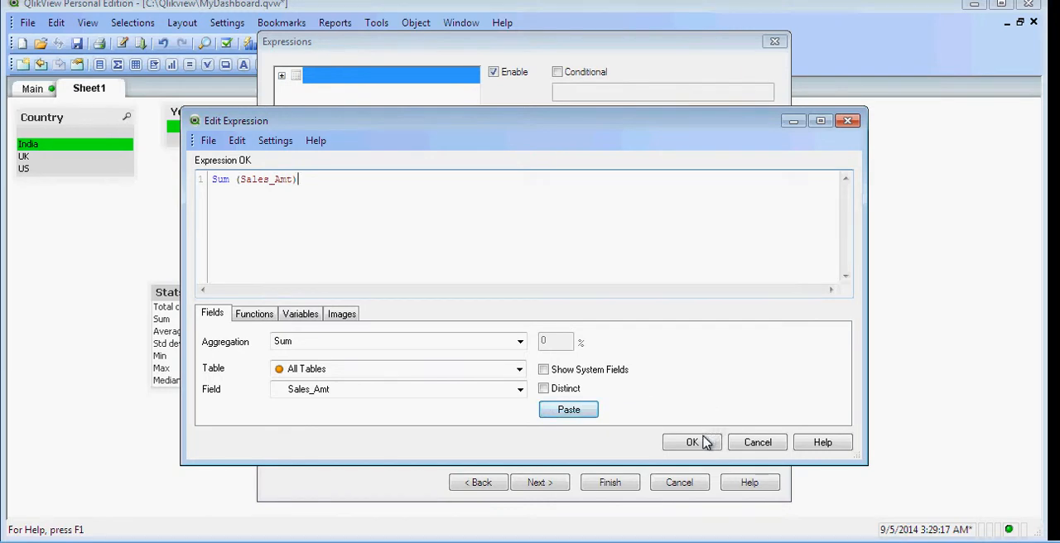
{"action": "left_click", "coordinate": [685, 442]}
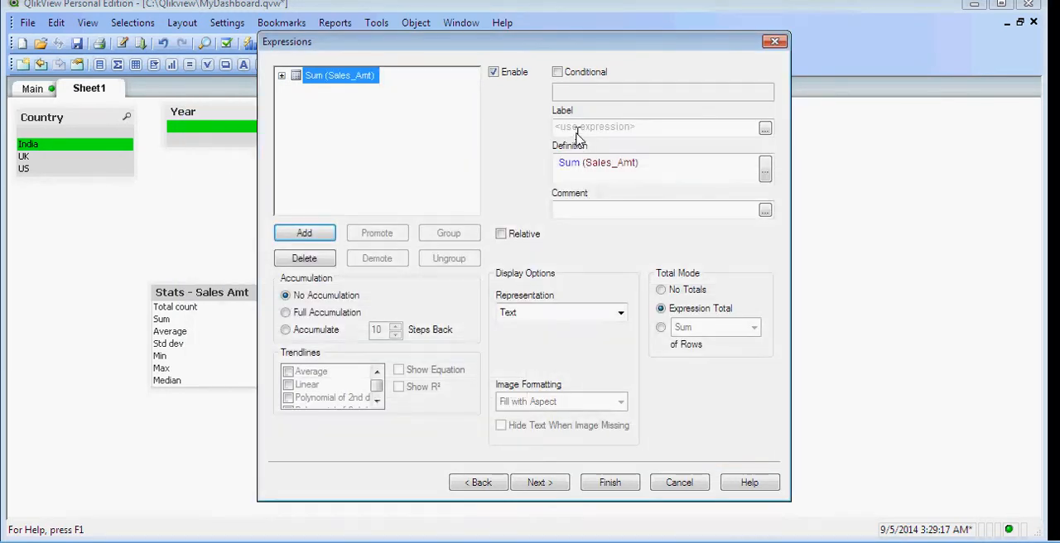
{"action": "type", "text": "um"}
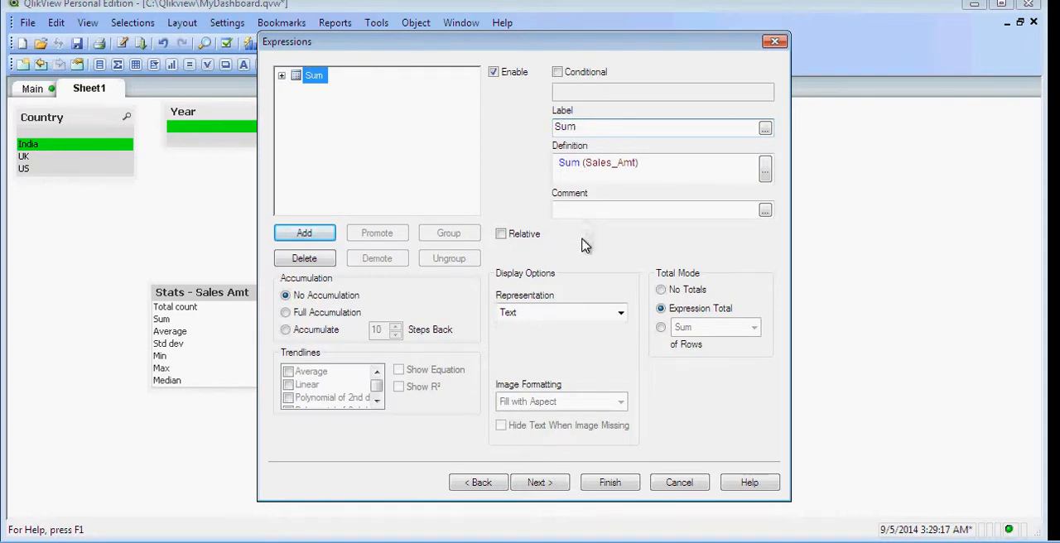
{"action": "mouse_move", "coordinate": [329, 239]}
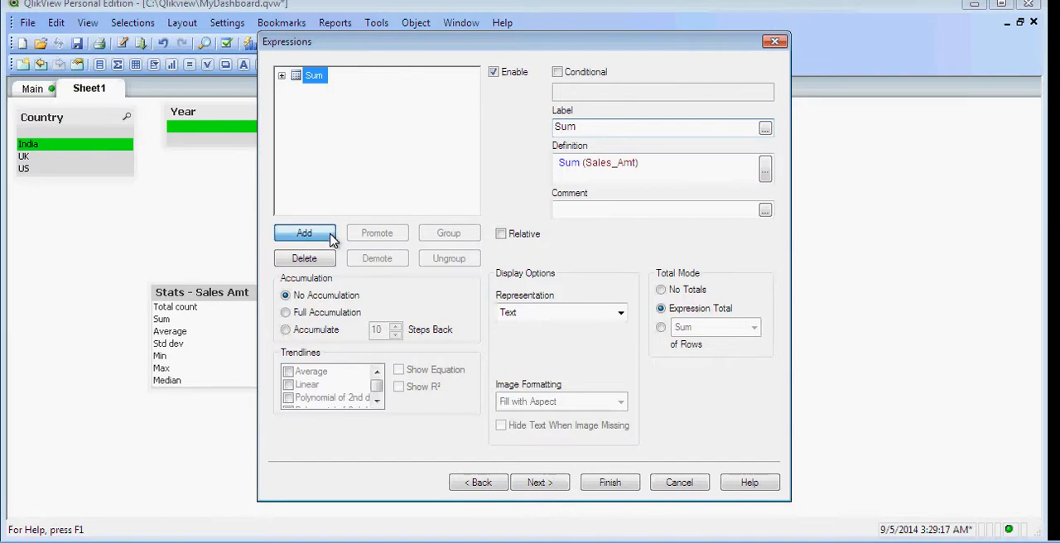
Add a Total count of Sales_Amt expression labelled 'Count'
{"action": "left_click", "coordinate": [304, 233]}
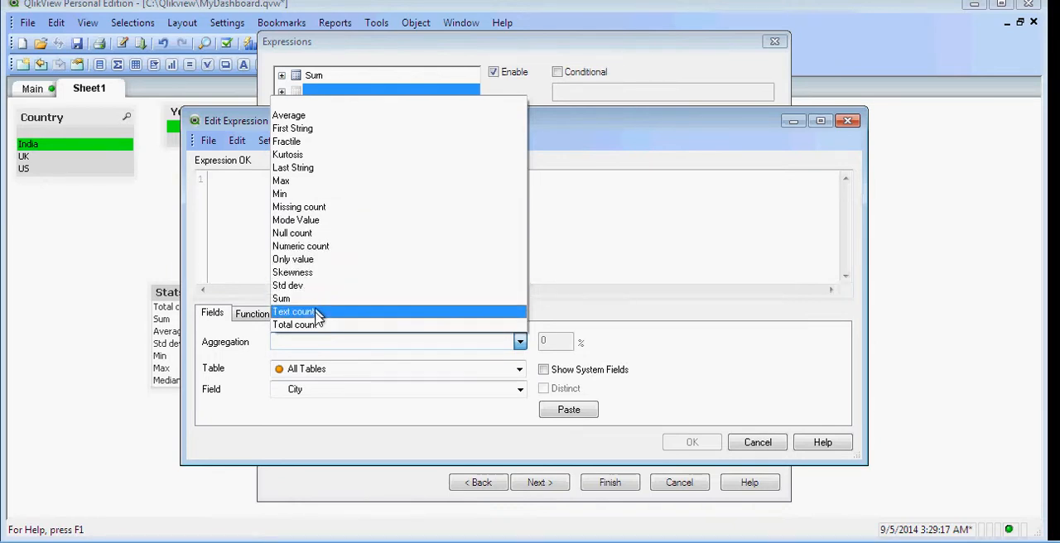
{"action": "left_click", "coordinate": [296, 325]}
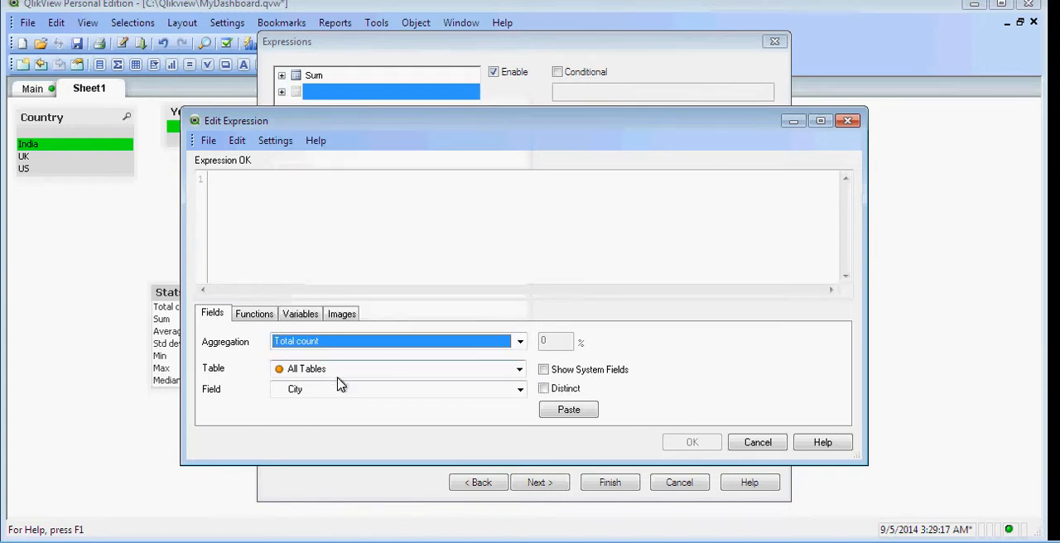
{"action": "left_click", "coordinate": [518, 389]}
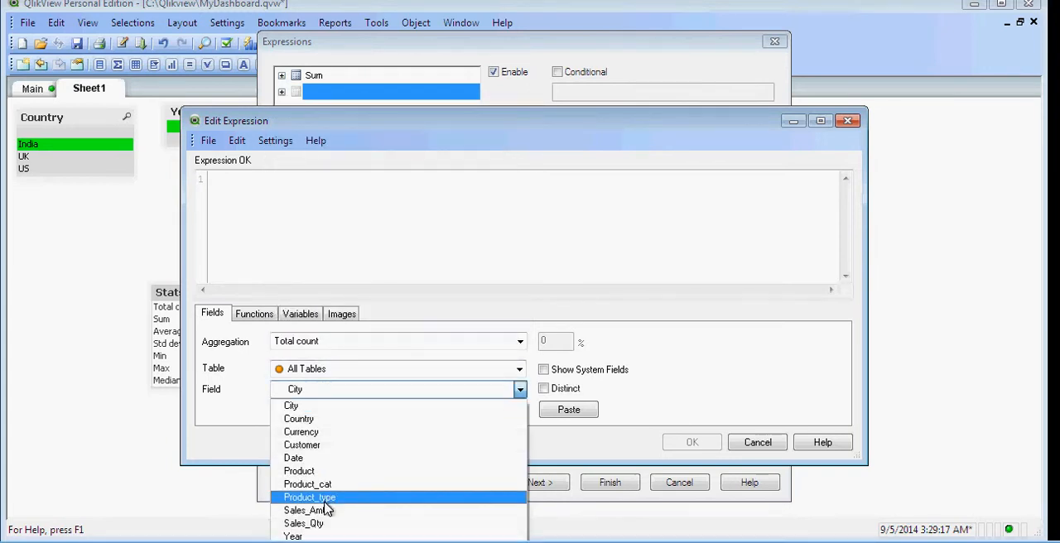
{"action": "left_click", "coordinate": [302, 510]}
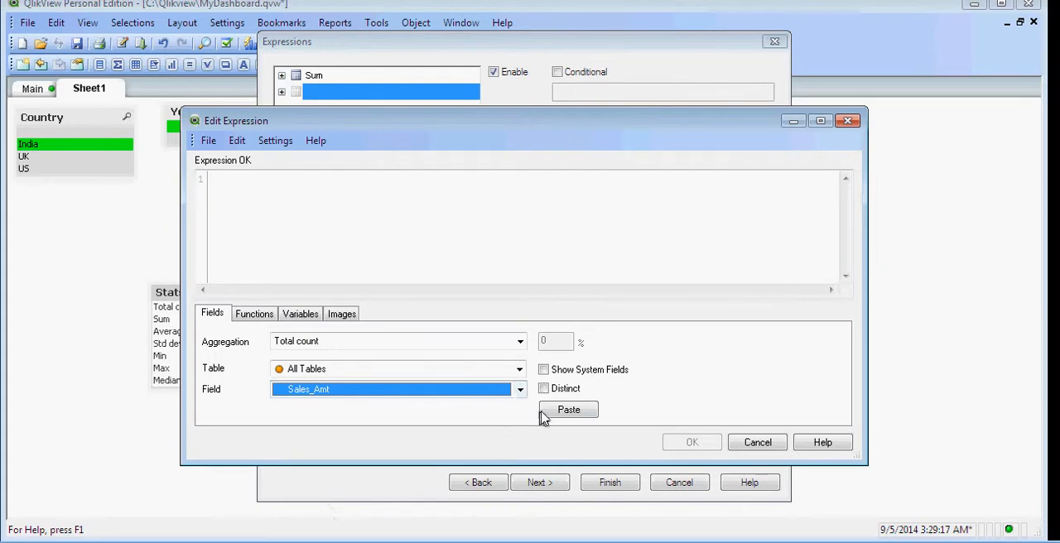
{"action": "left_click", "coordinate": [568, 409]}
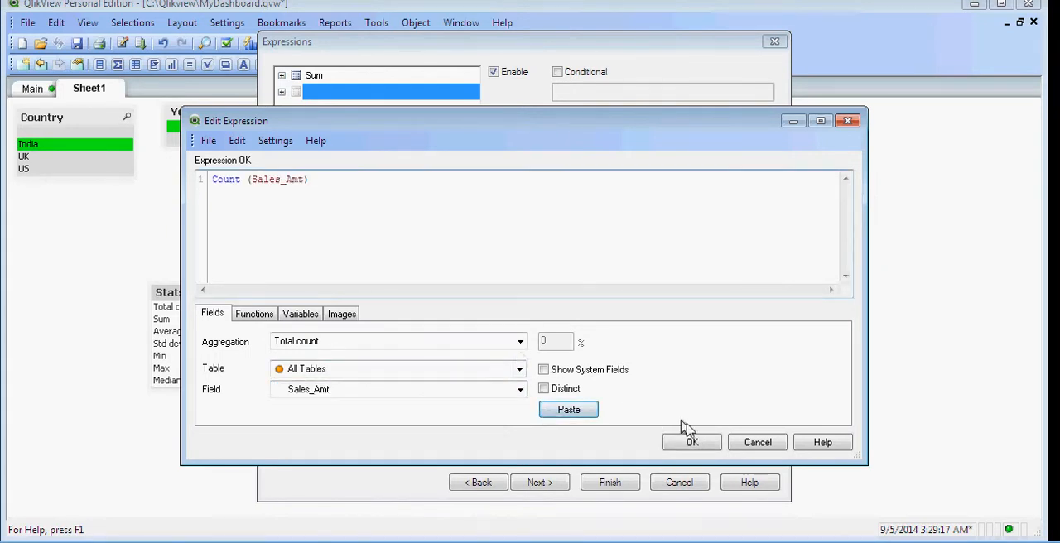
{"action": "left_click", "coordinate": [691, 442]}
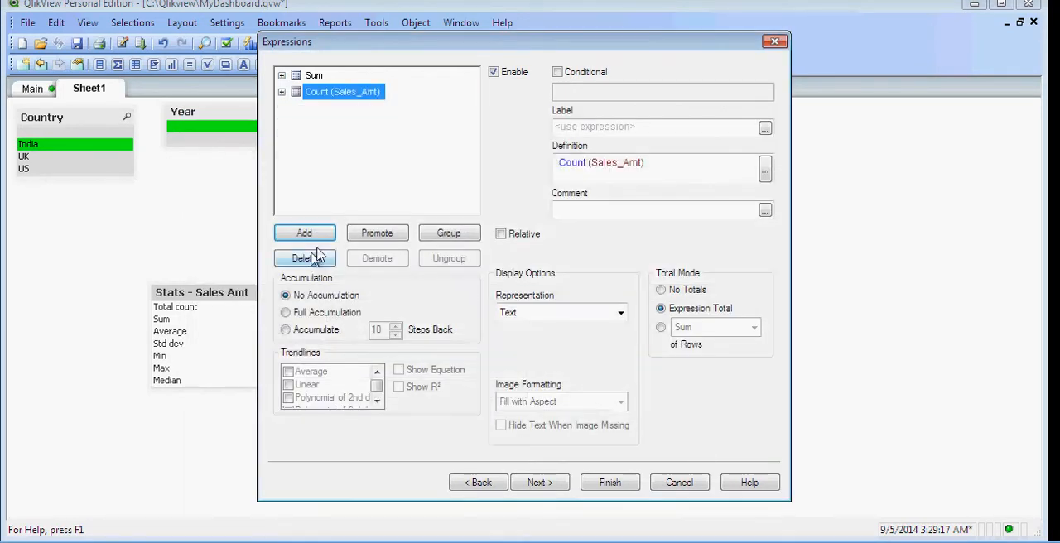
{"action": "left_click", "coordinate": [654, 126]}
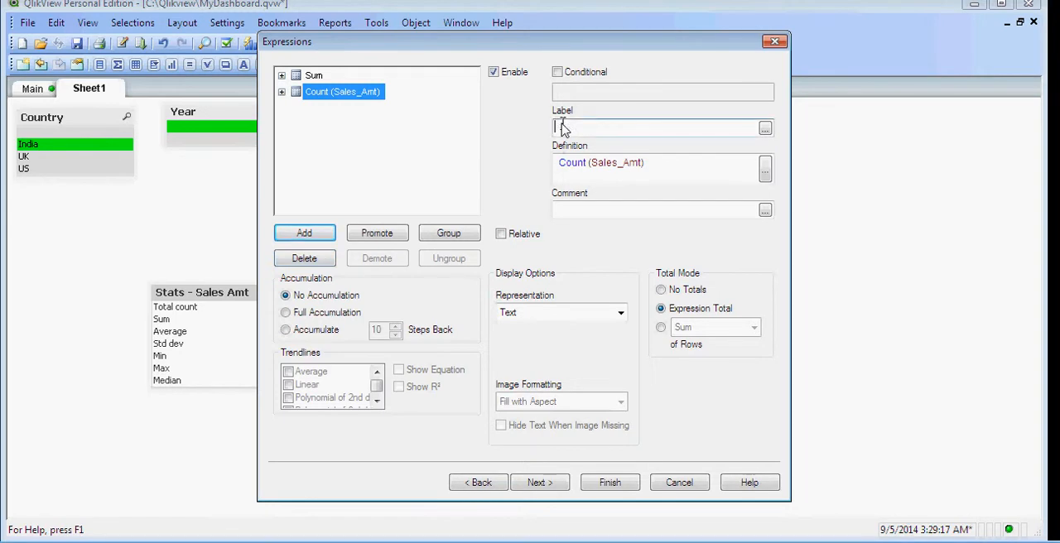
{"action": "type", "text": "Count"}
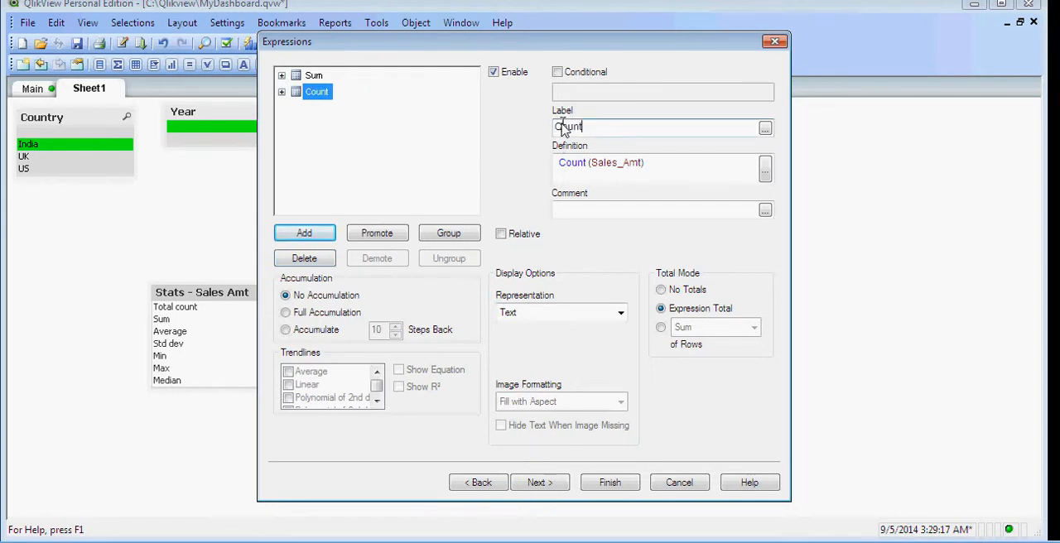
Add a Min(Sales_Amt) expression to the straight table
{"action": "left_click", "coordinate": [304, 233]}
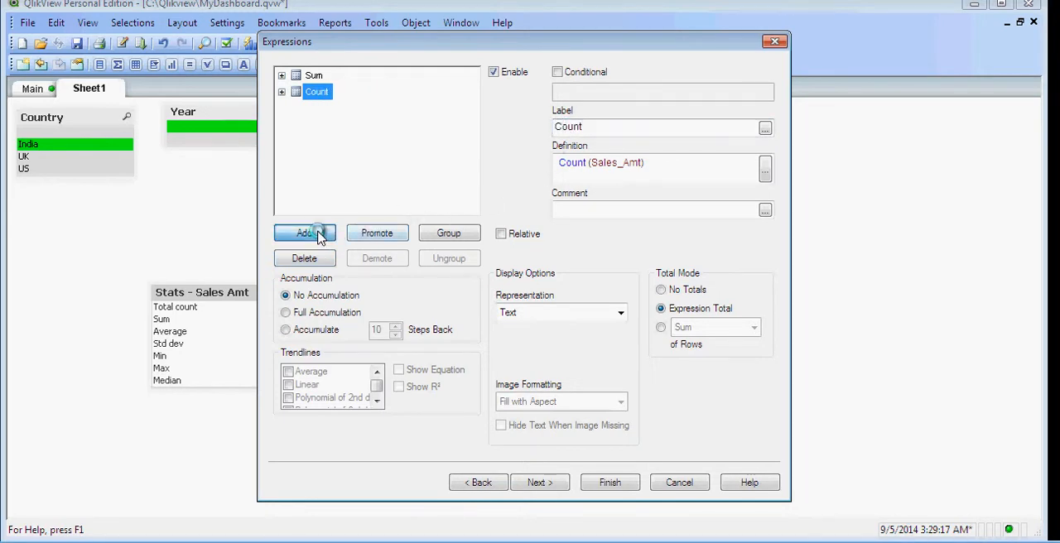
{"action": "left_click", "coordinate": [304, 233]}
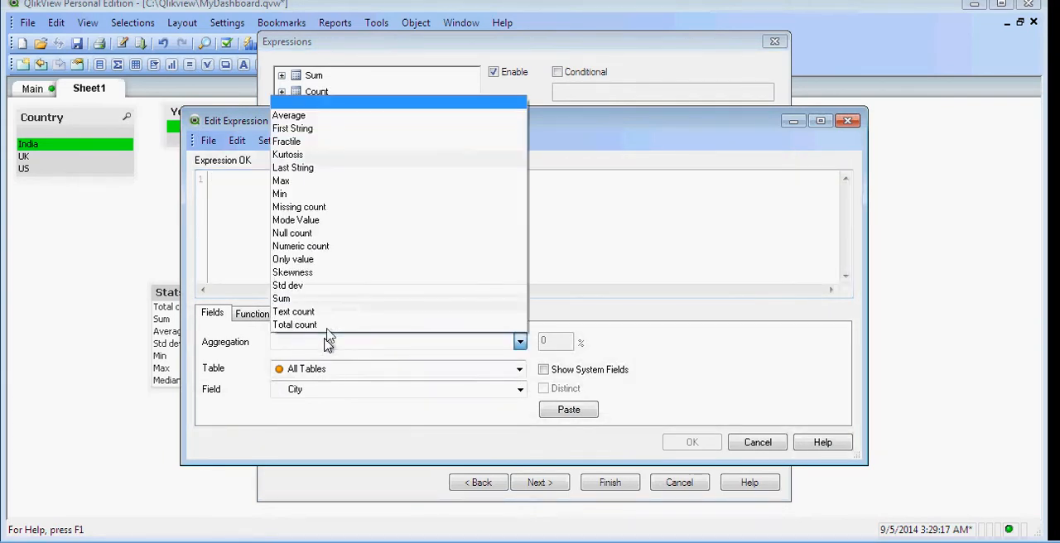
{"action": "left_click", "coordinate": [280, 193]}
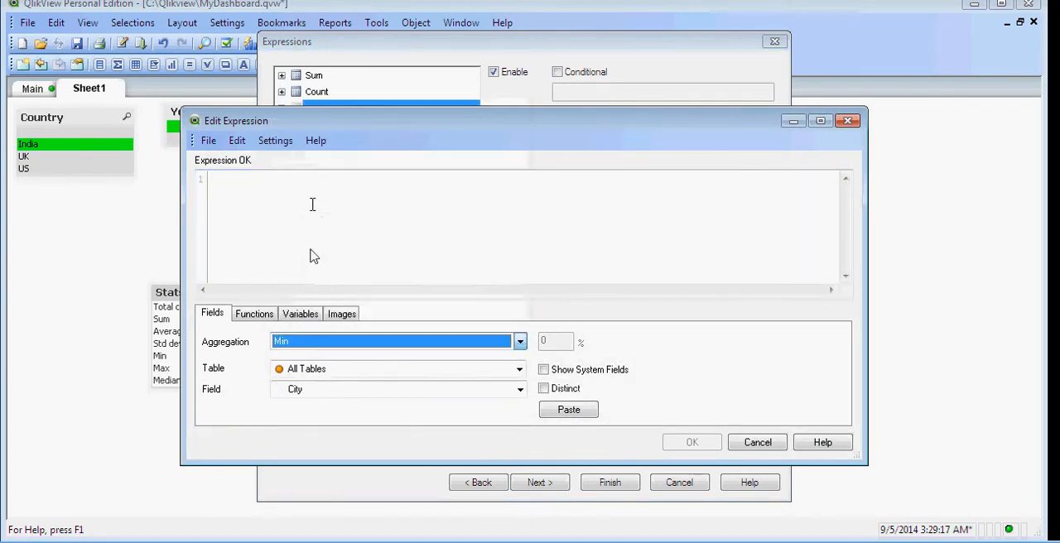
{"action": "left_click", "coordinate": [518, 389]}
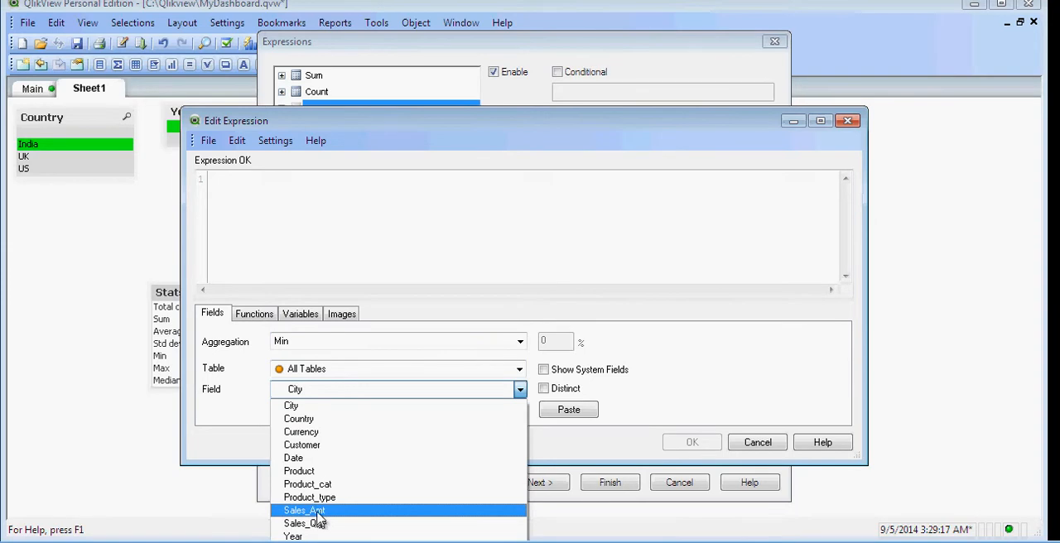
{"action": "left_click", "coordinate": [298, 511]}
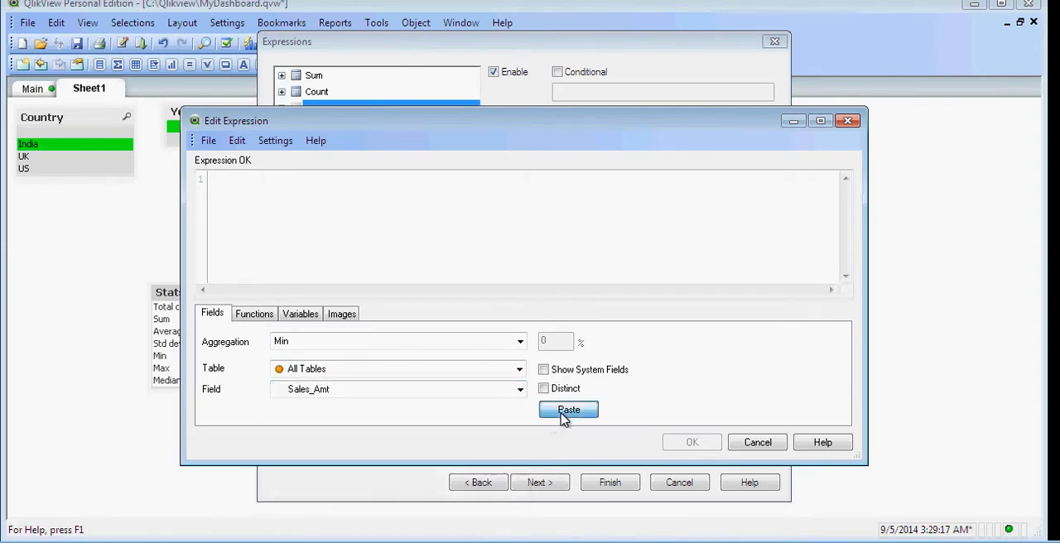
{"action": "left_click", "coordinate": [691, 441]}
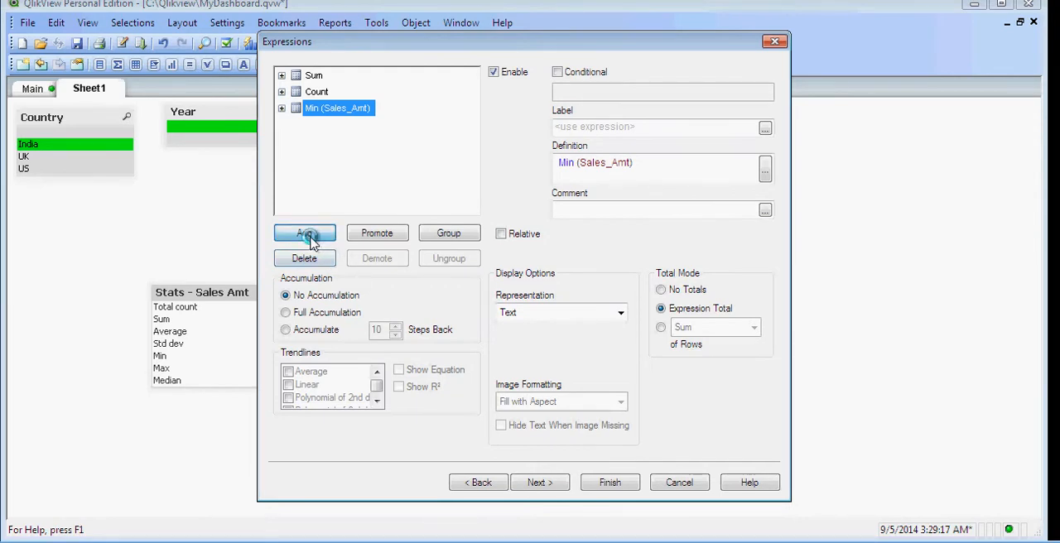
Add a Max of Sales_Amt expression and finish the straight table
{"action": "left_click", "coordinate": [304, 233]}
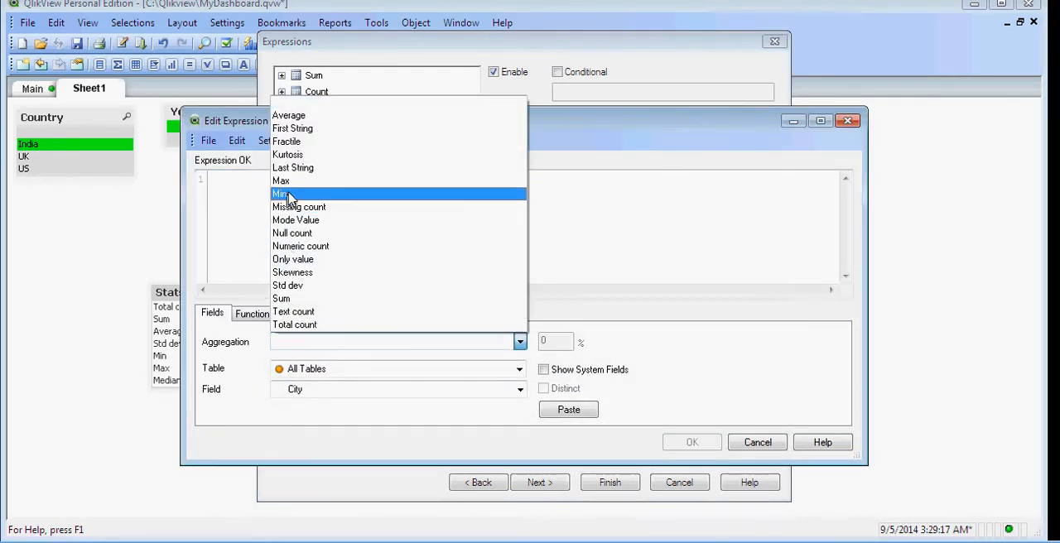
{"action": "left_click", "coordinate": [280, 180]}
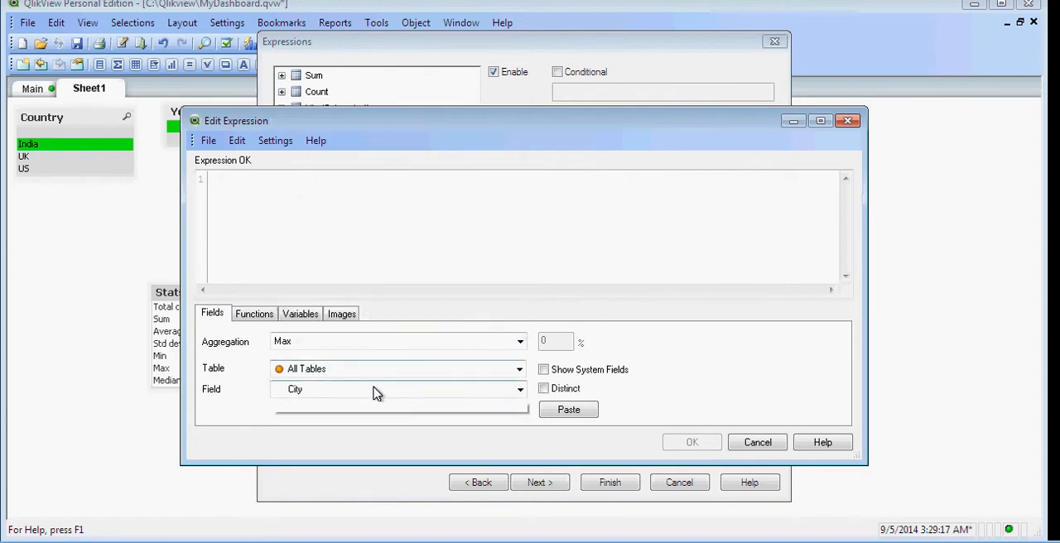
{"action": "left_click", "coordinate": [517, 389]}
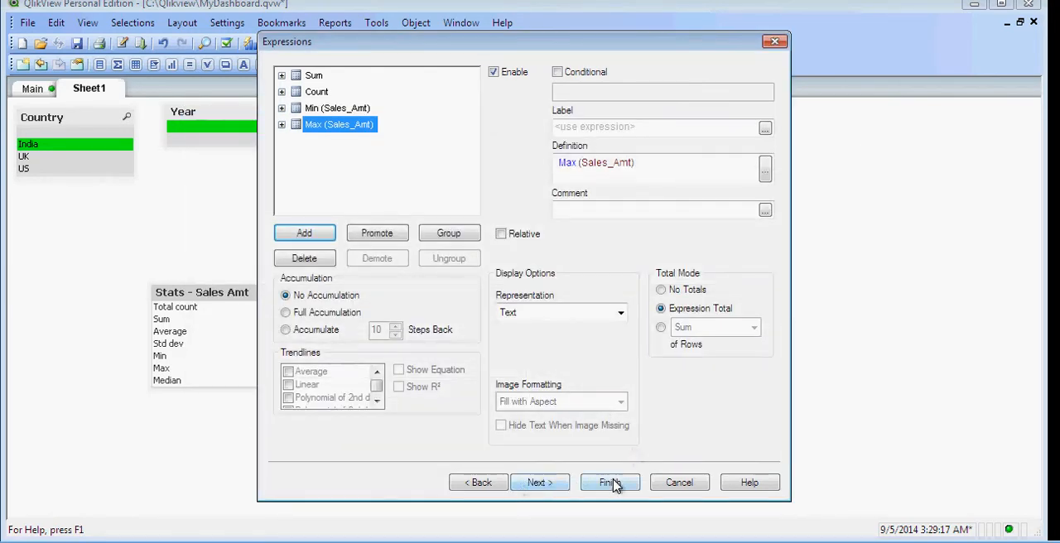
{"action": "left_click", "coordinate": [609, 481]}
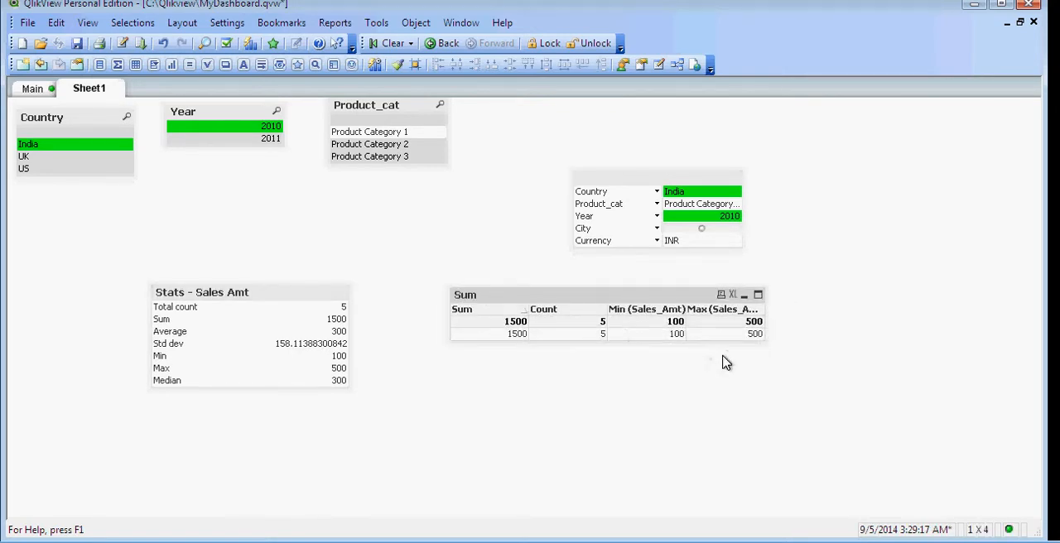
{"action": "mouse_move", "coordinate": [755, 360]}
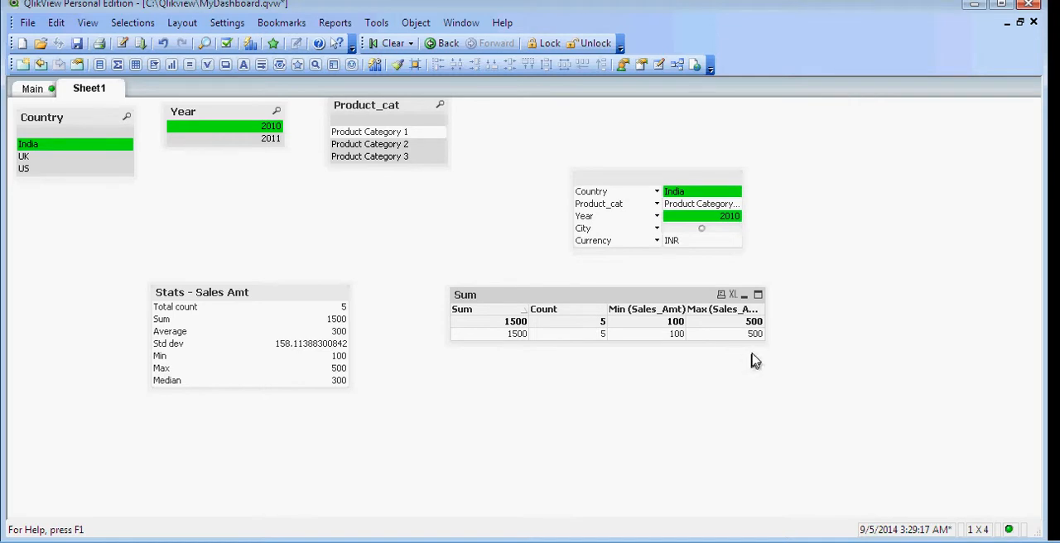
{"action": "mouse_move", "coordinate": [631, 207]}
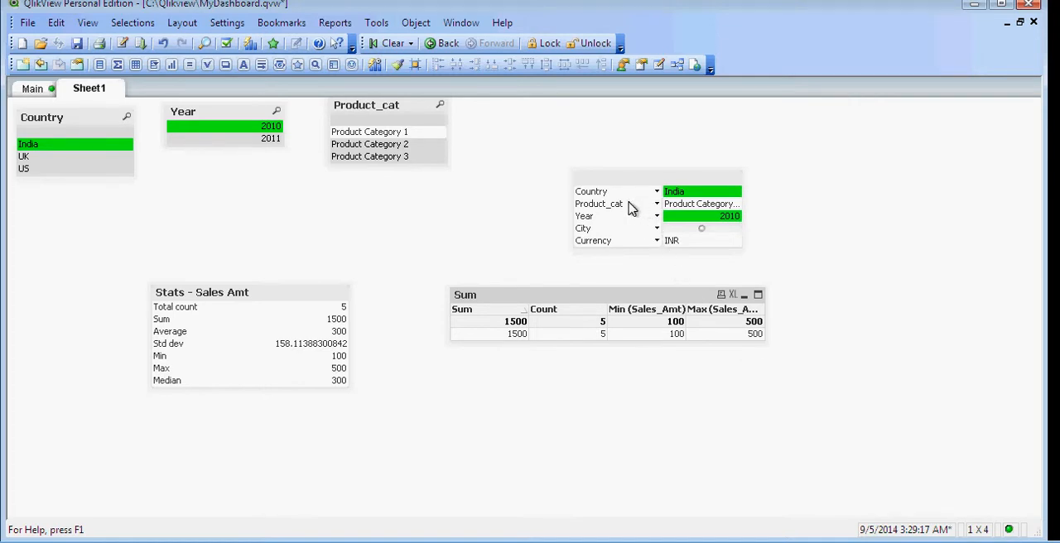
{"action": "mouse_move", "coordinate": [609, 214]}
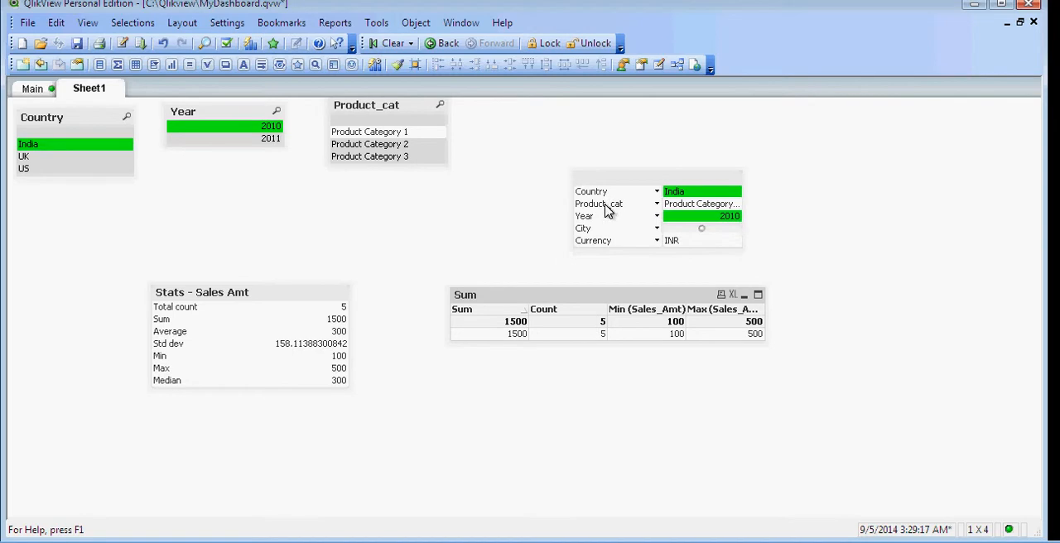
Clear all selections, test by selecting US, then clear again to restore totals (Sum 22900, Count 30)
{"action": "left_click", "coordinate": [394, 43]}
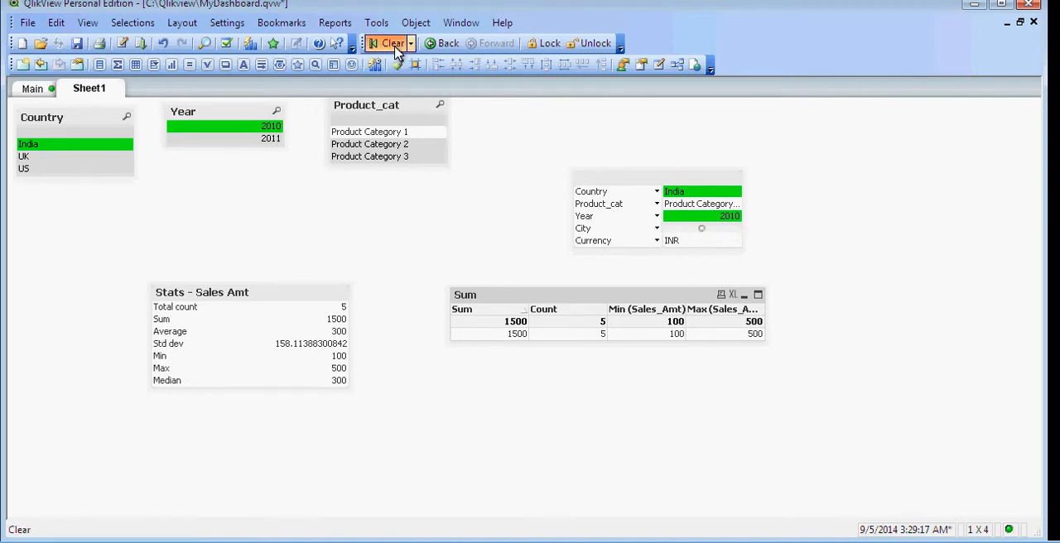
{"action": "left_click", "coordinate": [390, 43]}
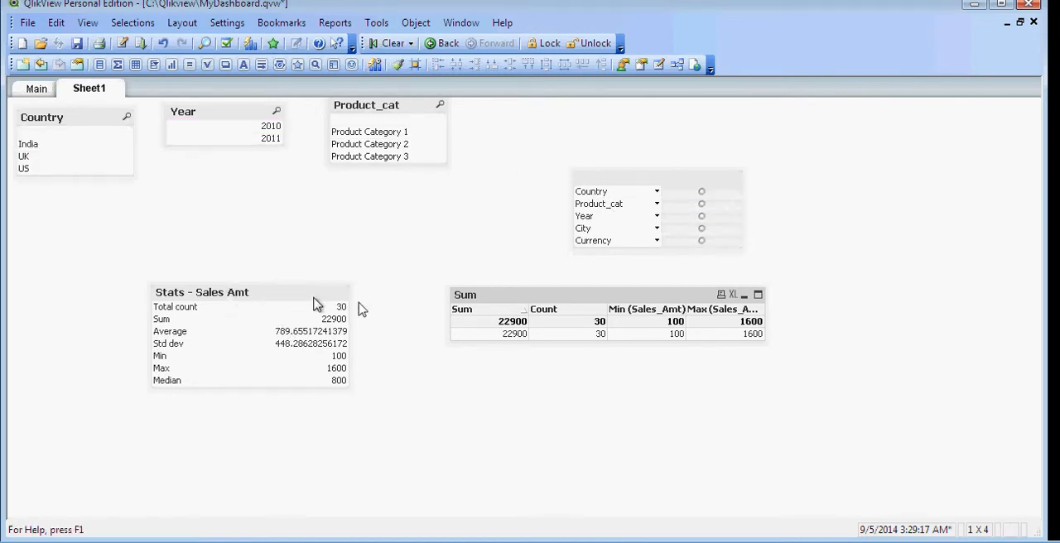
{"action": "mouse_move", "coordinate": [501, 303]}
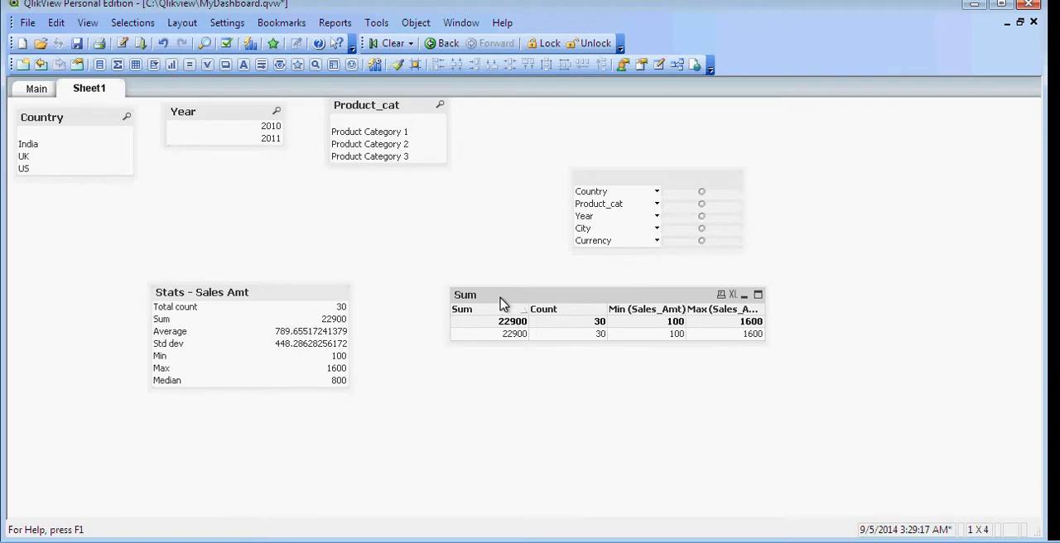
{"action": "mouse_move", "coordinate": [480, 159]}
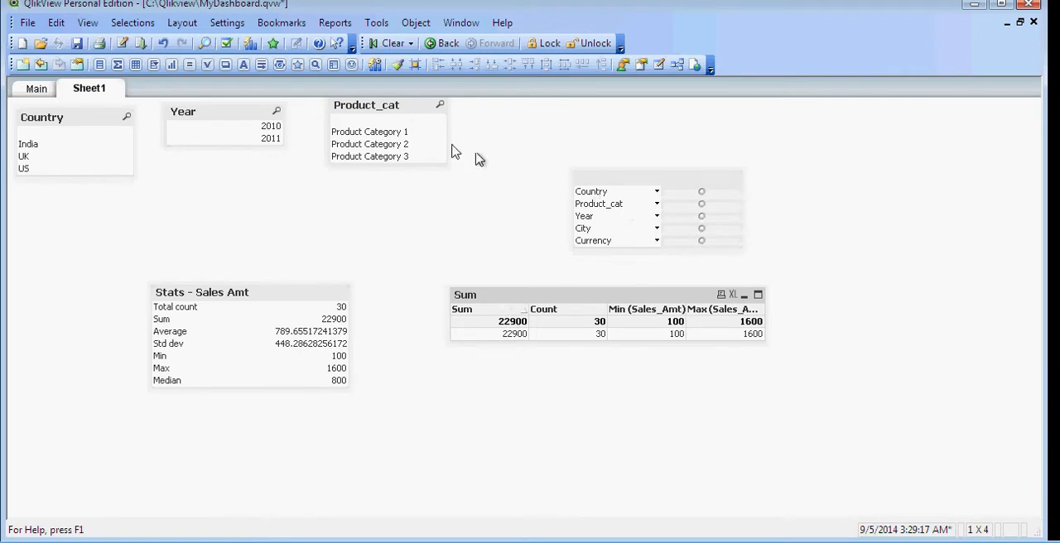
{"action": "mouse_move", "coordinate": [70, 175]}
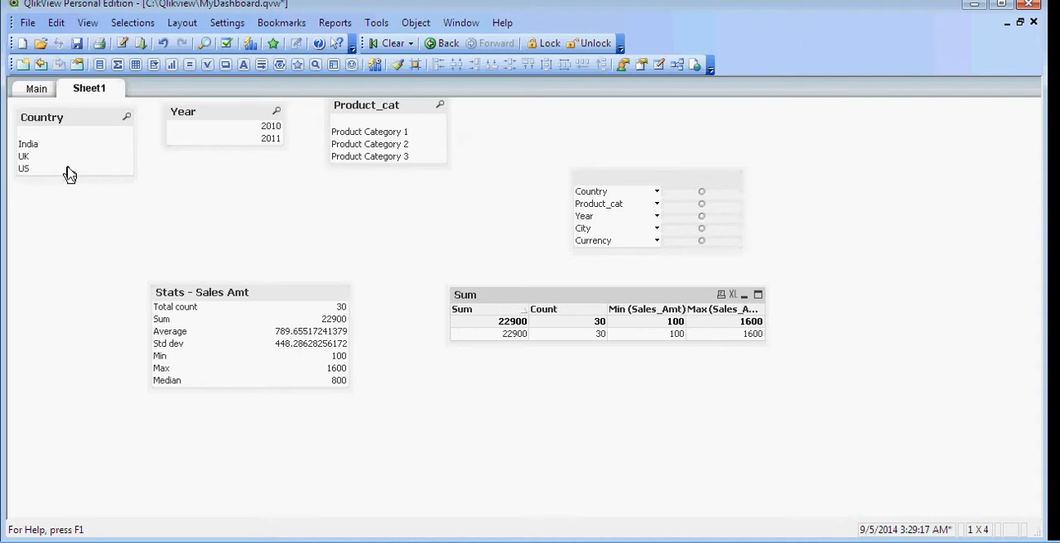
{"action": "left_click", "coordinate": [24, 169]}
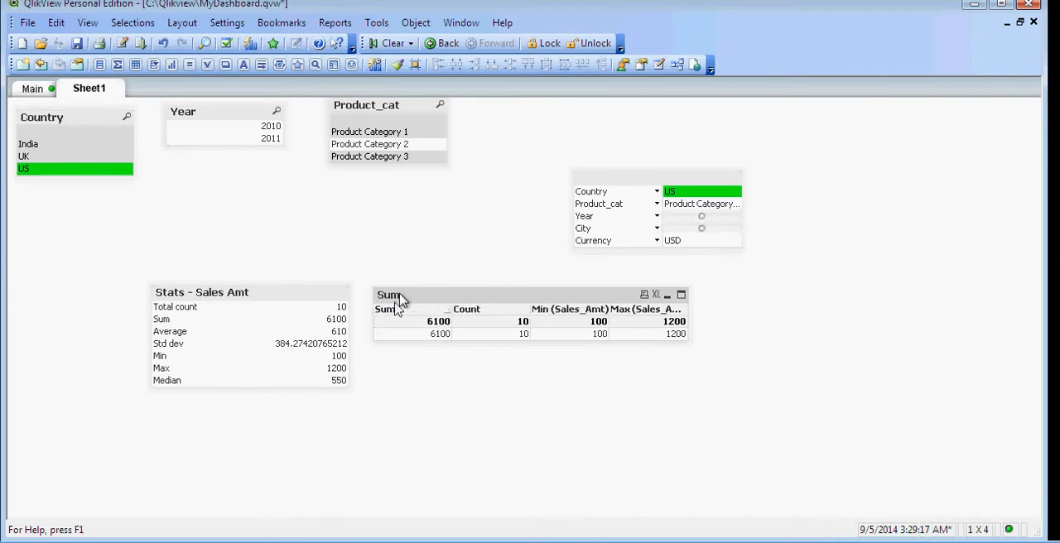
{"action": "mouse_move", "coordinate": [410, 301]}
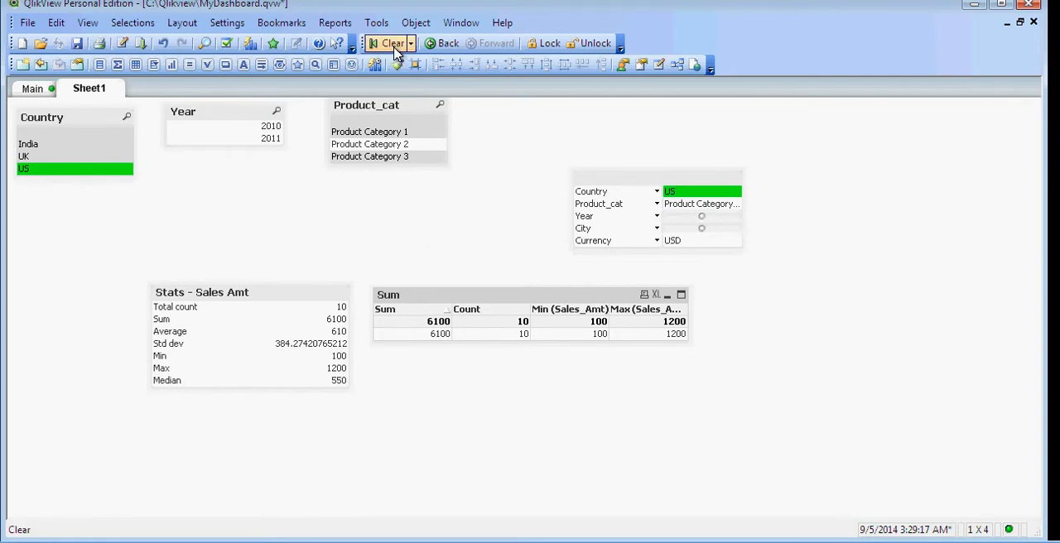
{"action": "mouse_move", "coordinate": [394, 51]}
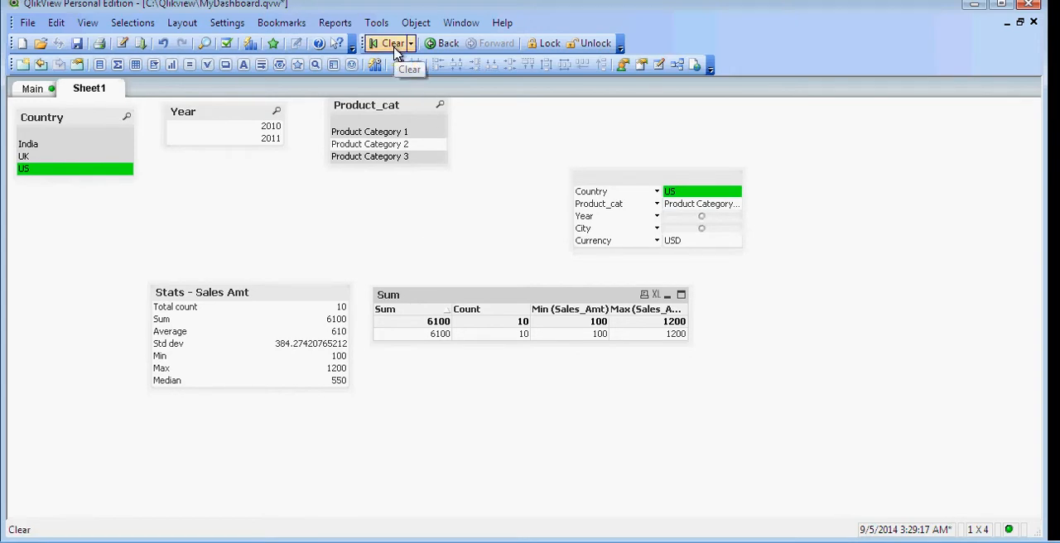
{"action": "left_click", "coordinate": [390, 43]}
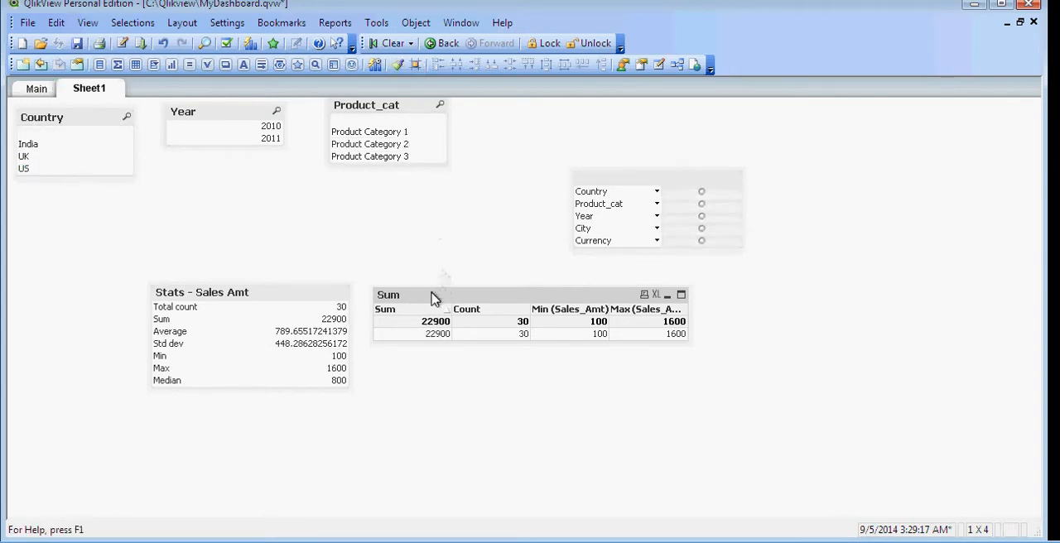
Detach the Sum straight table from its context menu so it reads 'Sum (Detached)'
{"action": "right_click", "coordinate": [430, 295]}
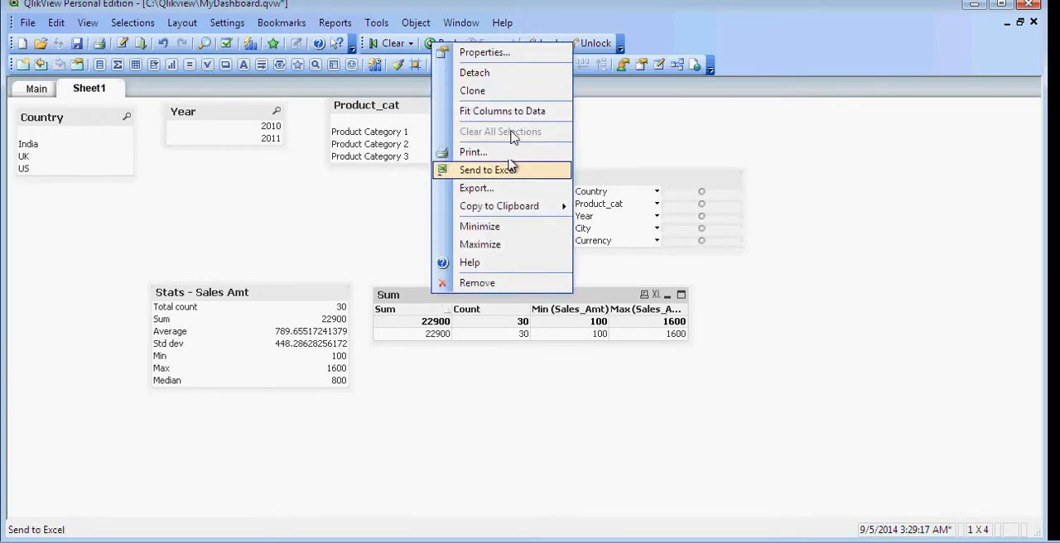
{"action": "mouse_move", "coordinate": [366, 211]}
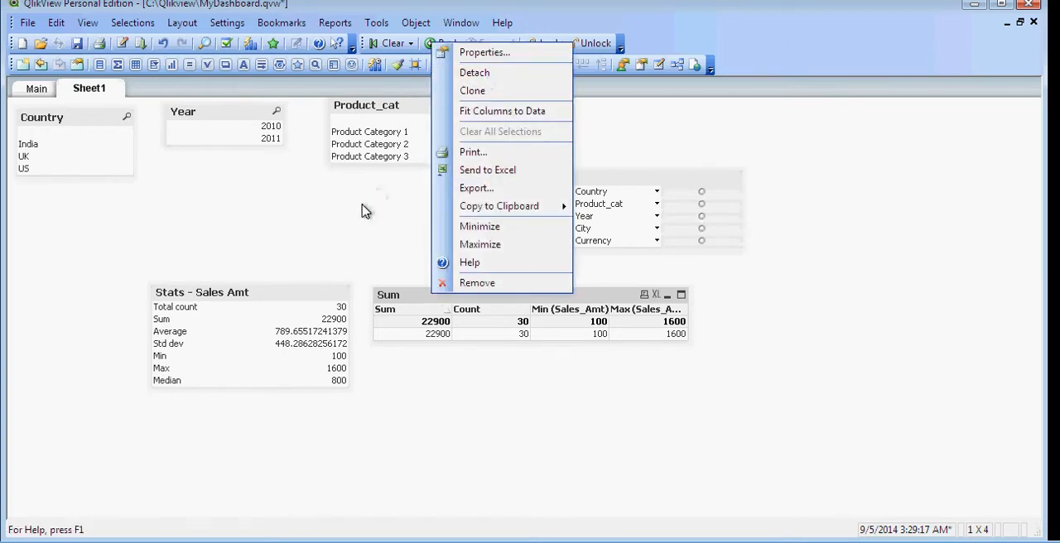
{"action": "left_click", "coordinate": [290, 296]}
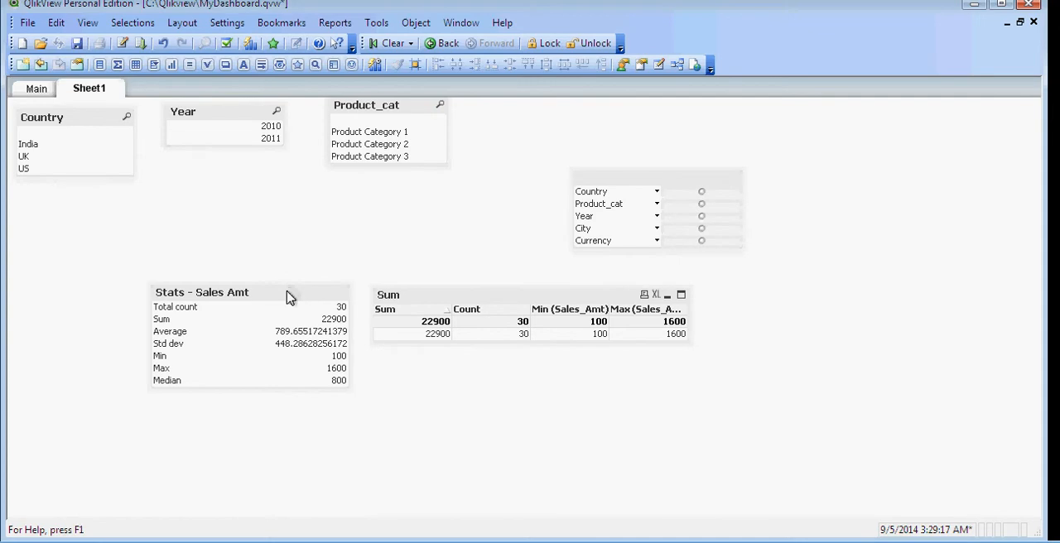
{"action": "right_click", "coordinate": [290, 295]}
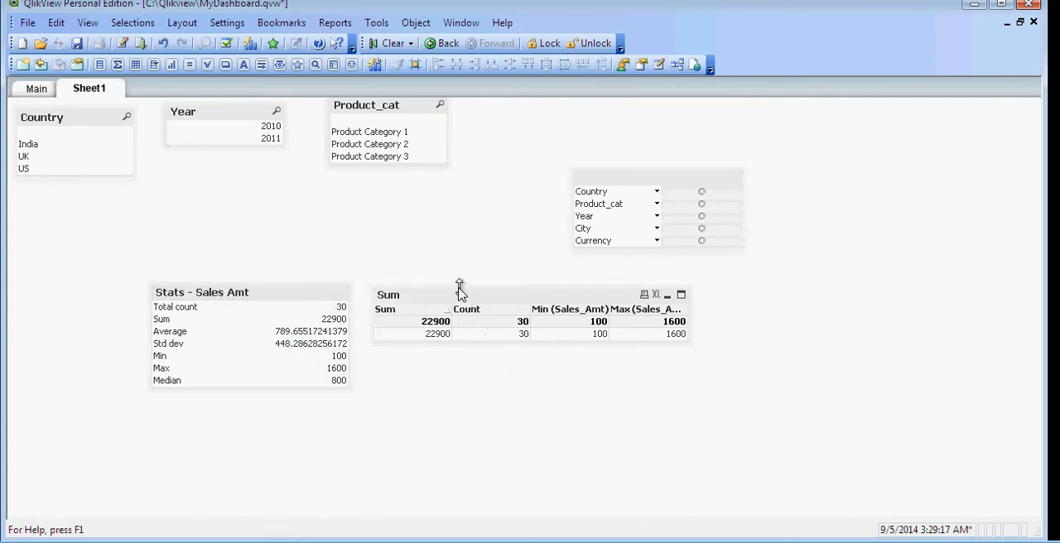
{"action": "right_click", "coordinate": [460, 288]}
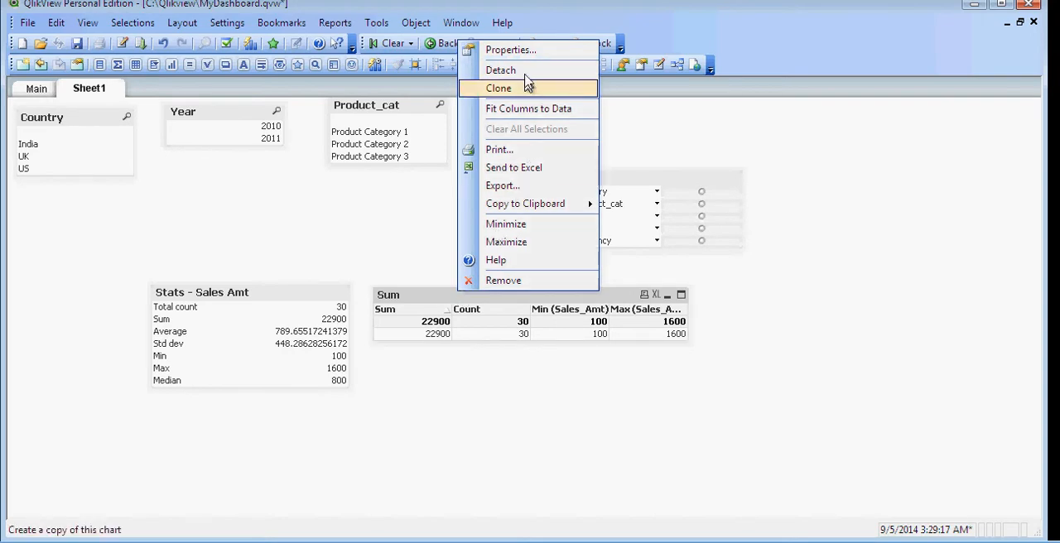
{"action": "left_click", "coordinate": [501, 69]}
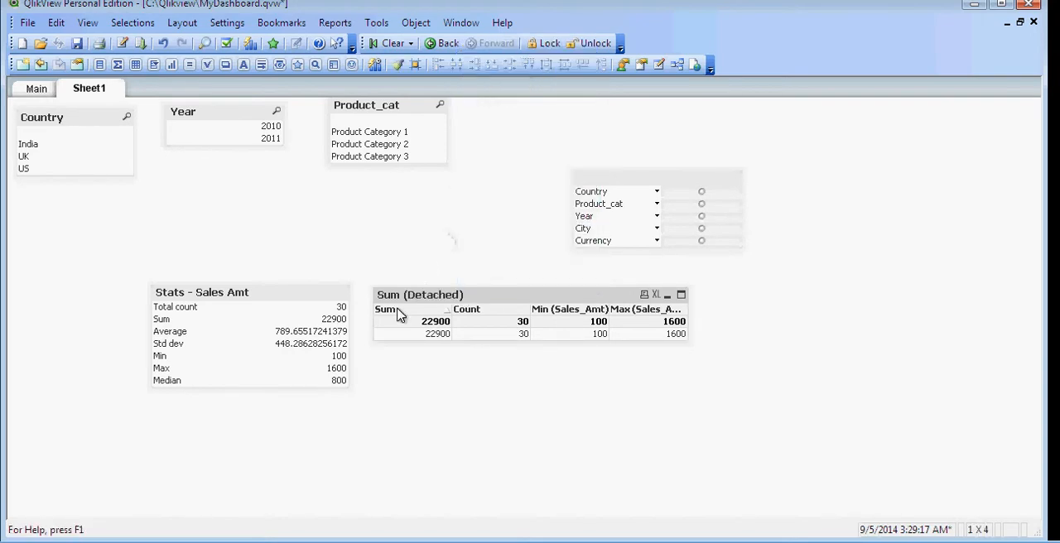
{"action": "mouse_move", "coordinate": [455, 299]}
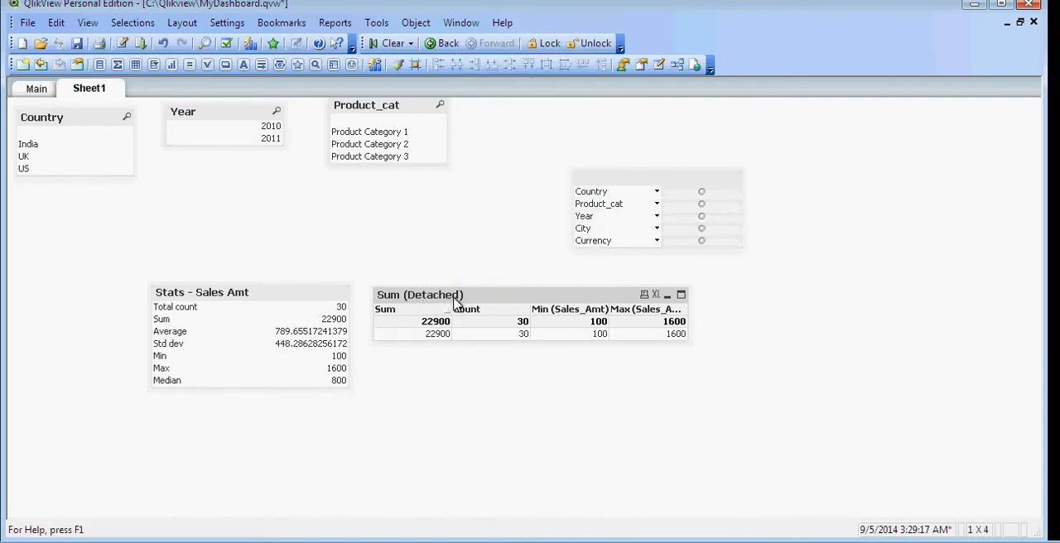
{"action": "mouse_move", "coordinate": [114, 162]}
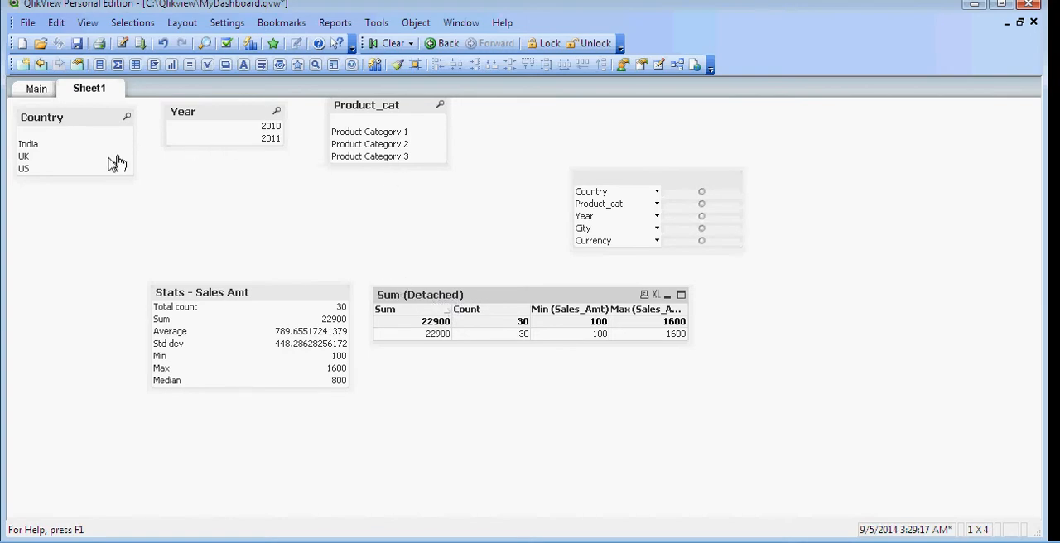
Select US in the Country list box, filtering the stats box while the detached table stays 22900
{"action": "left_click", "coordinate": [26, 169]}
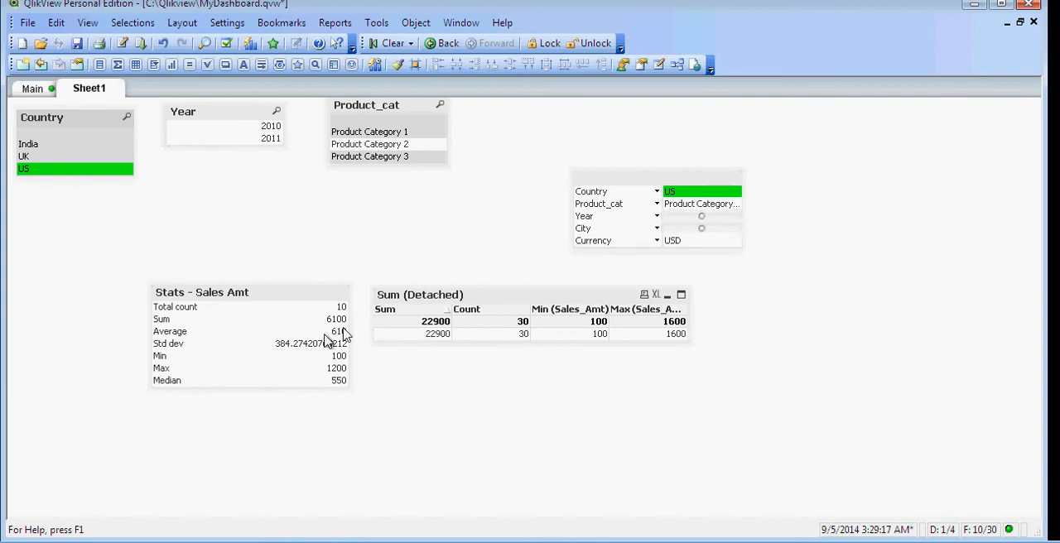
{"action": "mouse_move", "coordinate": [265, 313]}
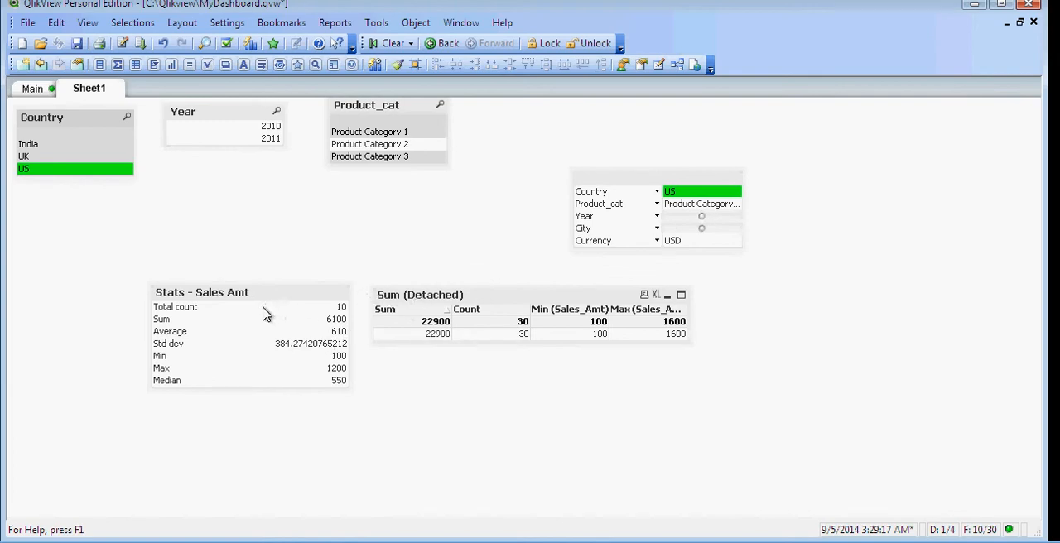
{"action": "mouse_move", "coordinate": [381, 322]}
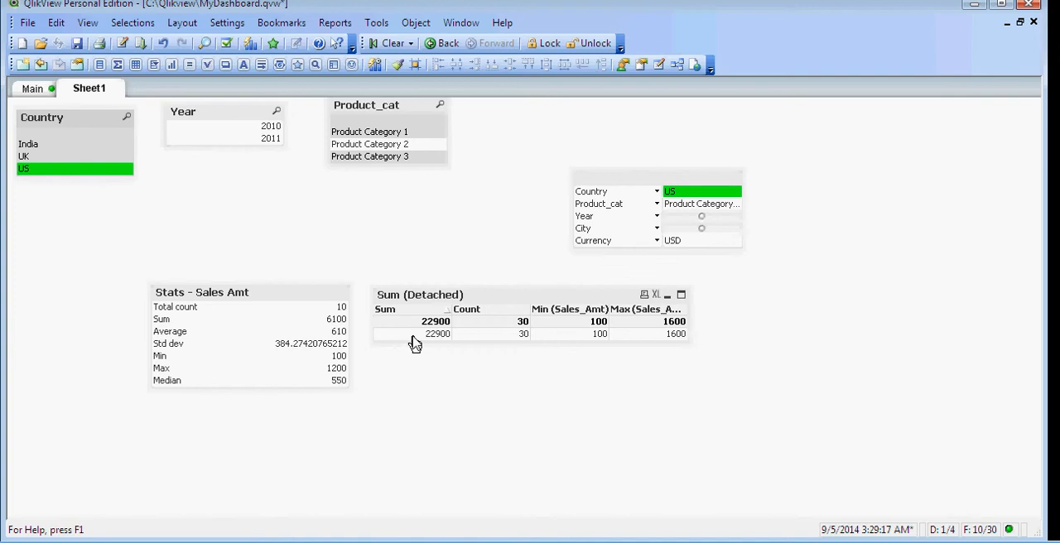
{"action": "mouse_move", "coordinate": [426, 343]}
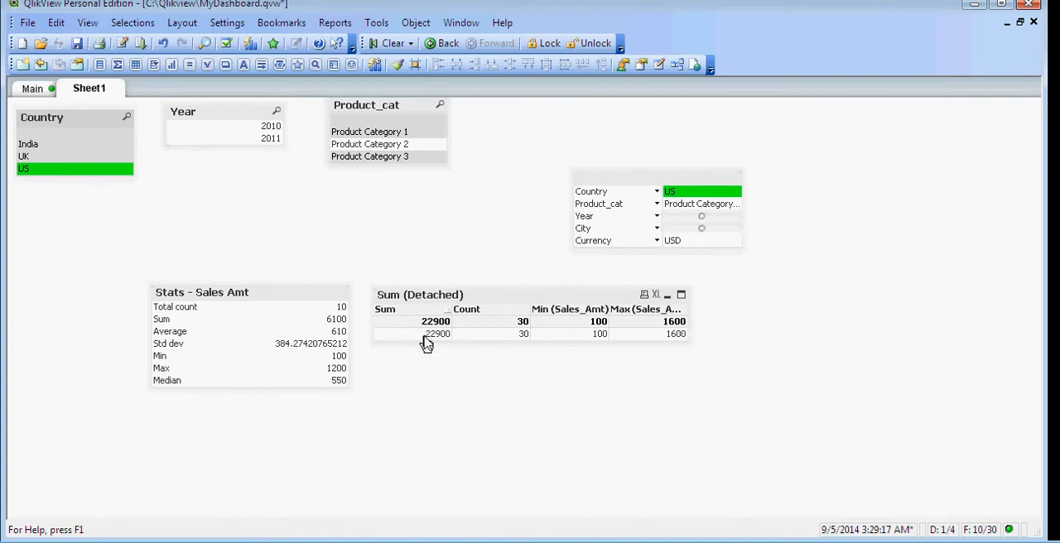
{"action": "mouse_move", "coordinate": [444, 344]}
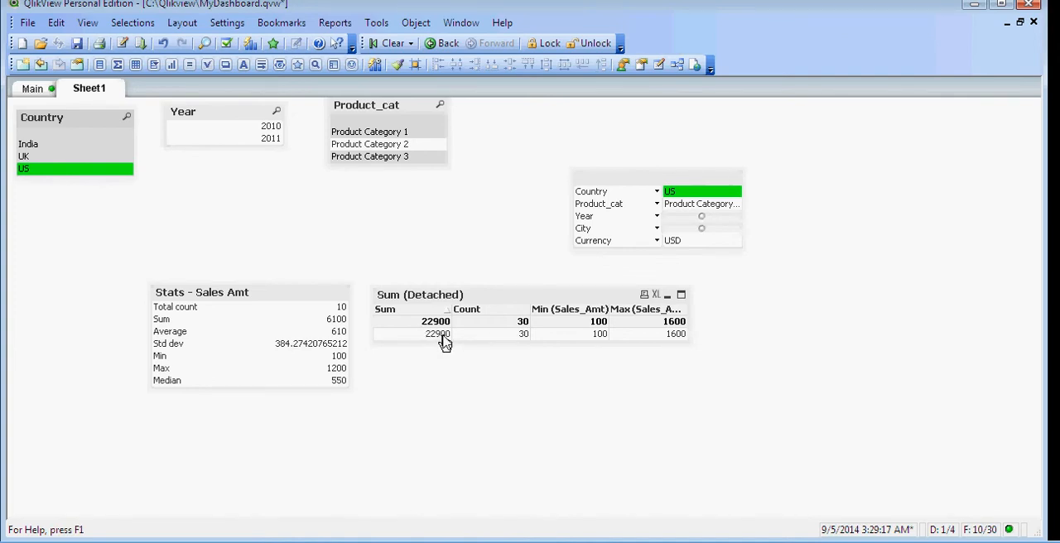
{"action": "mouse_move", "coordinate": [322, 254]}
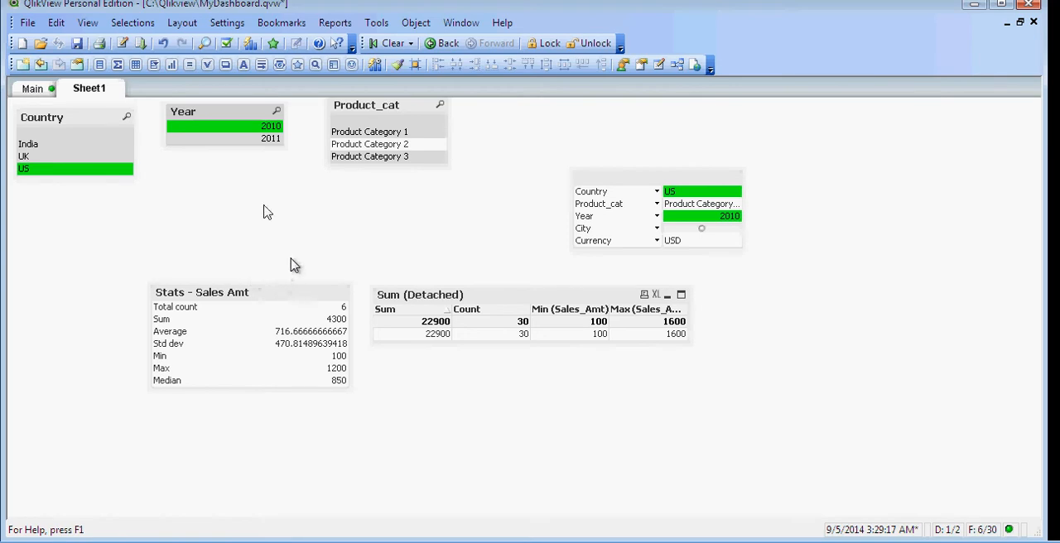
{"action": "mouse_move", "coordinate": [247, 143]}
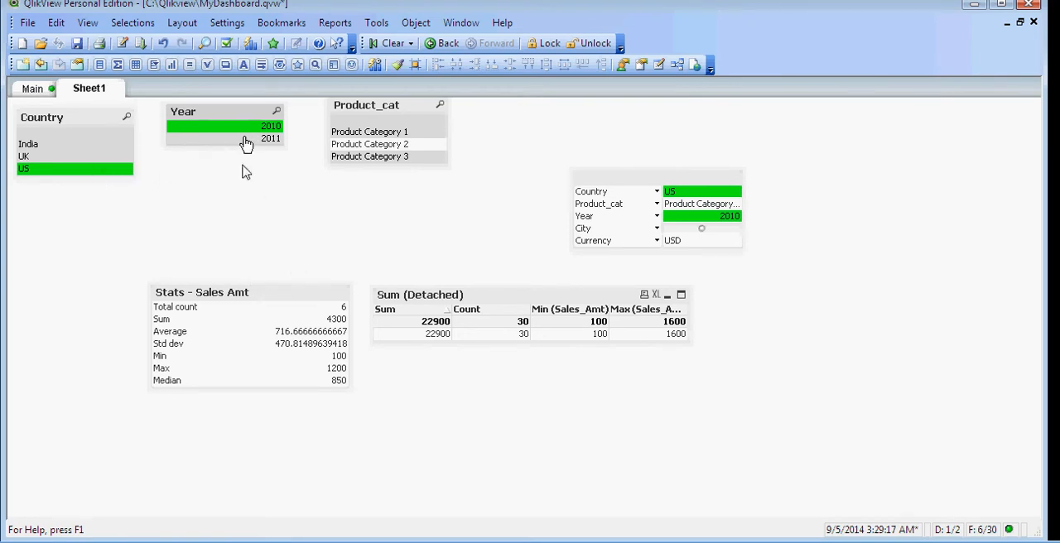
{"action": "mouse_move", "coordinate": [323, 322]}
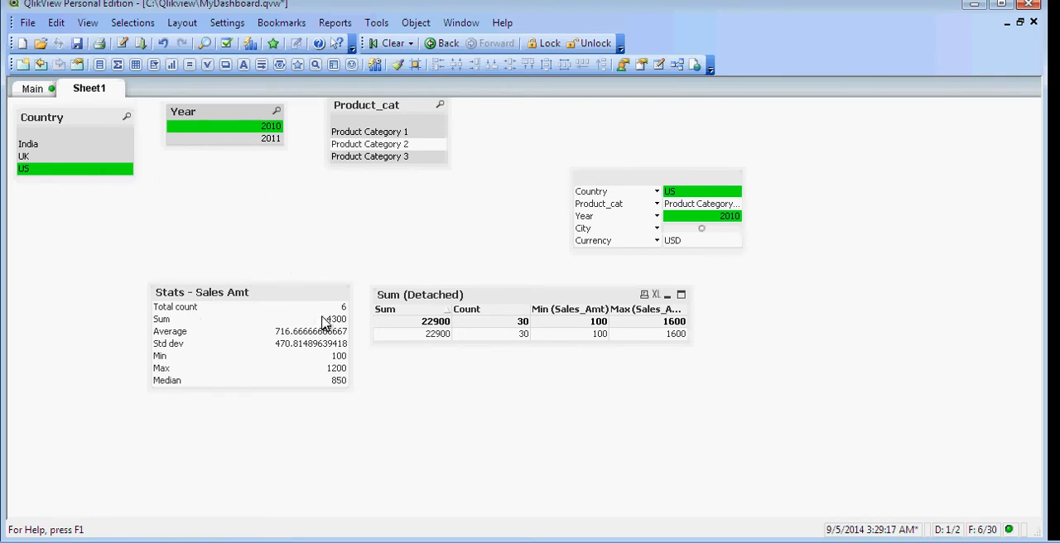
{"action": "mouse_move", "coordinate": [497, 301]}
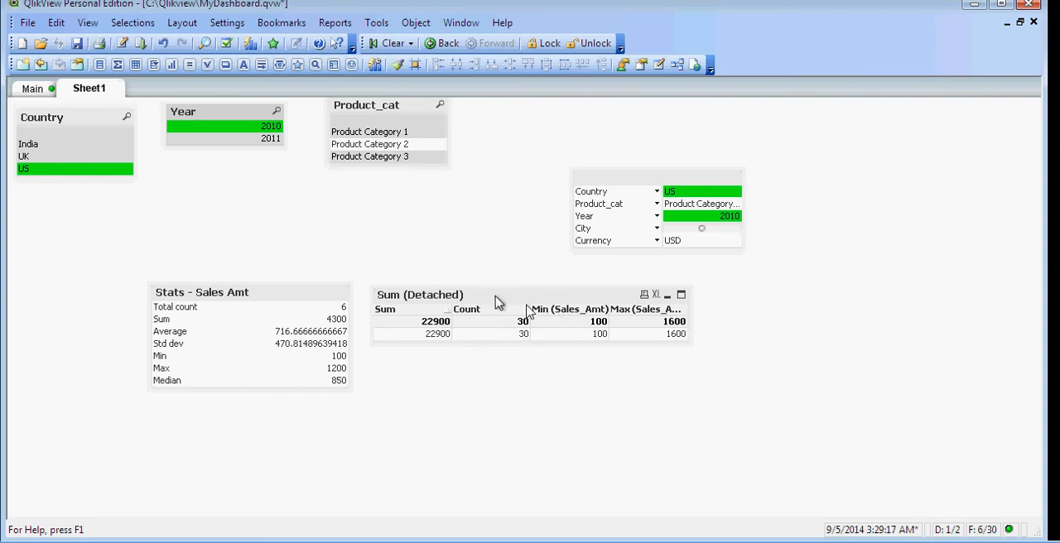